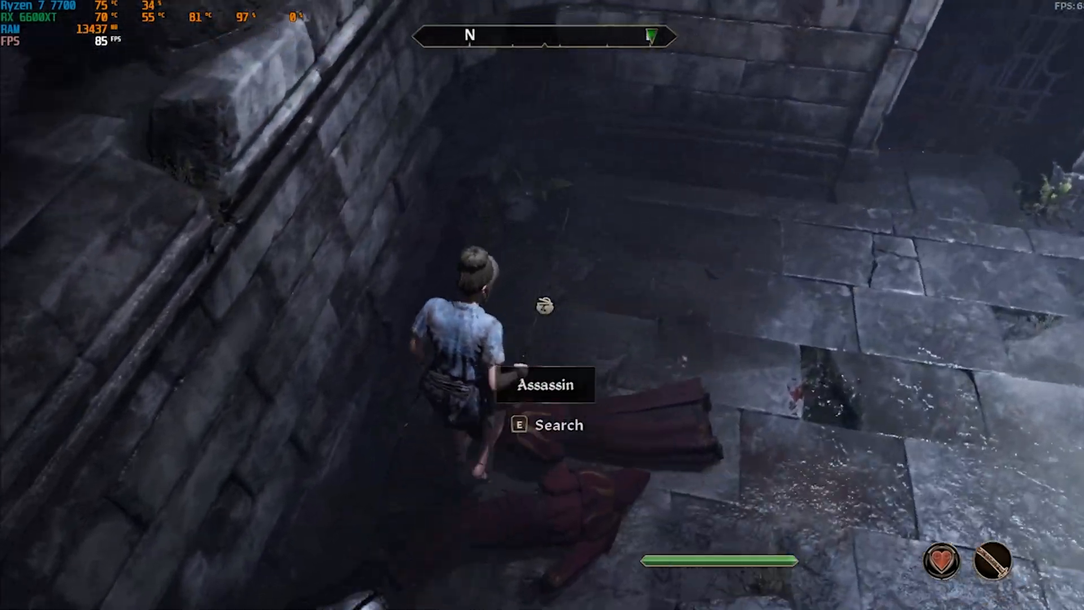
Search the fallen assassin's body to view its items, then close the inventory.
key(e)
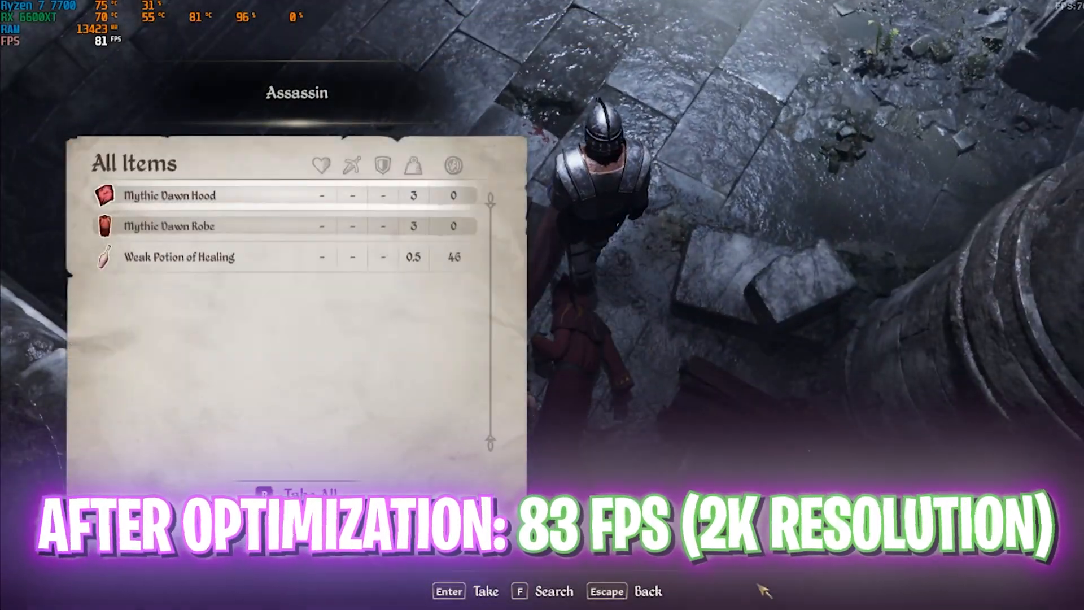
key(Escape)
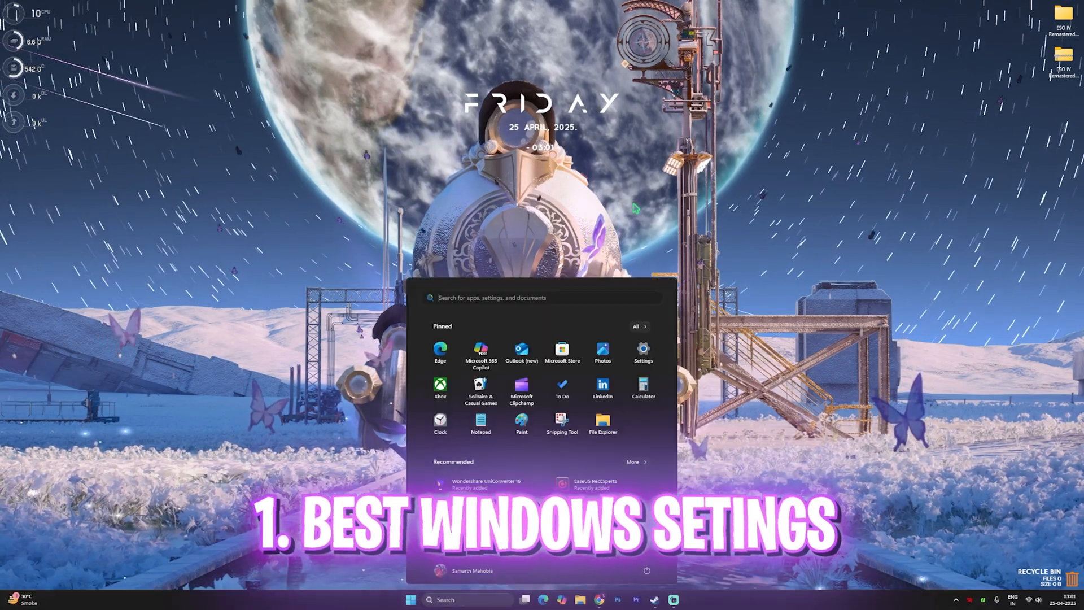
Find Settings via Start search, open Game Mode, then its related Graphics page.
text(se)
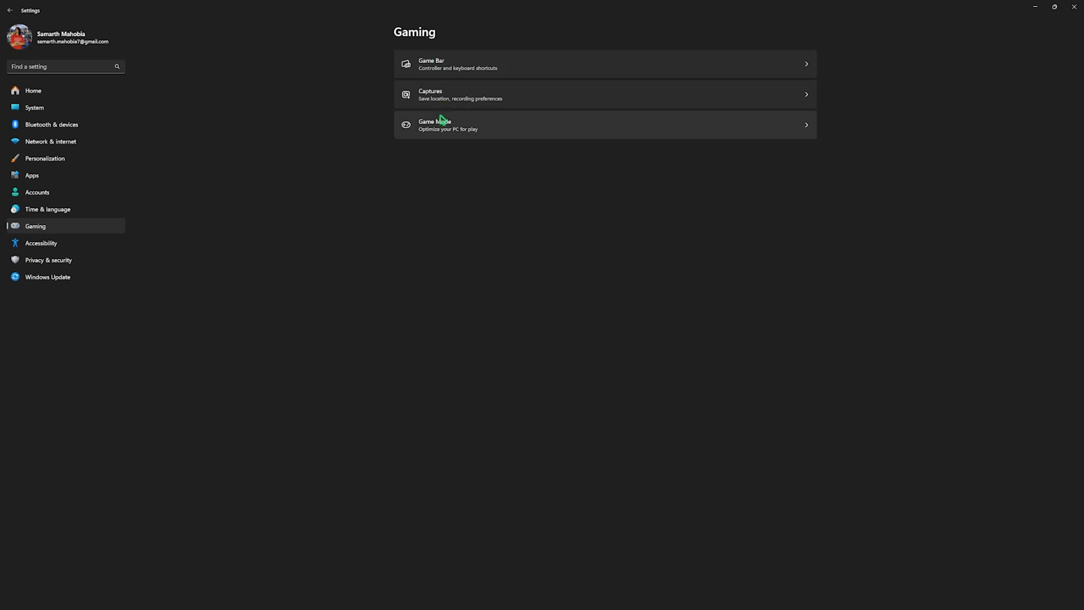
click(442, 124)
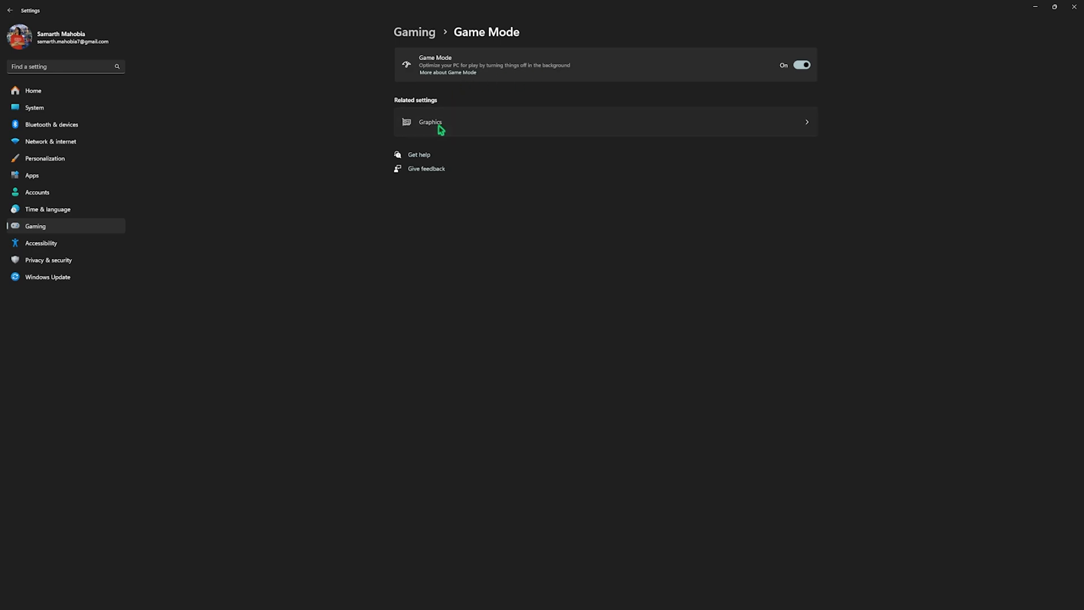
click(437, 125)
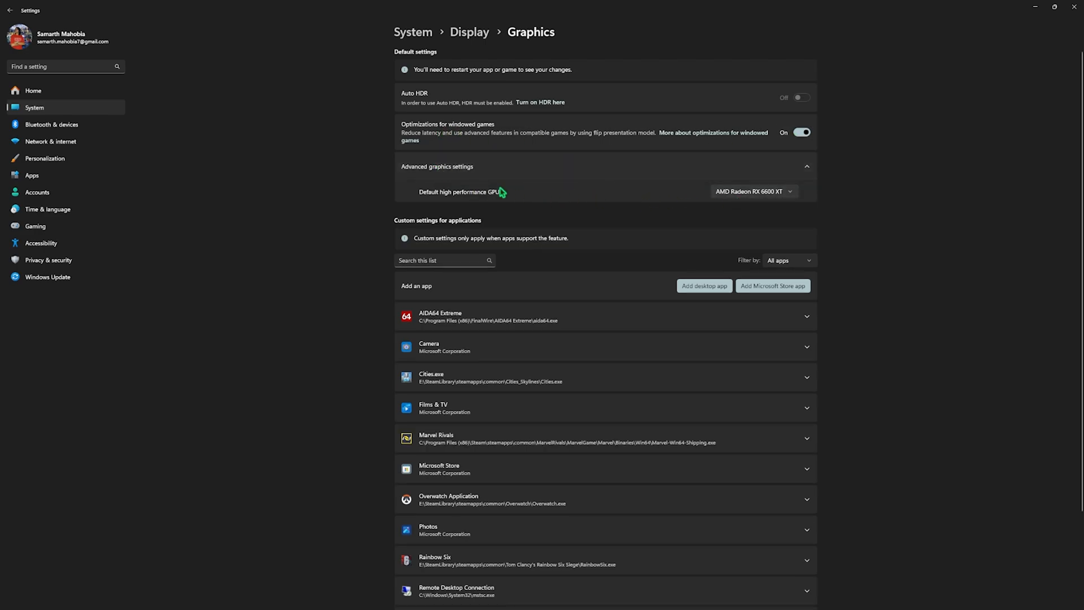
Keep RX 6600 XT as default GPU and browse to Oblivion Remastered's Binaries folder.
click(754, 191)
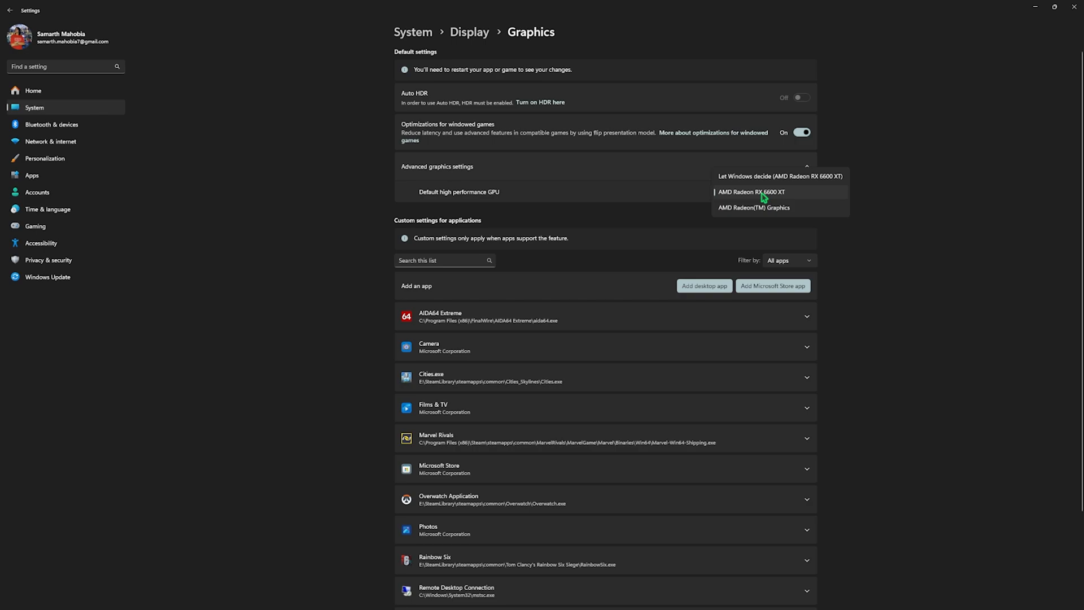
click(762, 192)
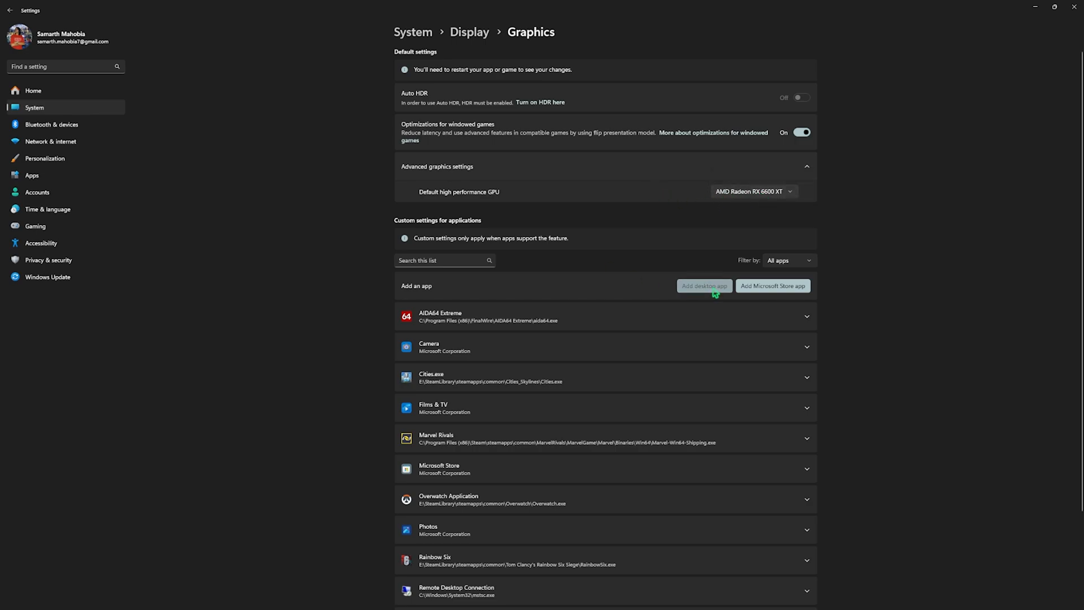
click(705, 285)
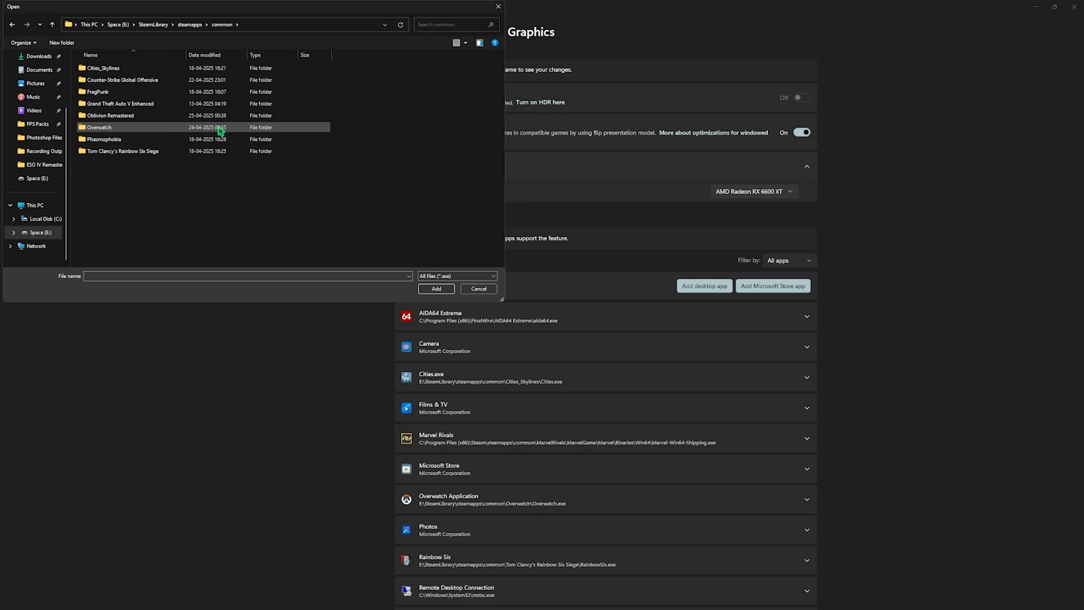
click(110, 115)
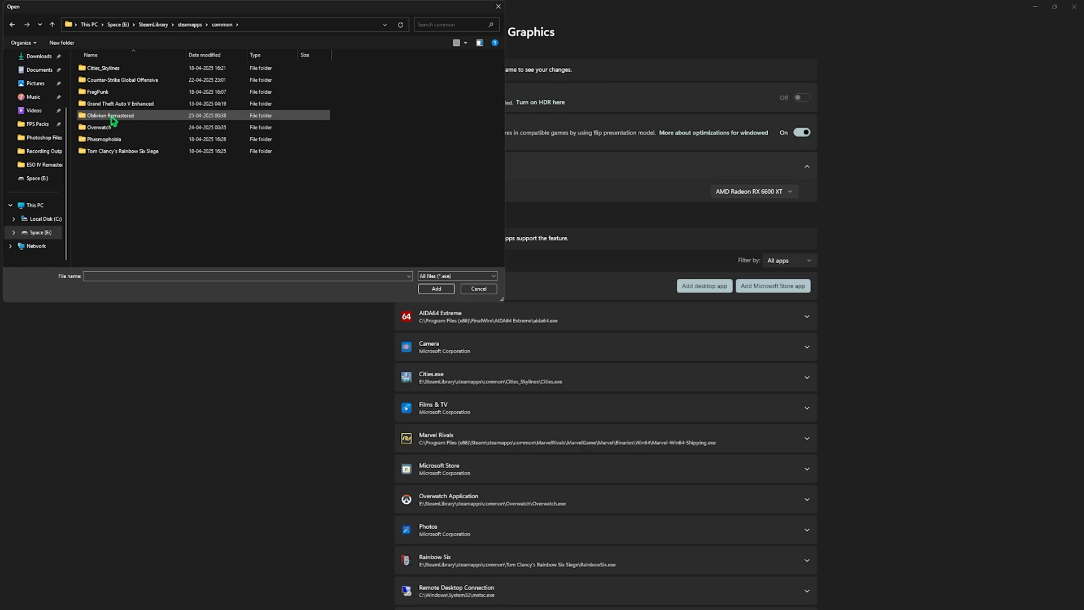
double_click(110, 115)
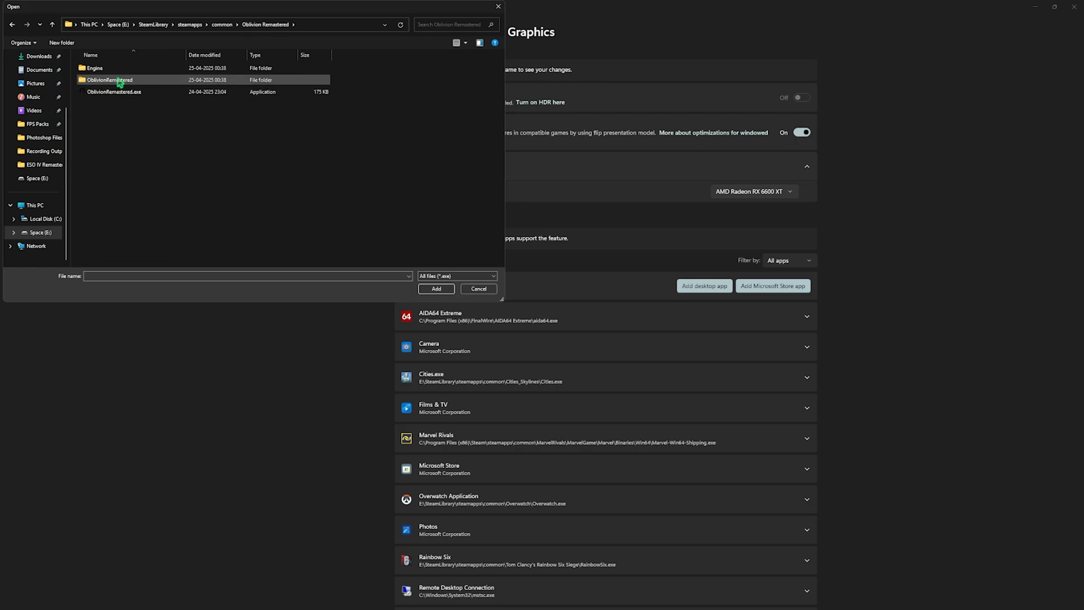
double_click(110, 80)
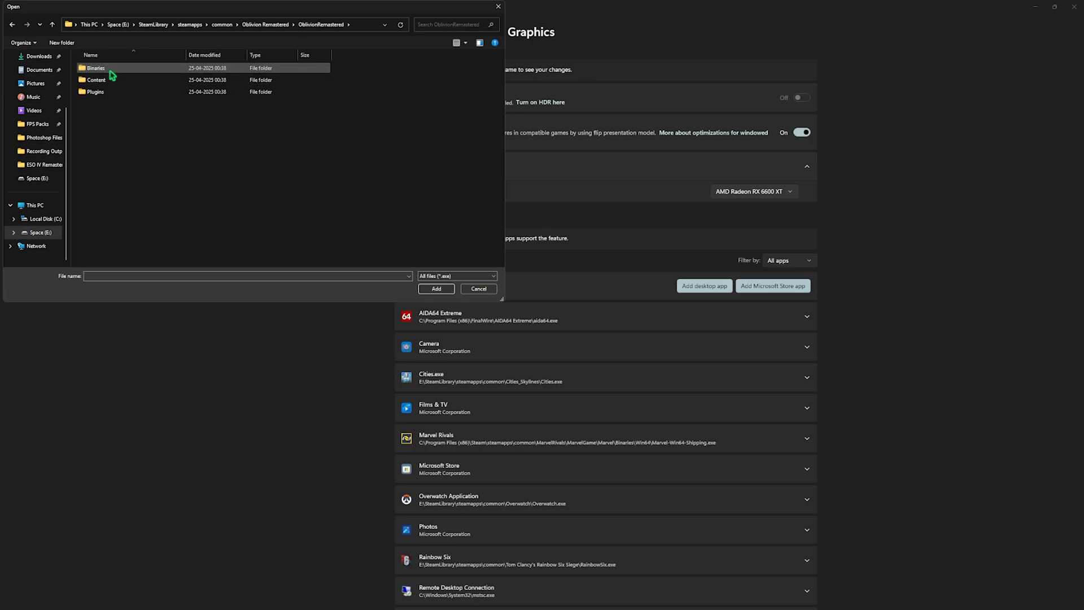
double_click(95, 68)
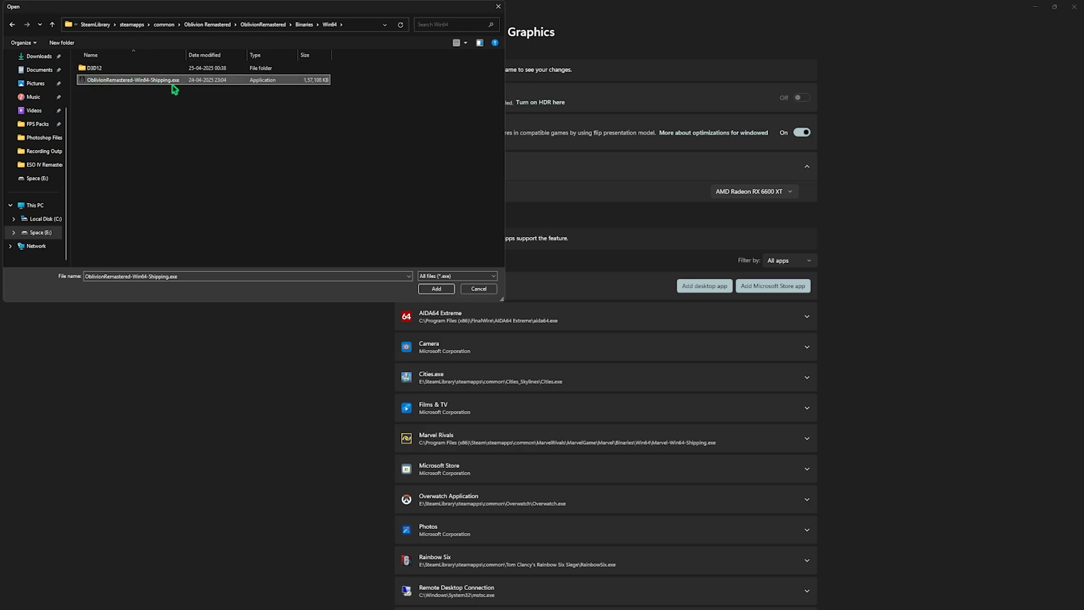
Add OblivionRemastered-Win64-Shipping.exe and set its GPU preference to High Performance.
click(436, 289)
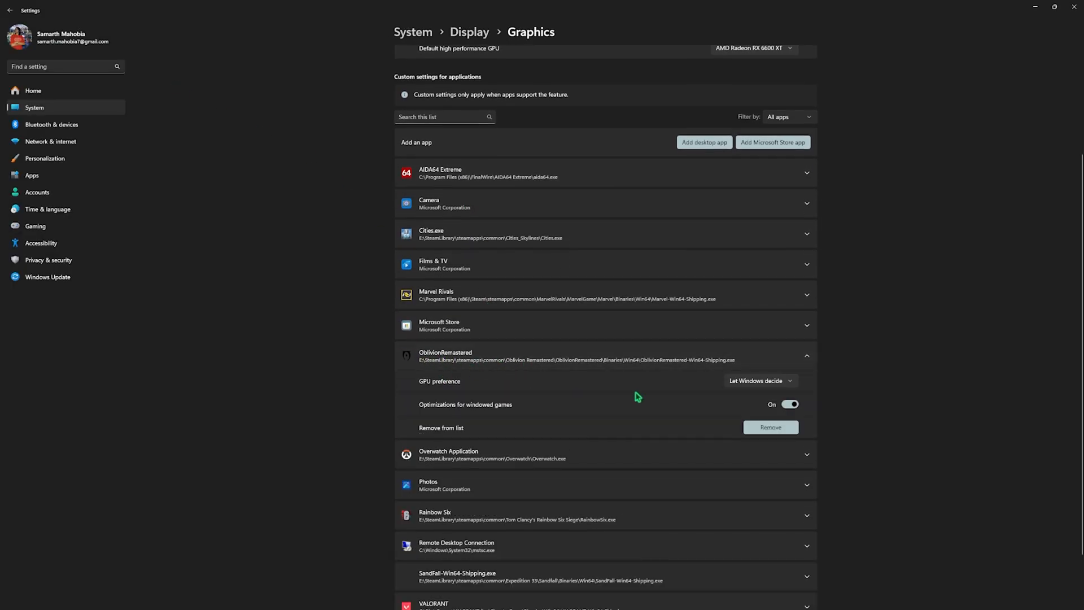
click(761, 381)
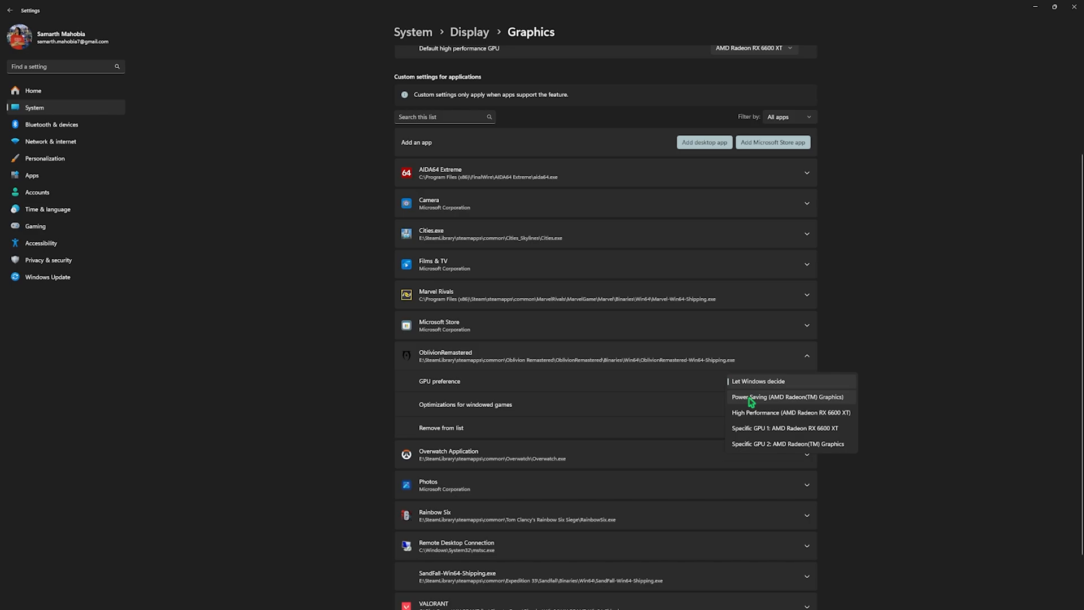
click(784, 413)
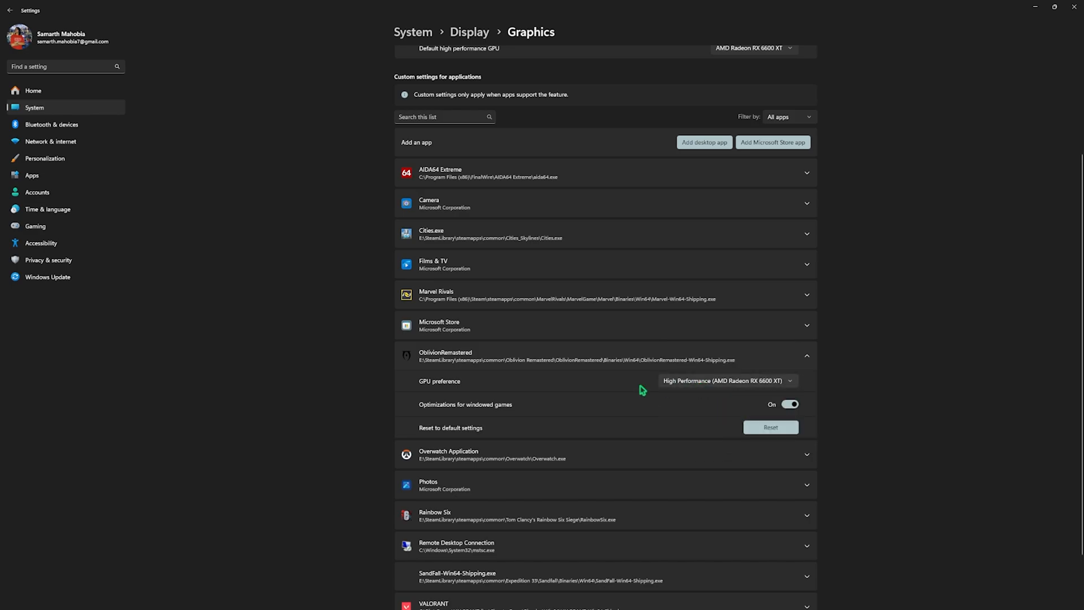
mouse_move(427, 414)
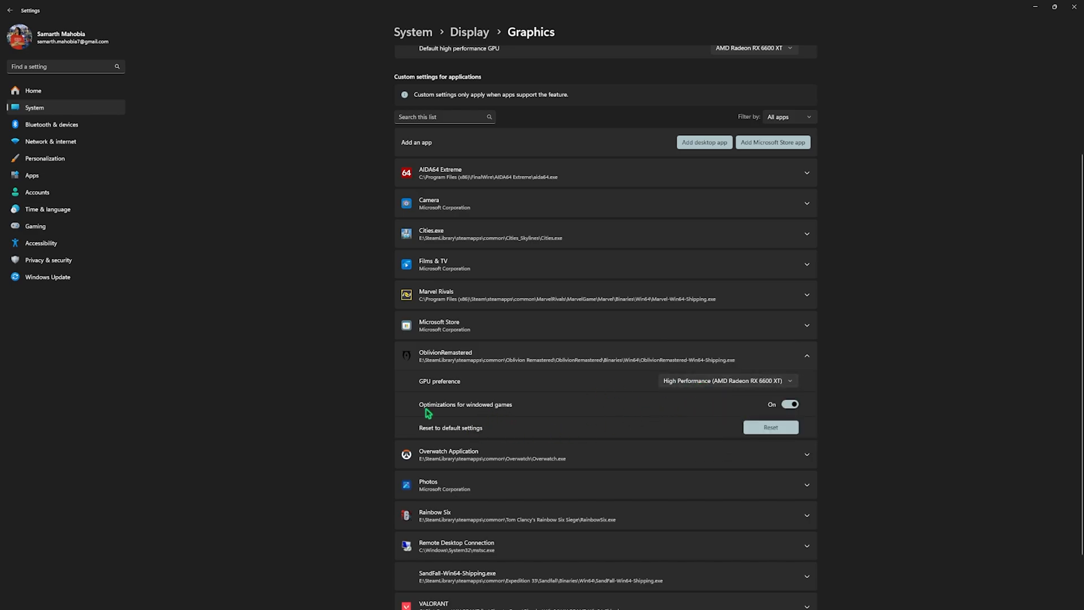
mouse_move(635, 427)
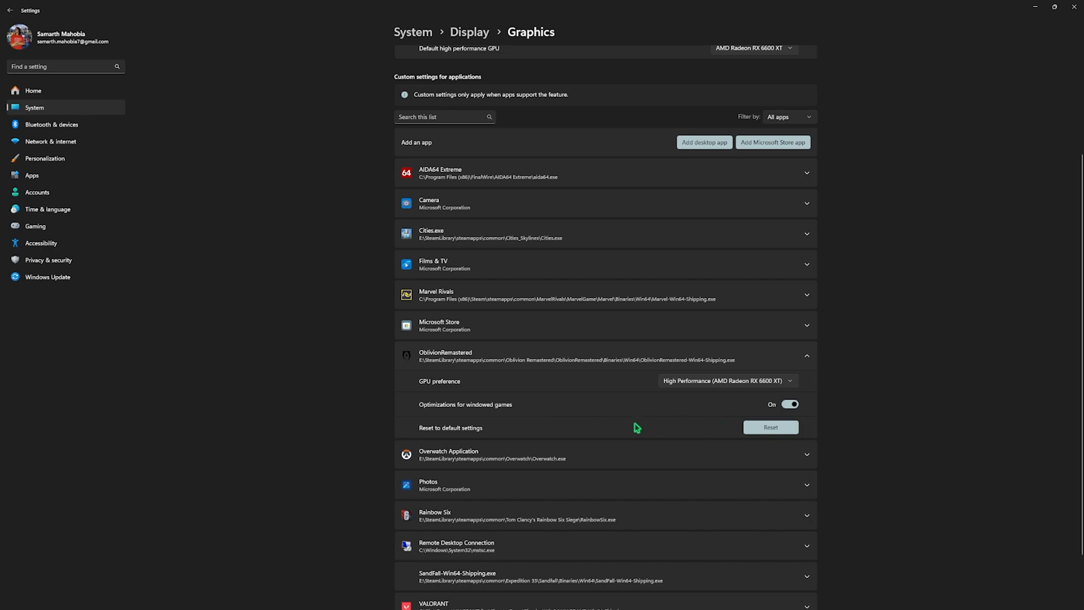
scroll(up, 3)
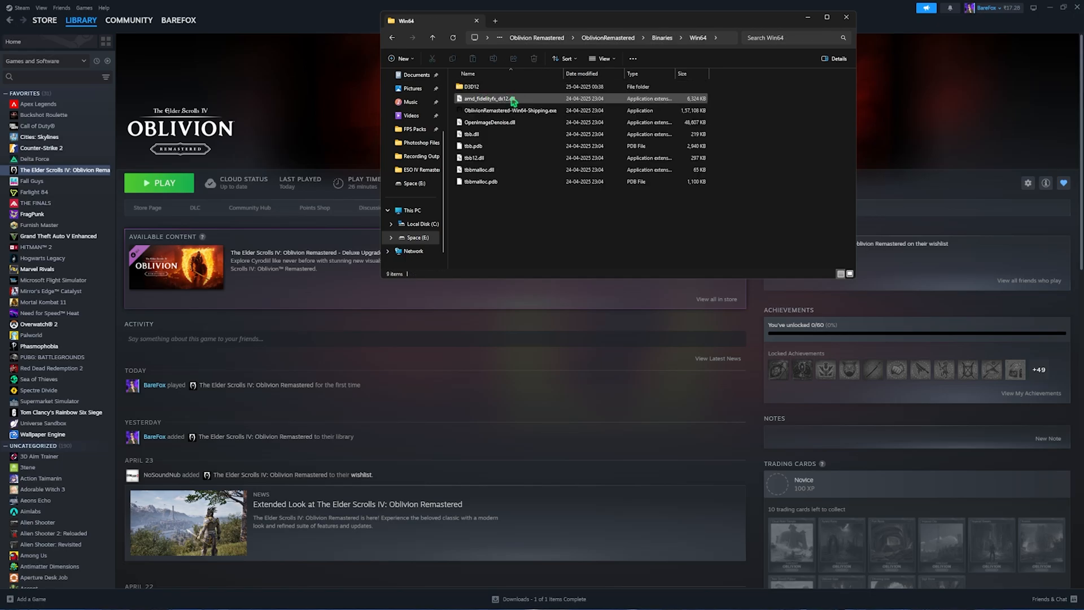
Disable fullscreen optimizations and set high DPI override to Application on the shipping exe.
click(493, 110)
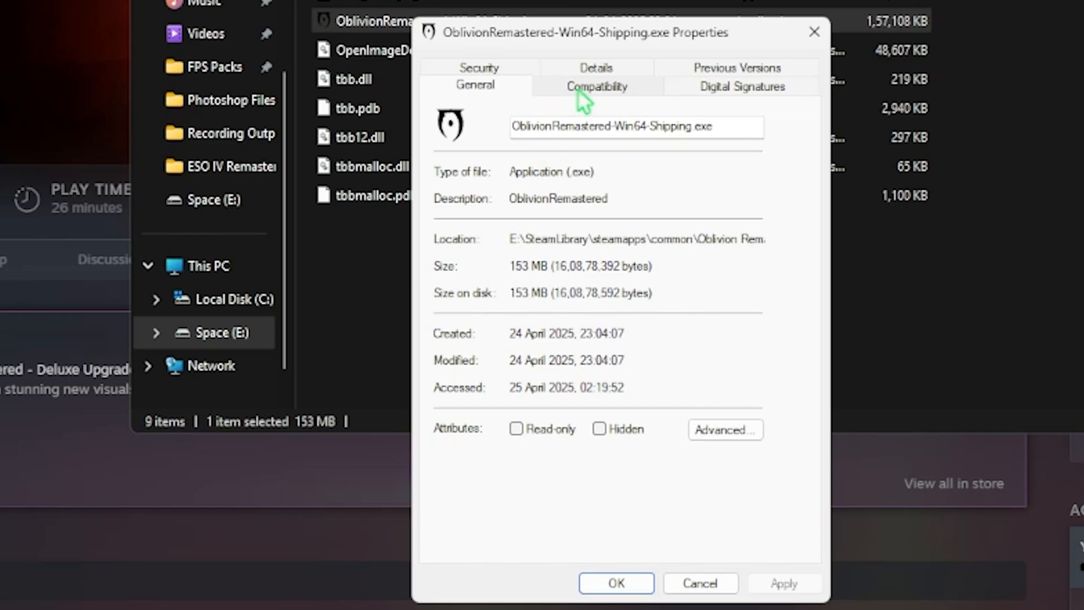
click(597, 86)
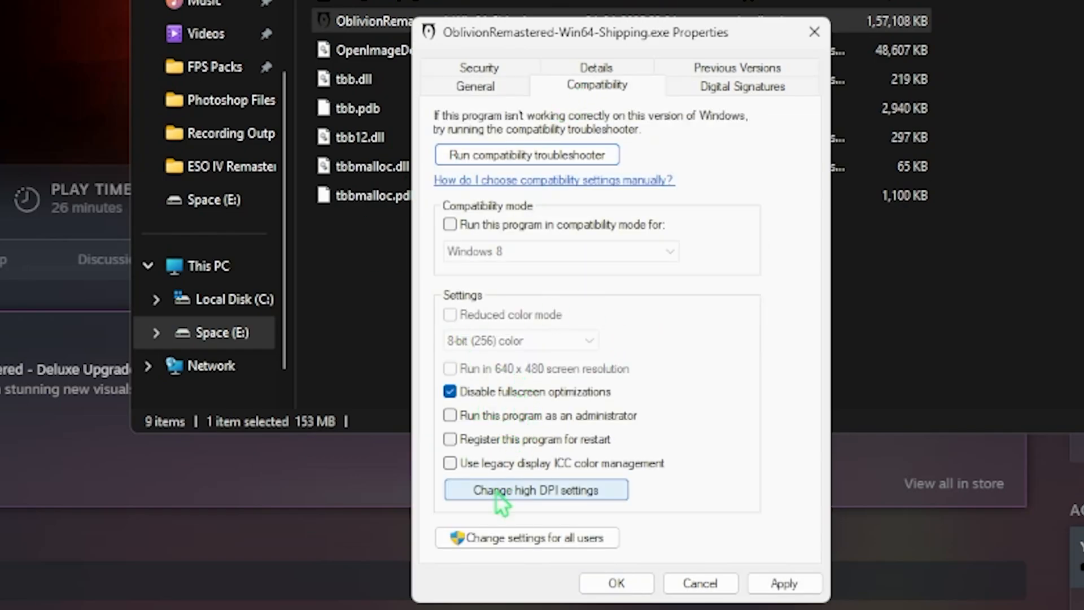
click(535, 489)
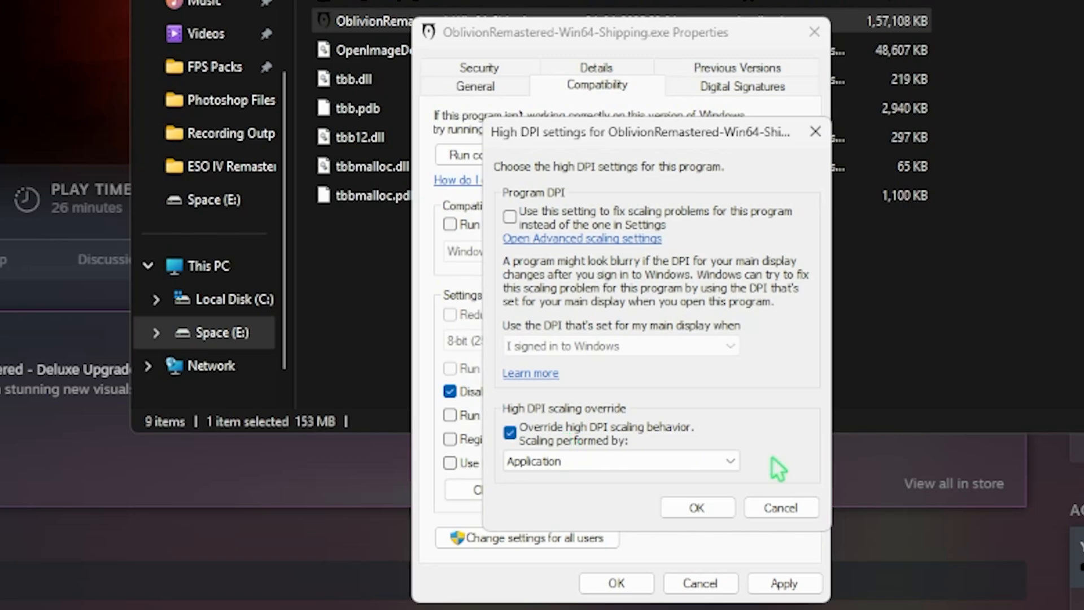
click(697, 507)
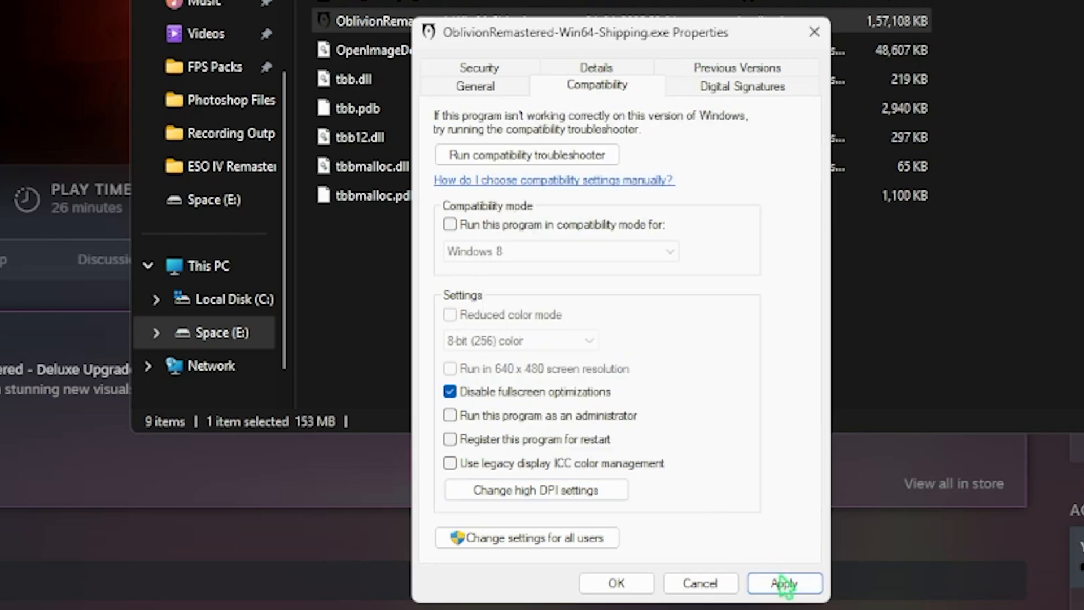
click(781, 583)
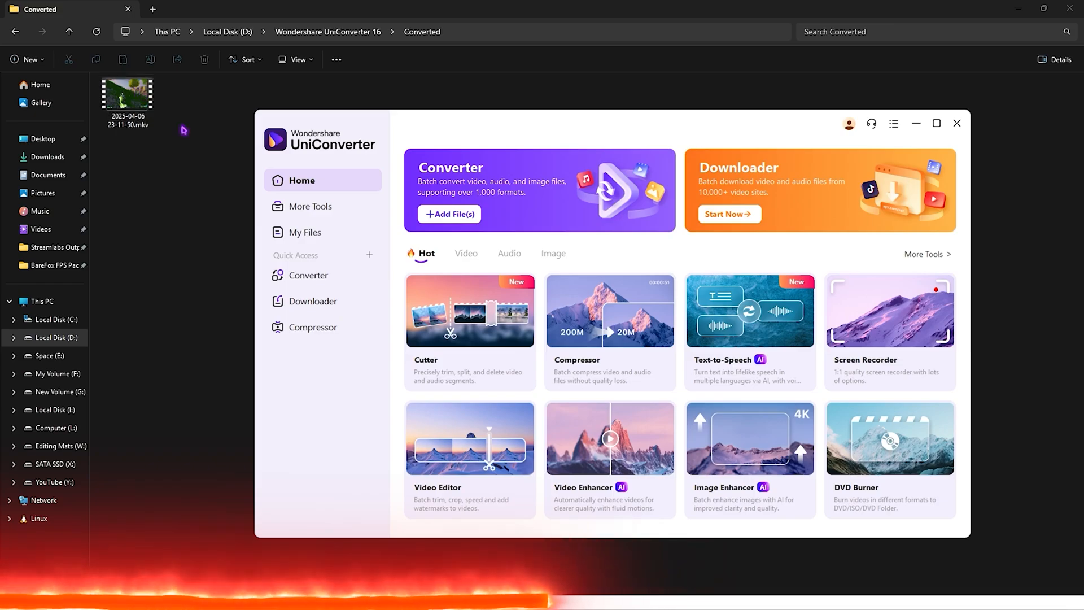
Add the recorded MKV clip to the converter and set output to MP4 4K.
click(310, 275)
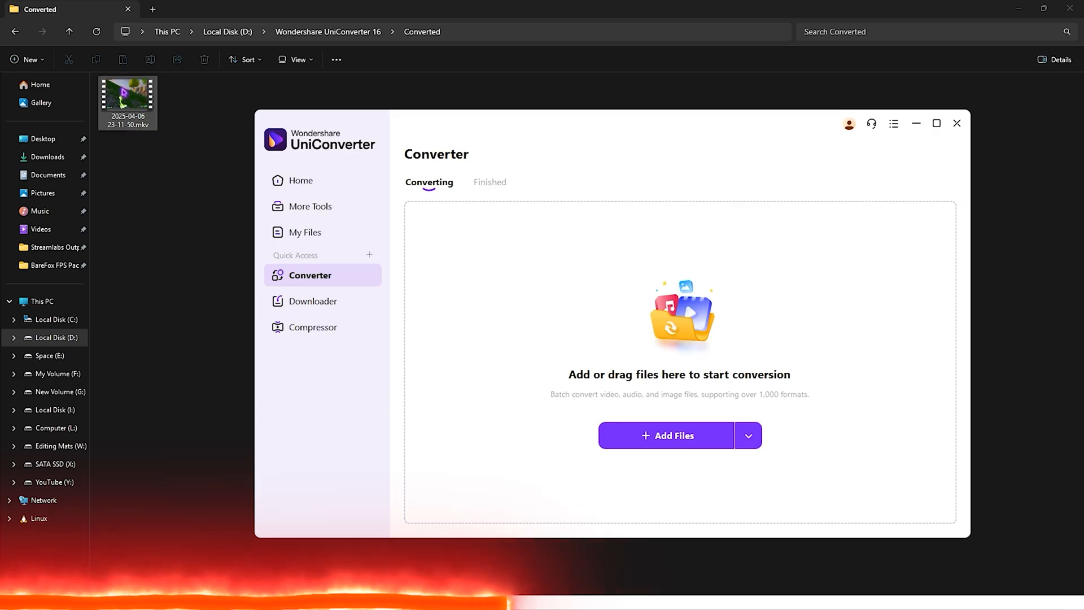
click(666, 436)
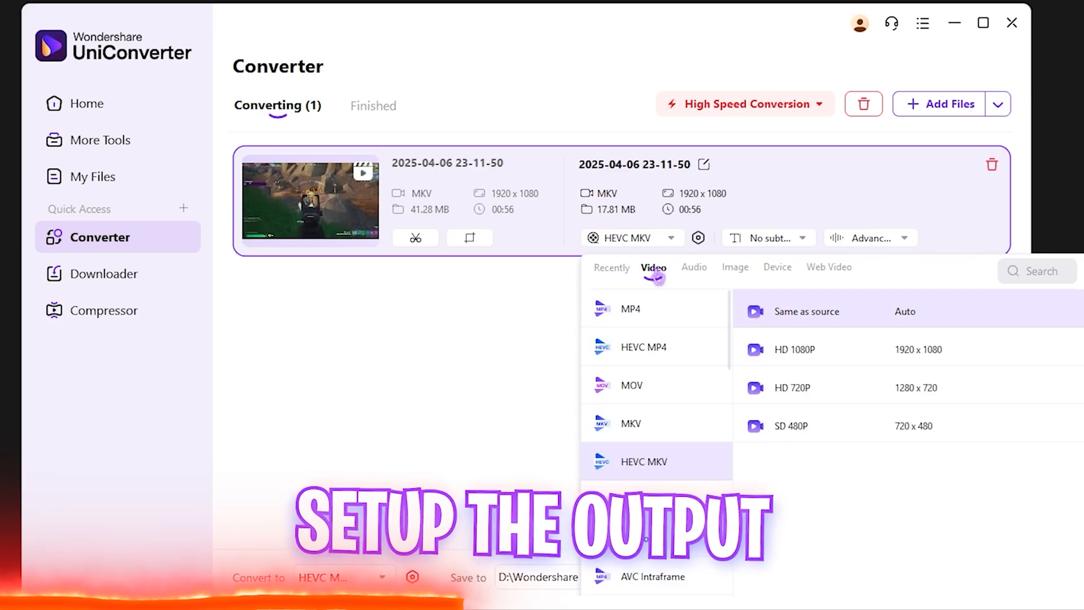
click(647, 310)
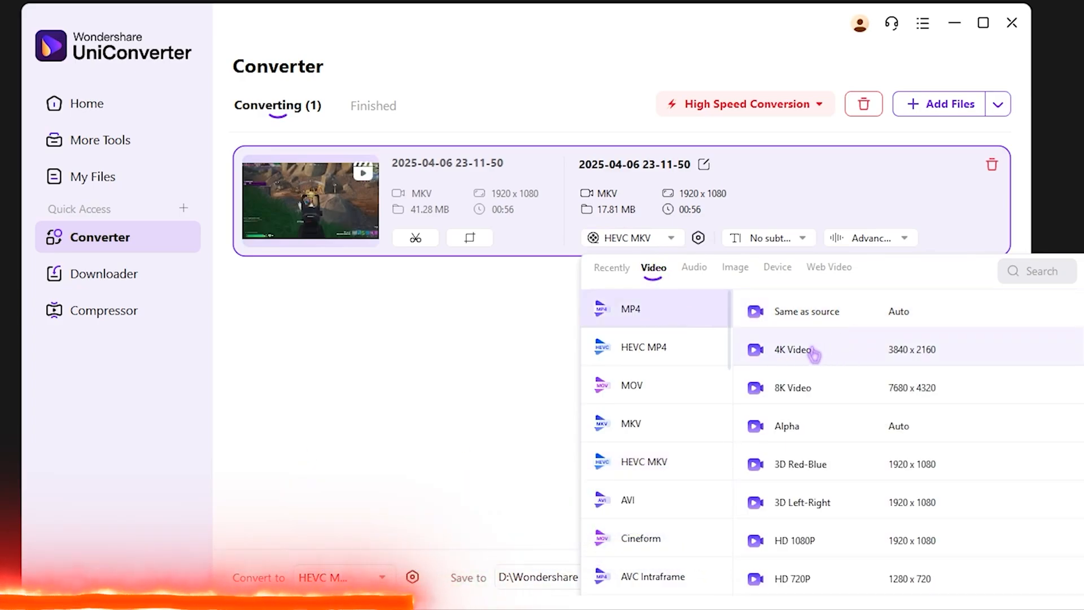
click(792, 349)
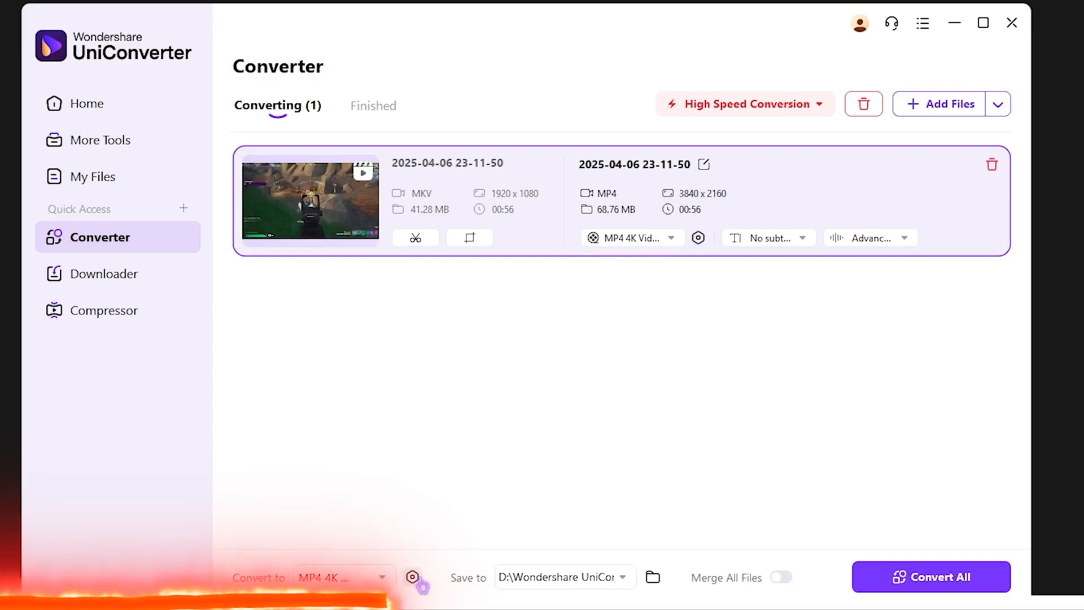
Set the preset to 60 fps, 48000 Hz sample rate and 320 kbps audio.
click(408, 283)
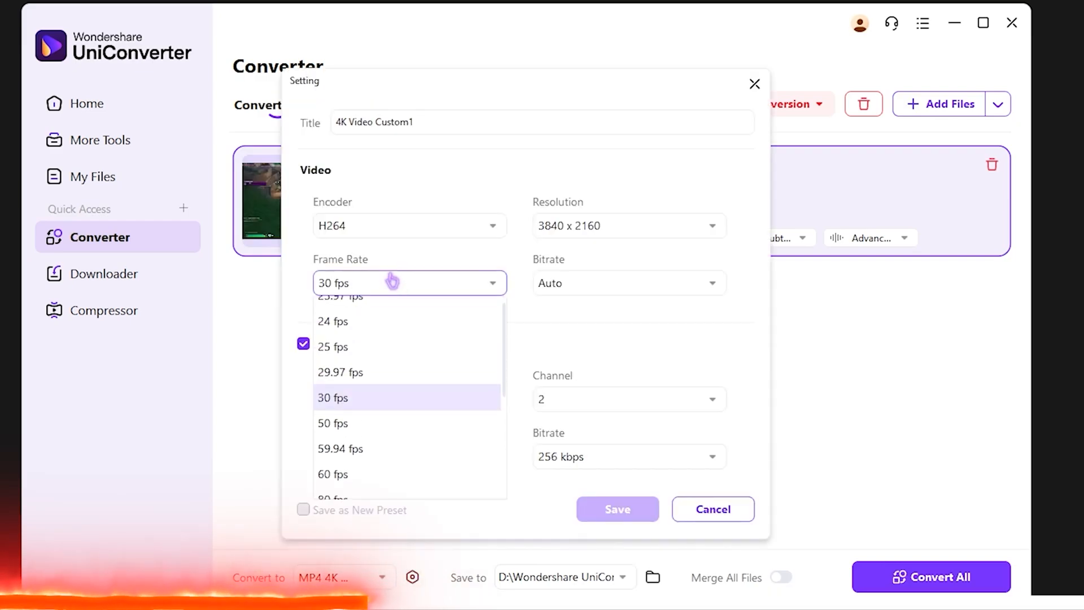
click(332, 475)
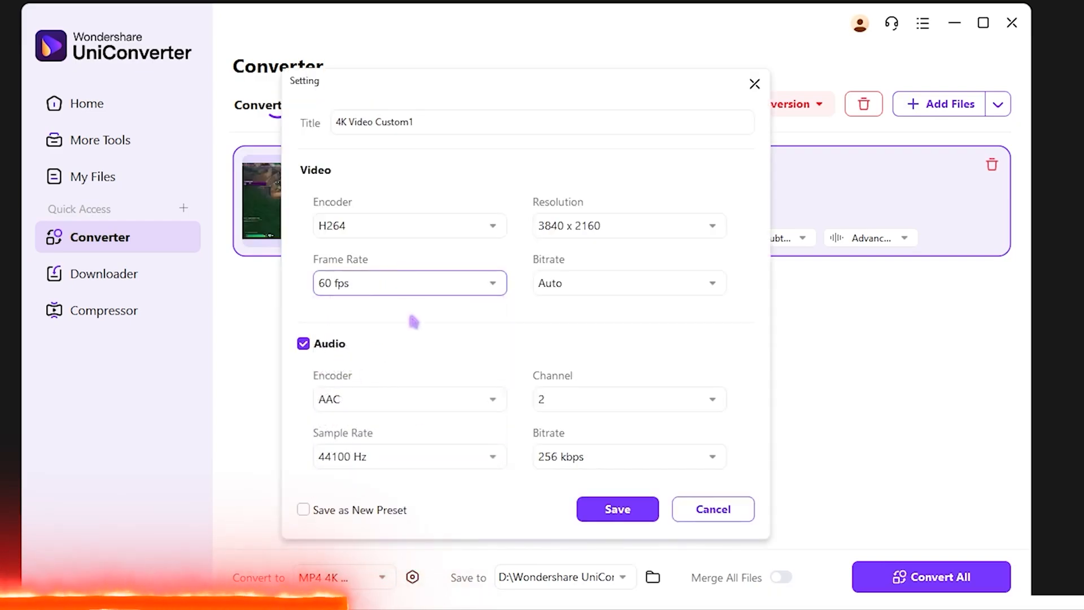
click(410, 457)
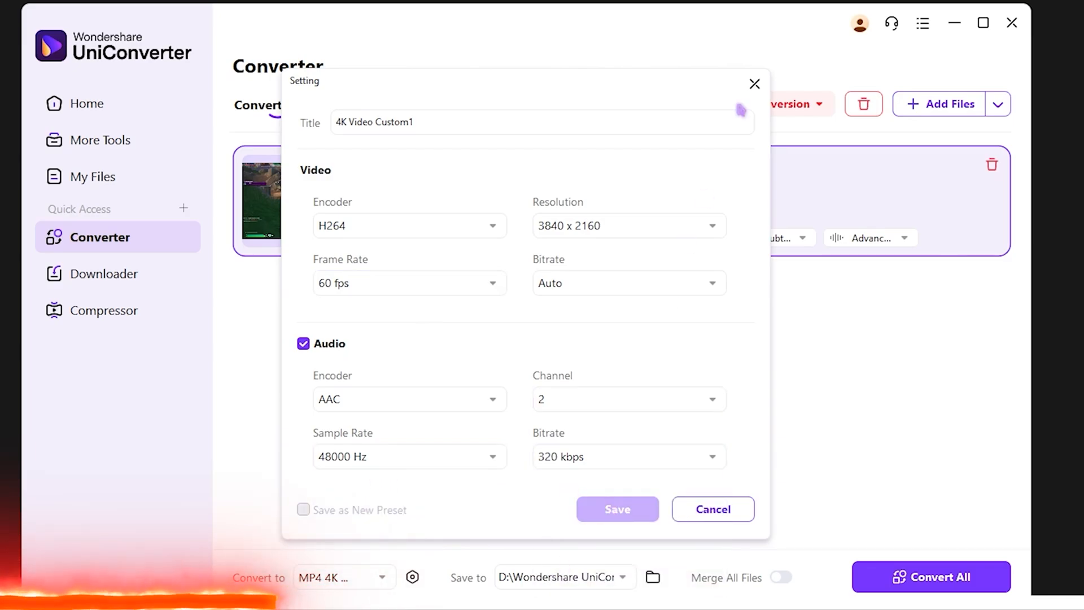
click(618, 509)
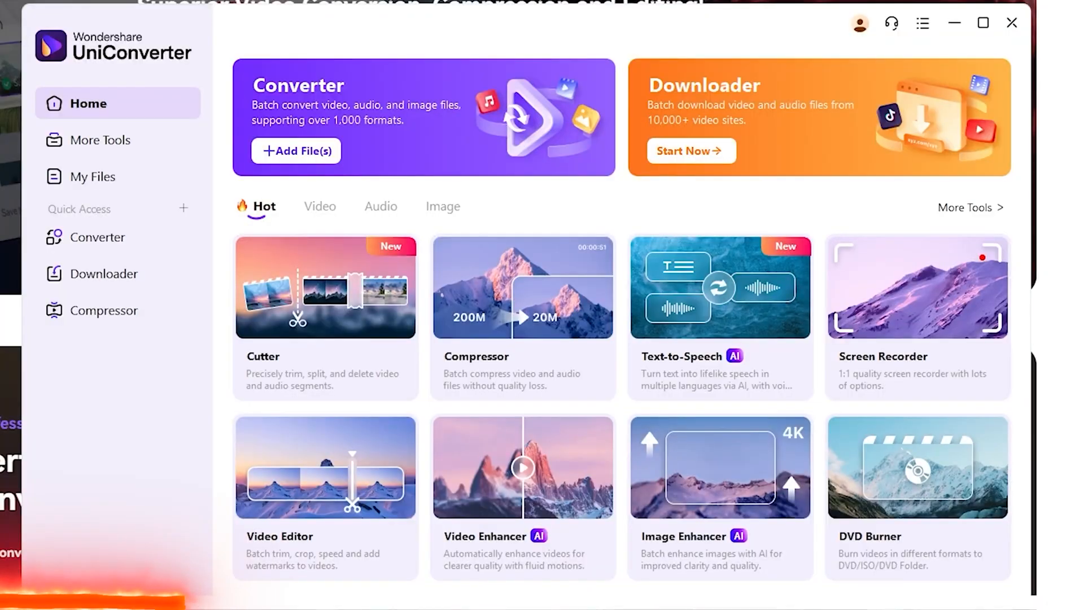
Open More Tools and view the Audio tools, then the Image tools.
click(100, 140)
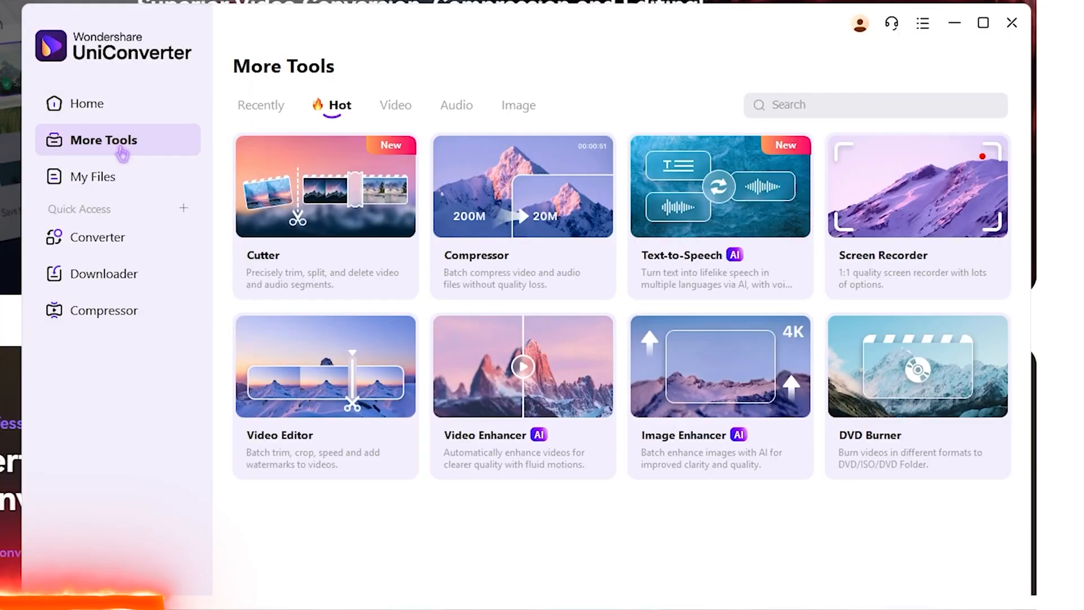
click(457, 105)
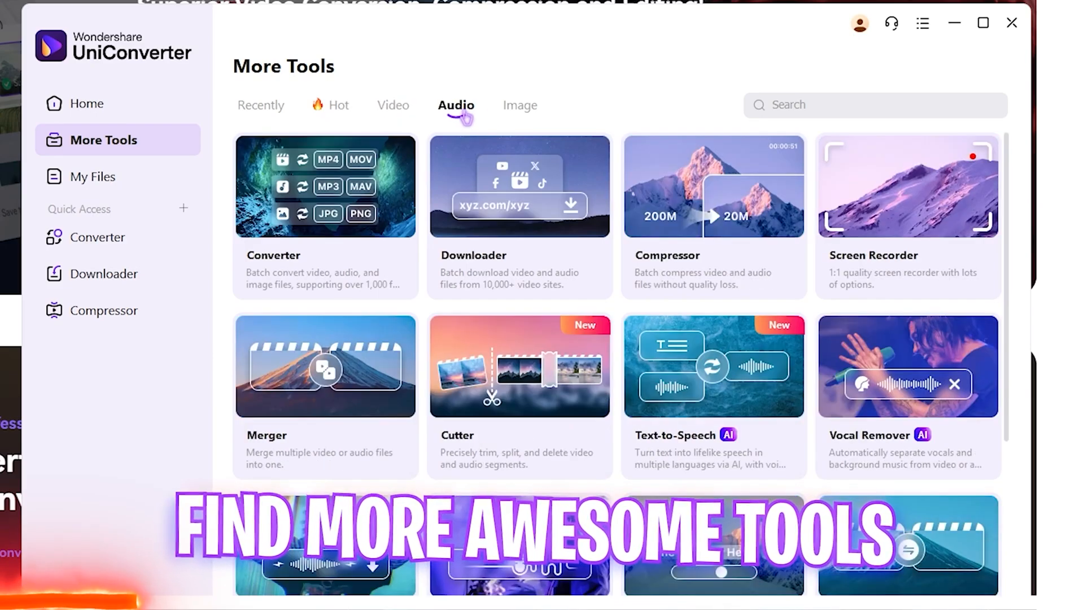
click(518, 105)
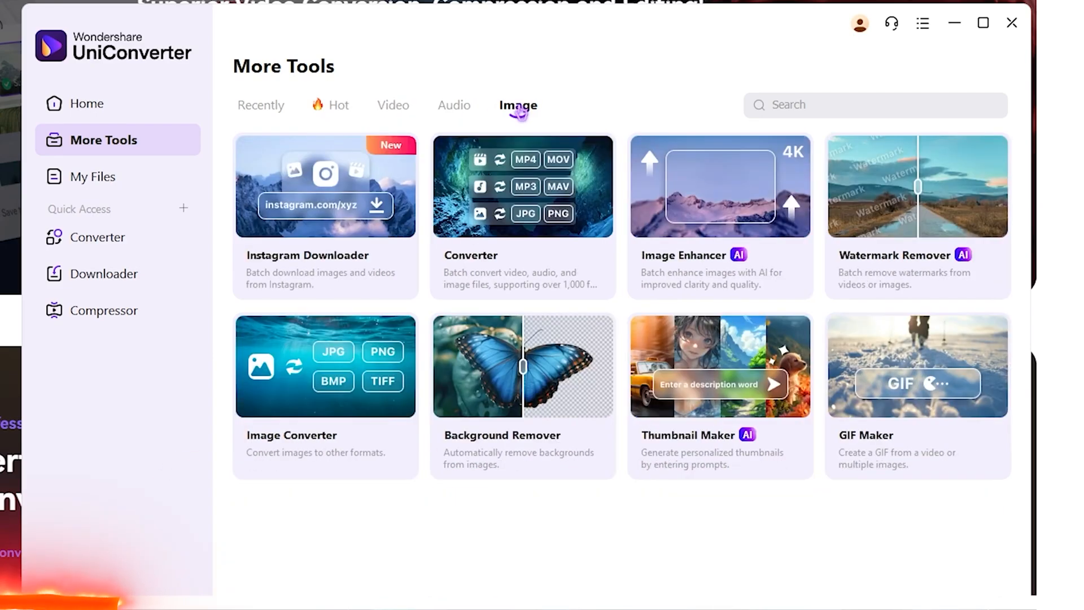
mouse_move(925, 23)
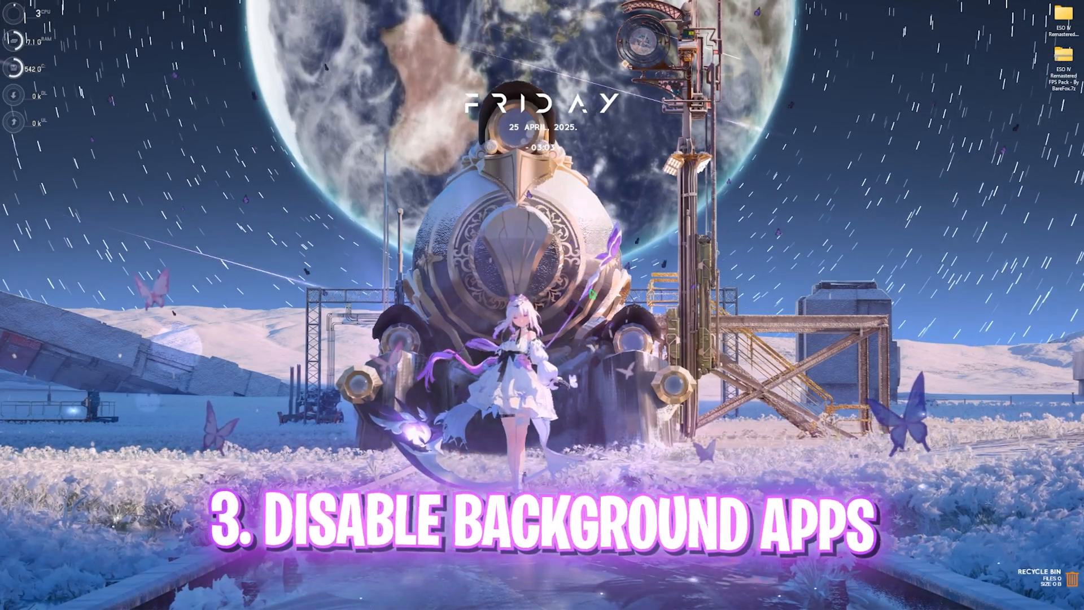
In Group Policy Editor, enable 'Let Windows apps run in the background' with Force Deny.
click(420, 599)
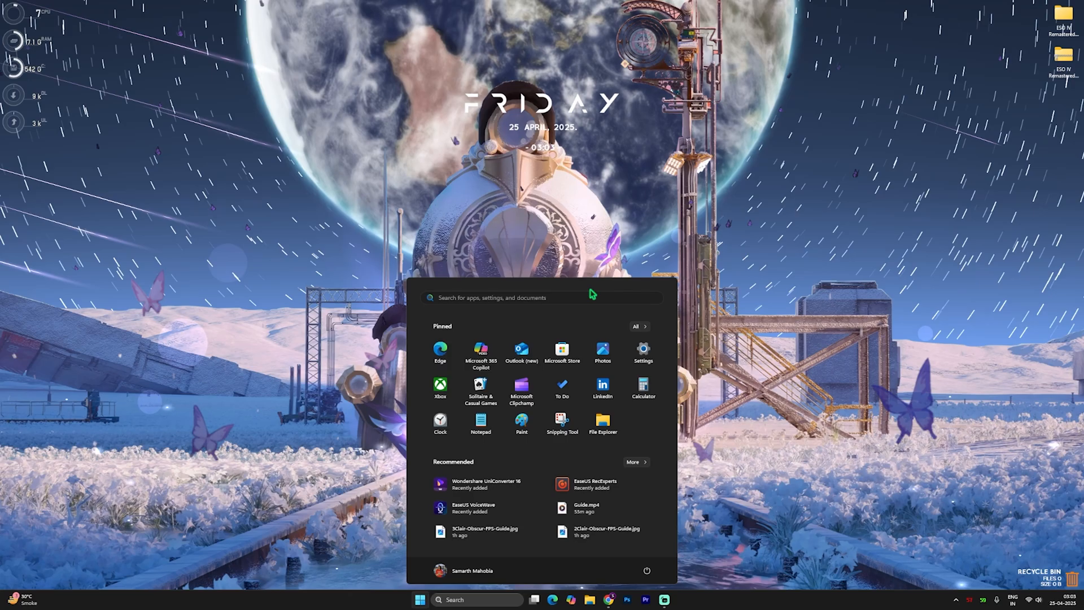
text(grou)
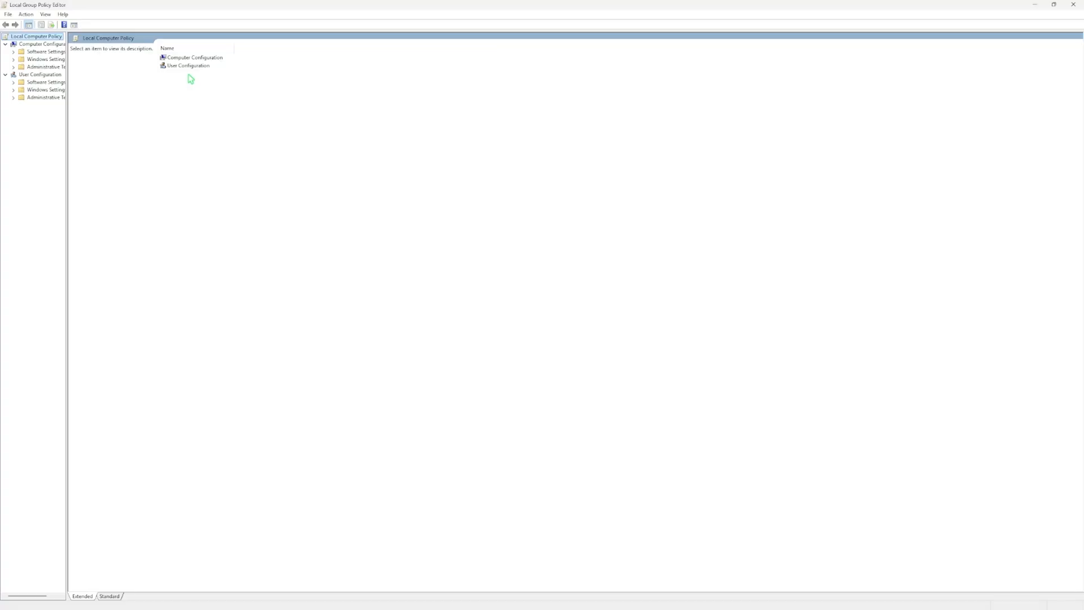
double_click(192, 57)
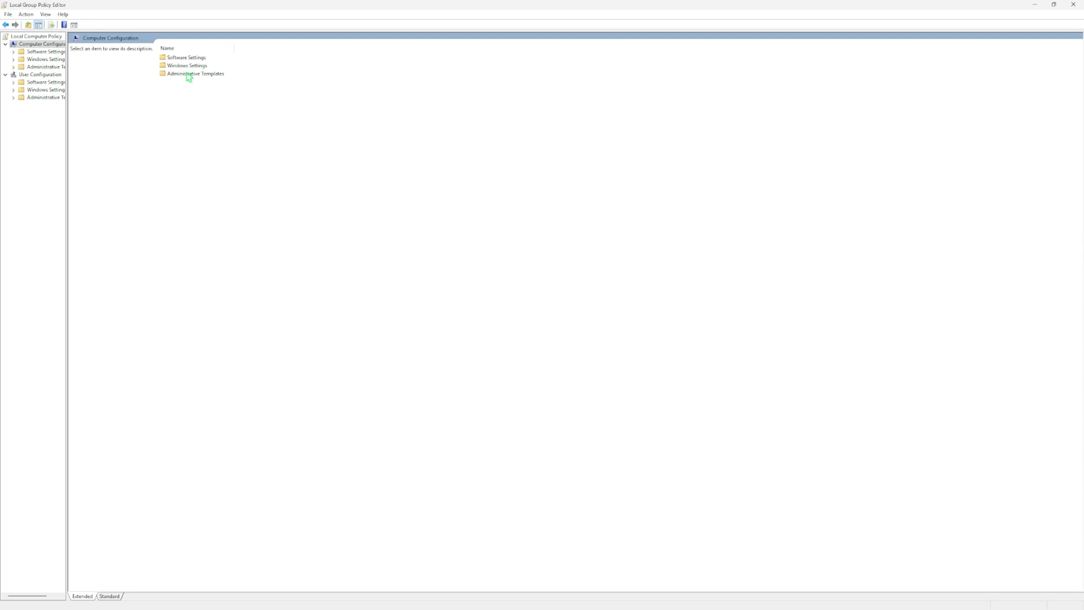
click(39, 127)
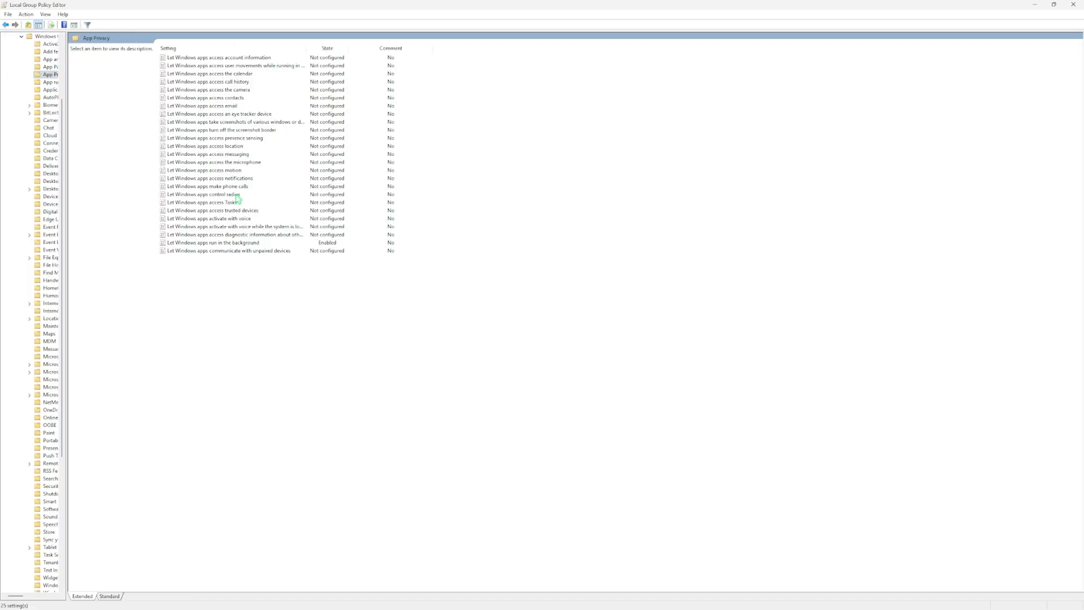
click(206, 242)
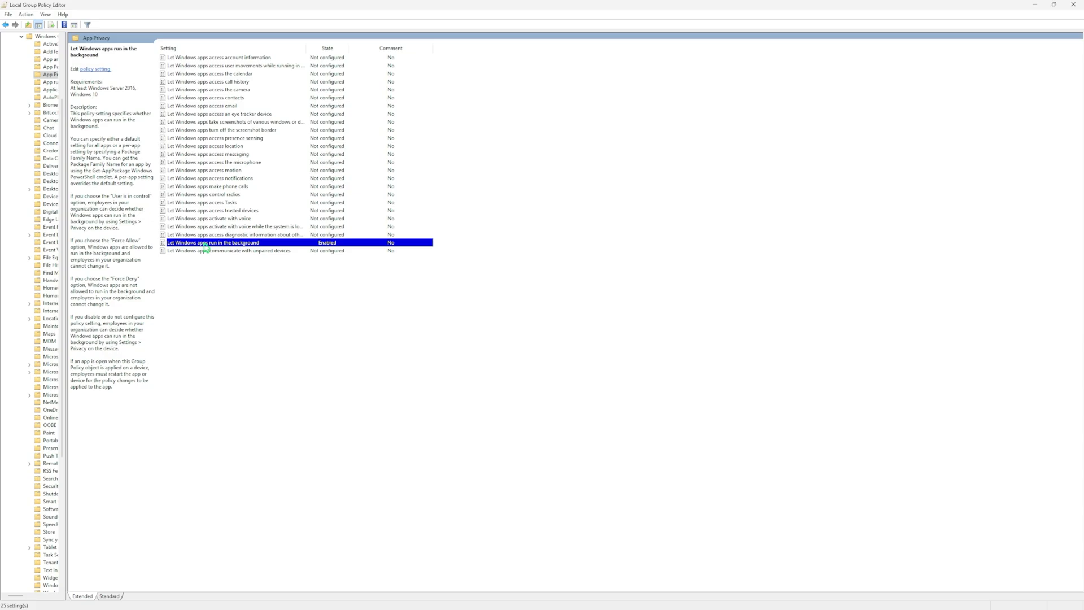
double_click(216, 242)
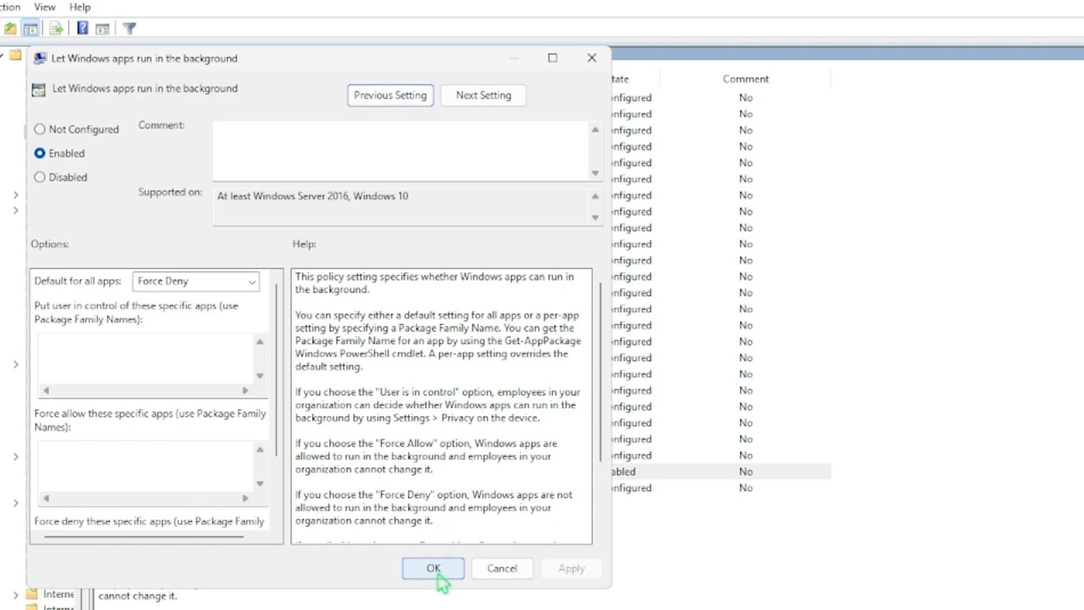
click(433, 568)
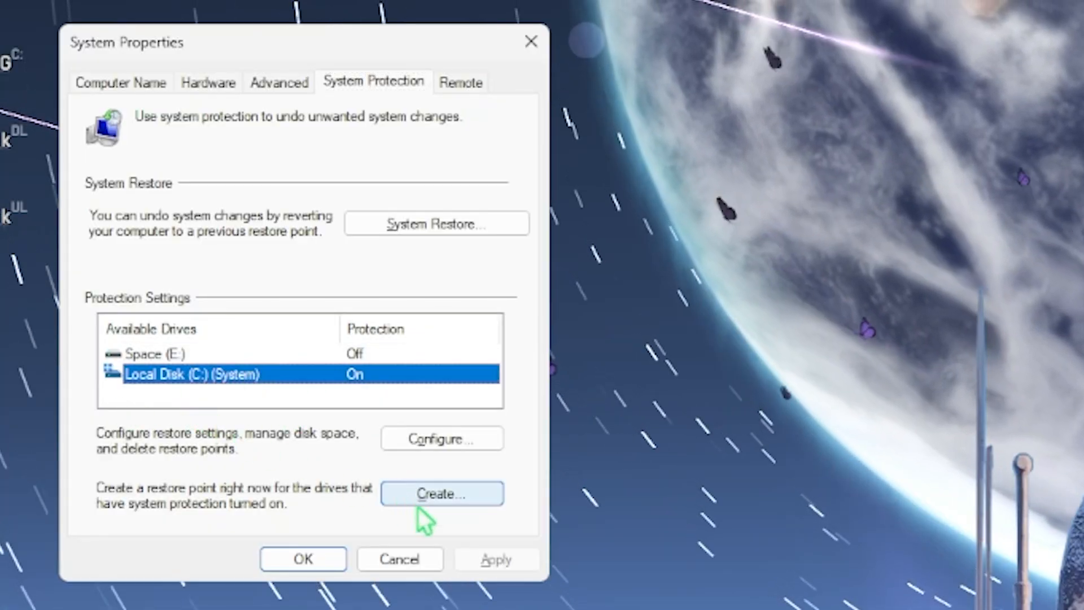
Create a restore point named ESO, then close System Properties.
click(442, 494)
text(ESO)
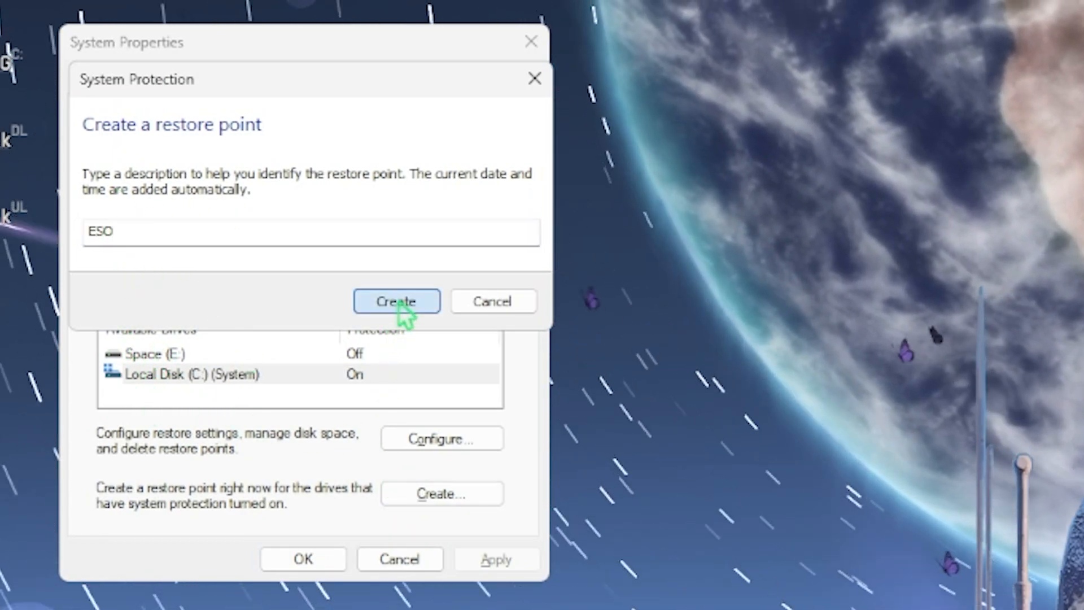
click(396, 301)
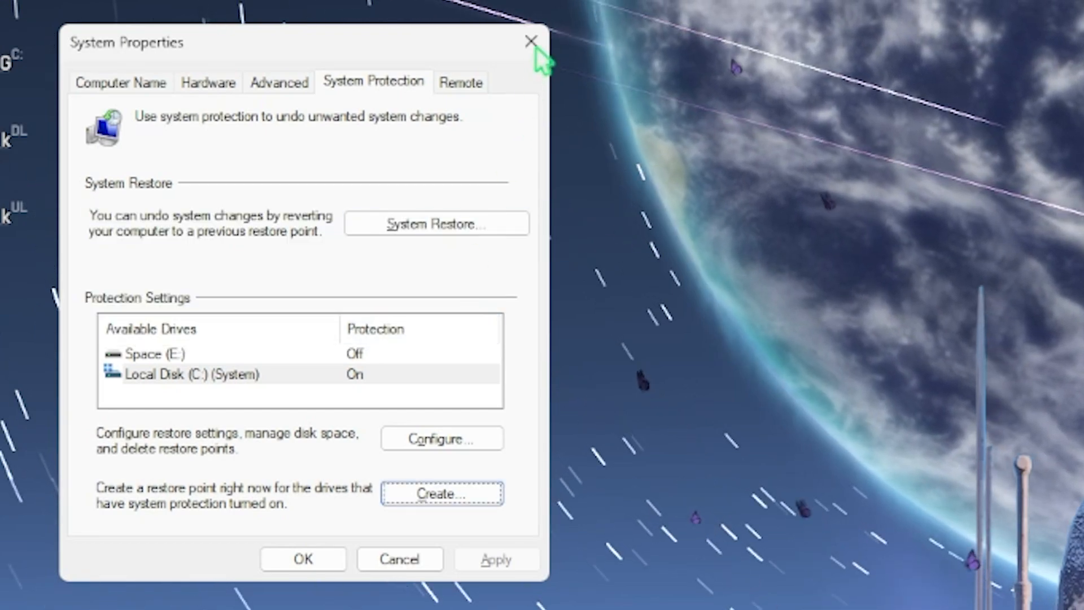
click(531, 41)
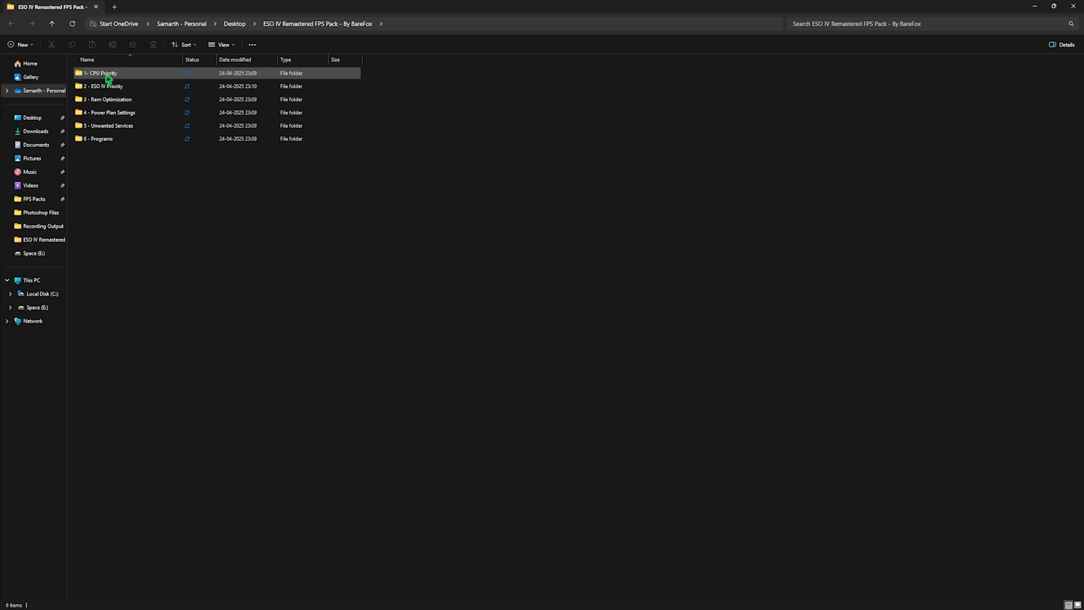
View the AMD CPU Priority tweak, then select ESO IV HighPriority.reg in 2 - ESO IV Priority.
double_click(105, 73)
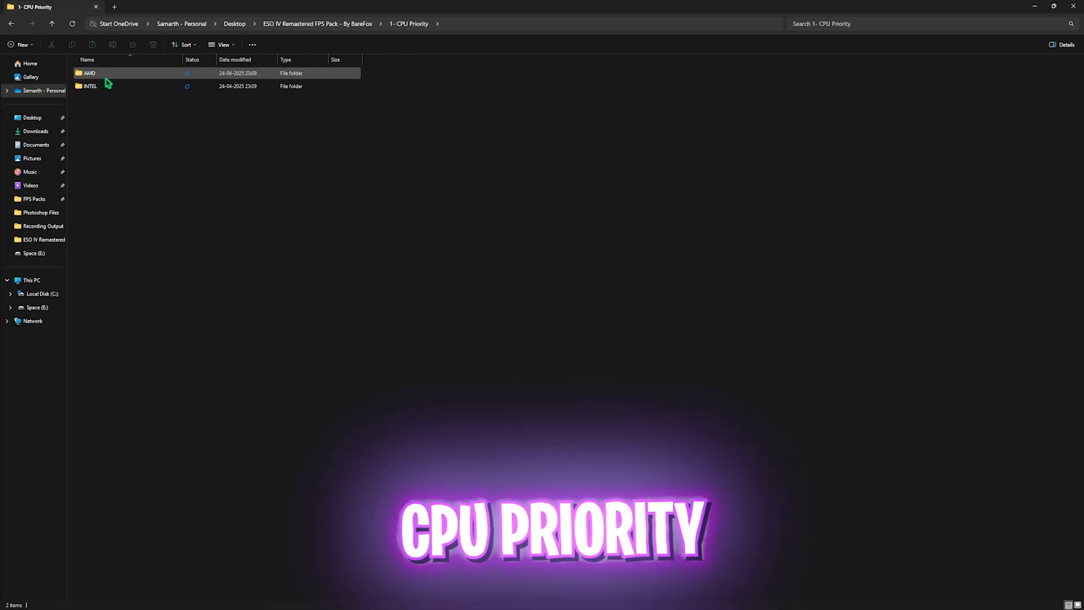
mouse_move(108, 80)
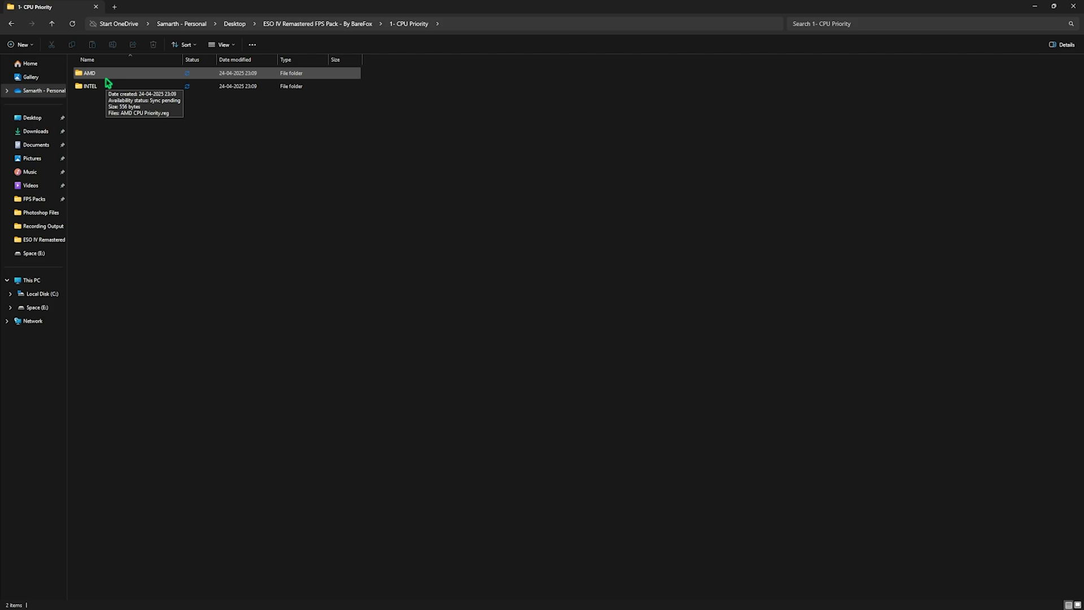
double_click(95, 73)
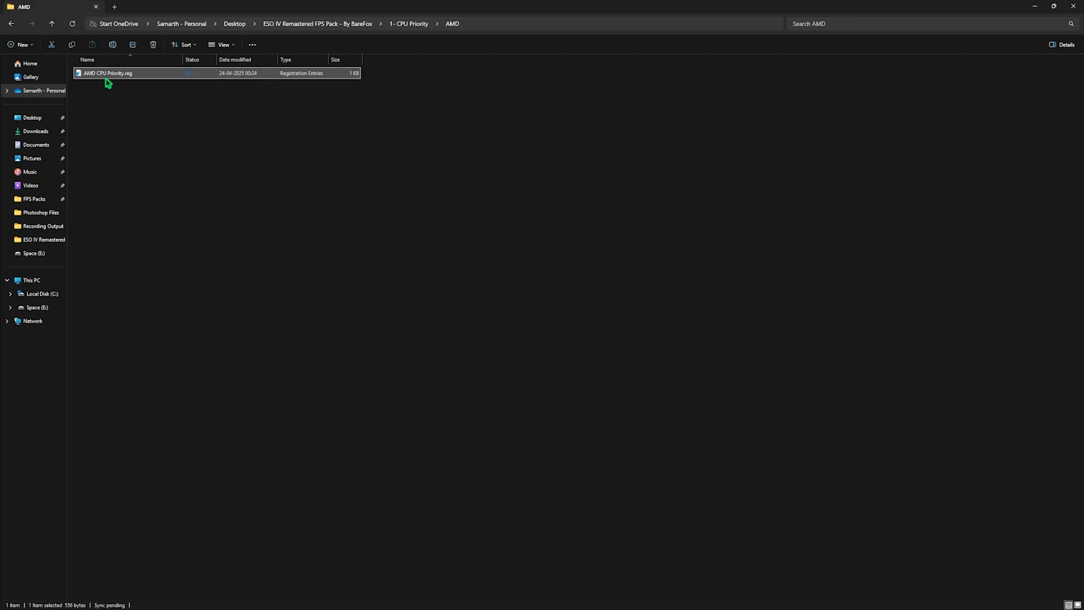
mouse_move(292, 44)
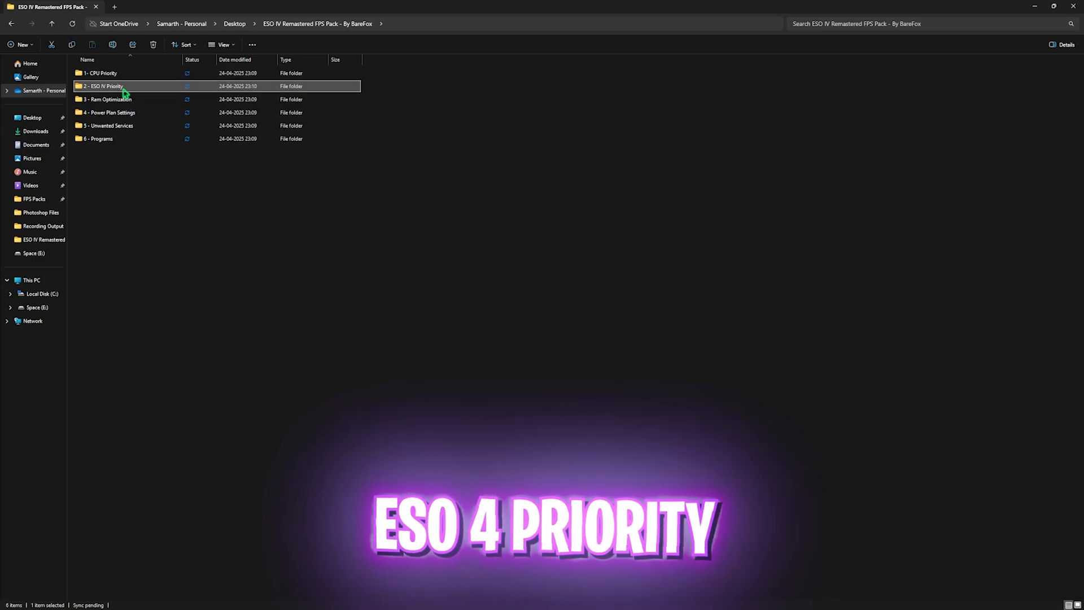
double_click(107, 86)
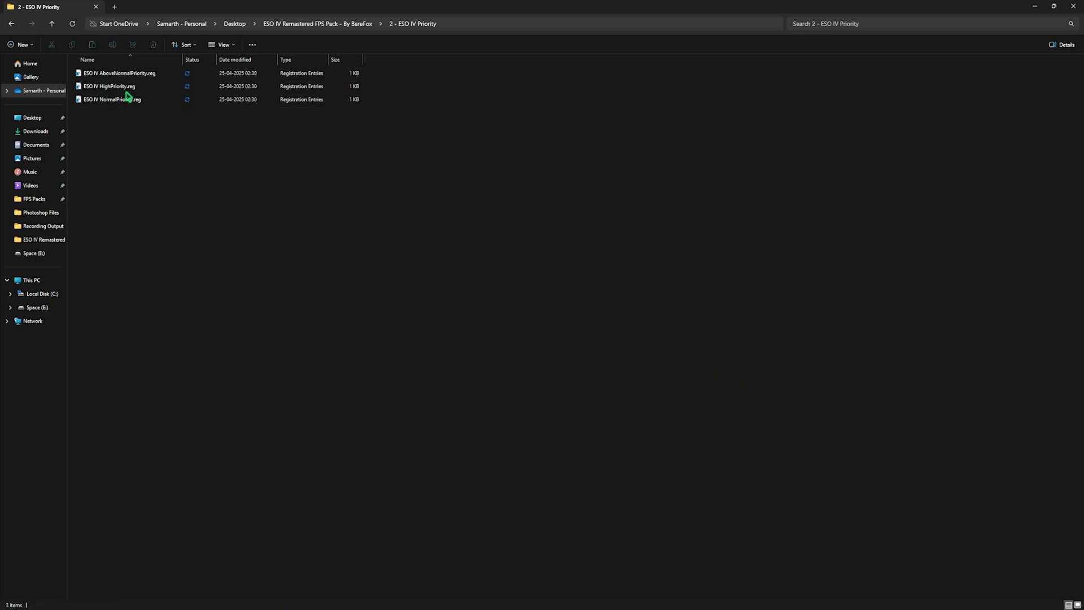
click(124, 86)
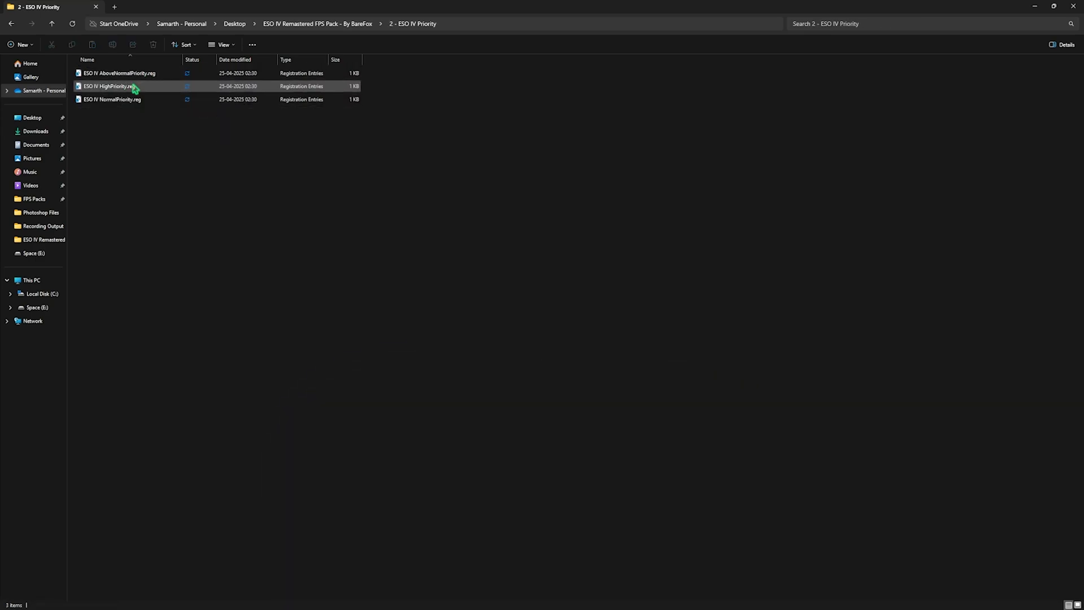
mouse_move(134, 88)
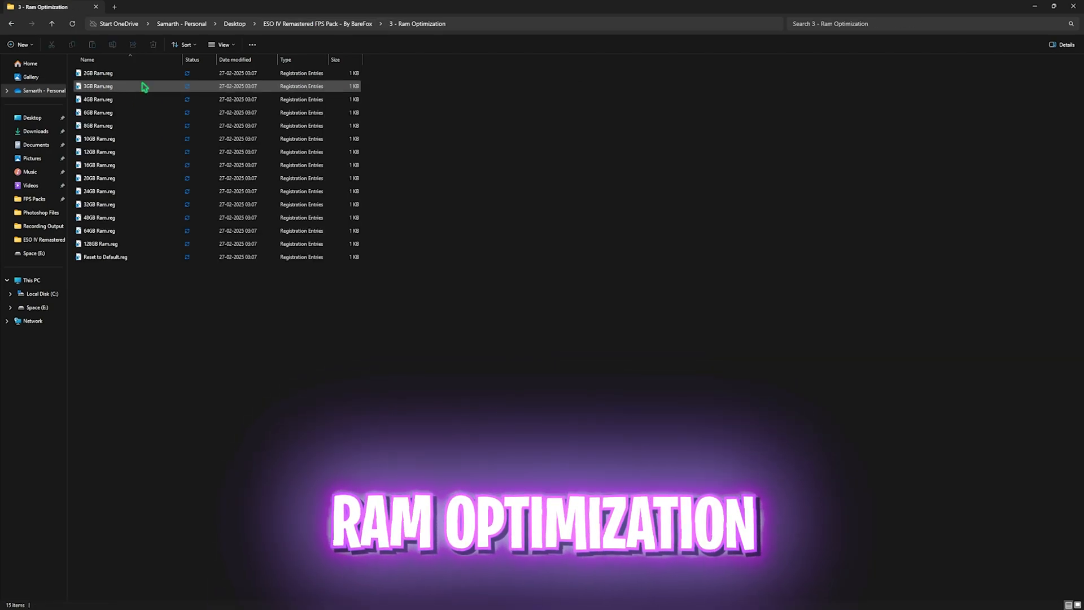
Browse the Ram Optimization registry files and select 16GB Ram.reg.
click(105, 257)
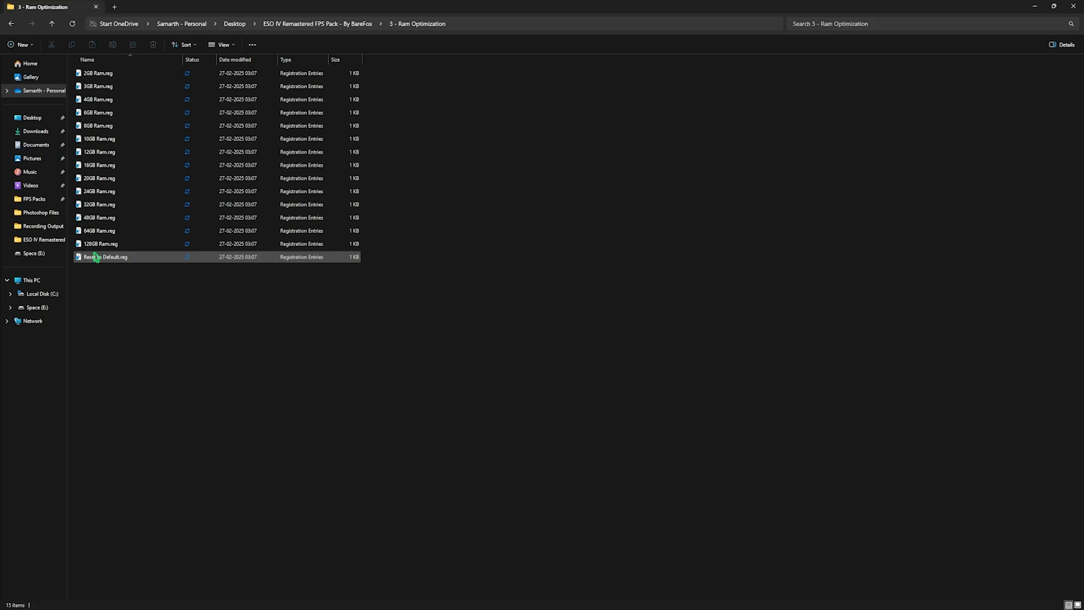
mouse_move(96, 257)
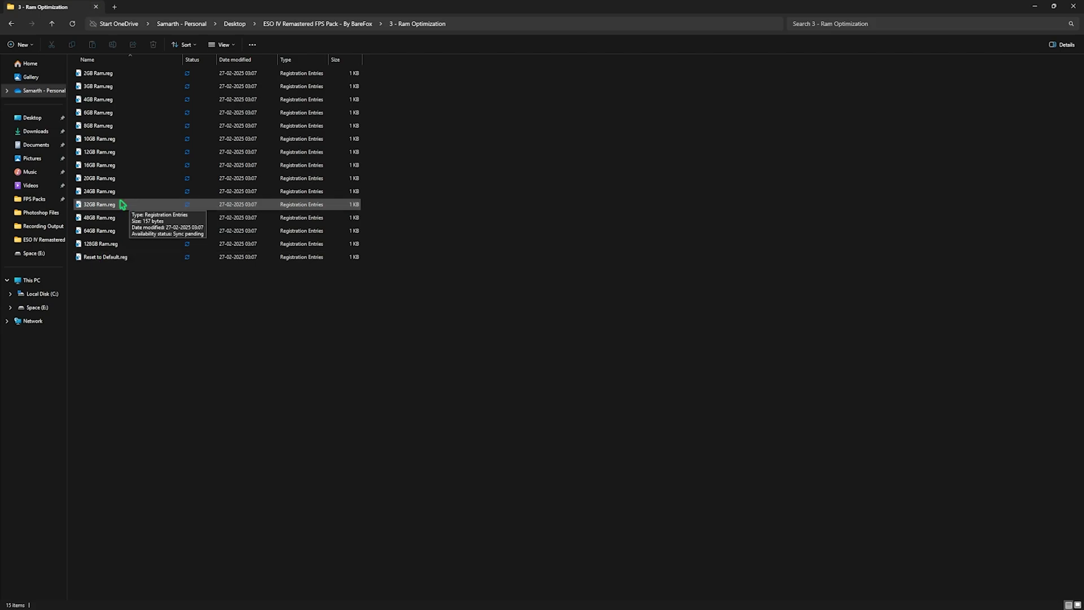
mouse_move(111, 214)
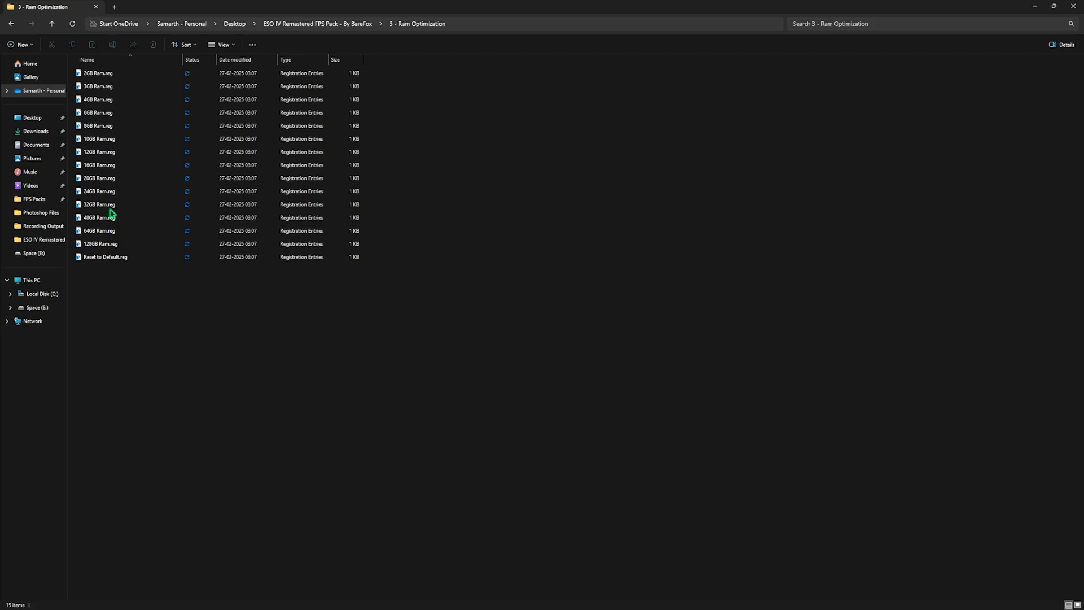
click(99, 165)
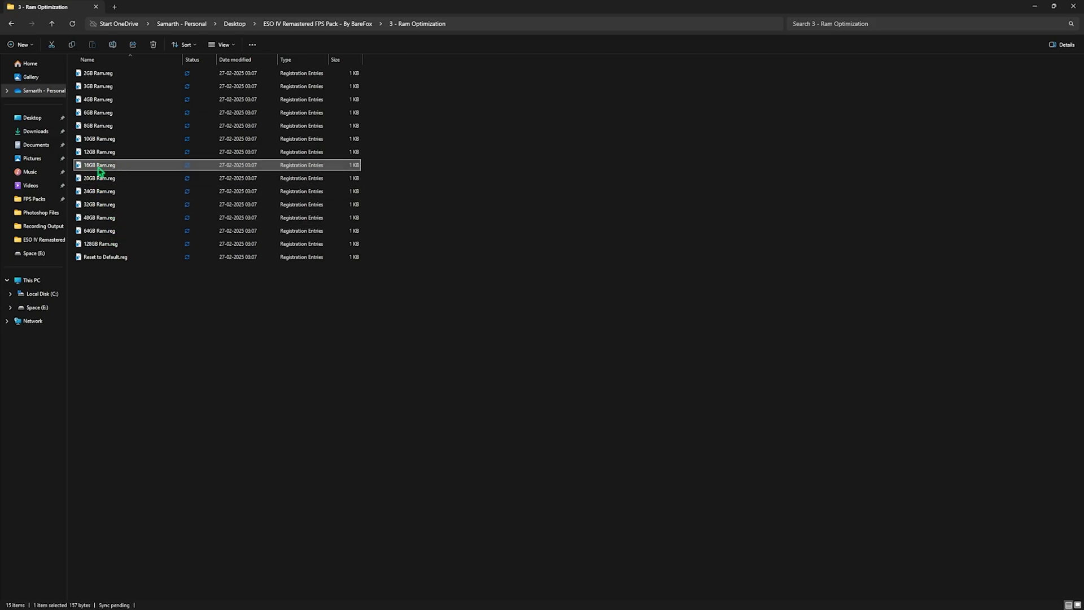
mouse_move(112, 144)
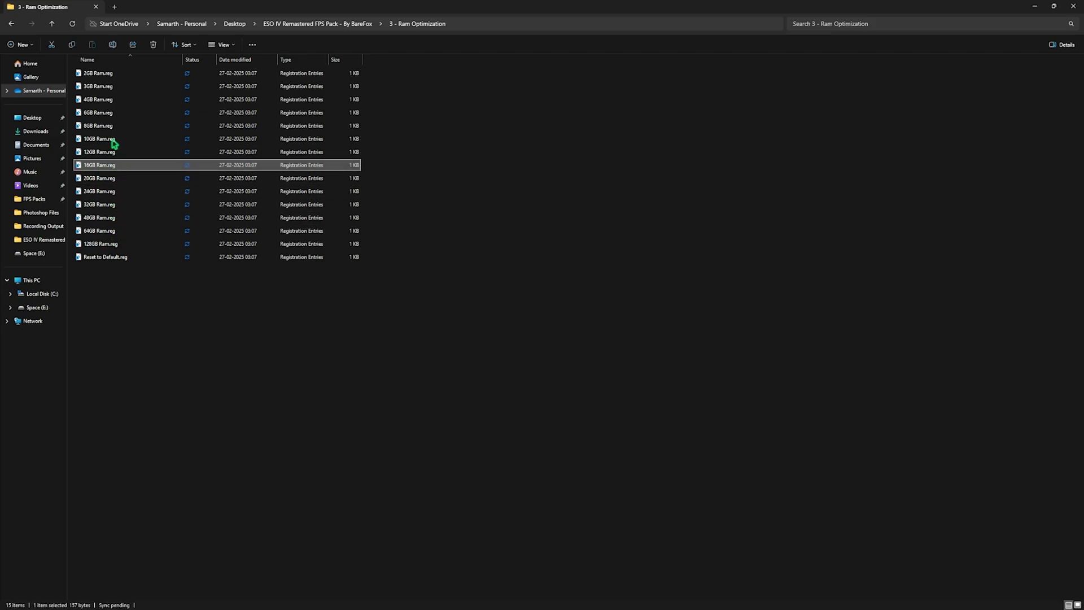
mouse_move(126, 251)
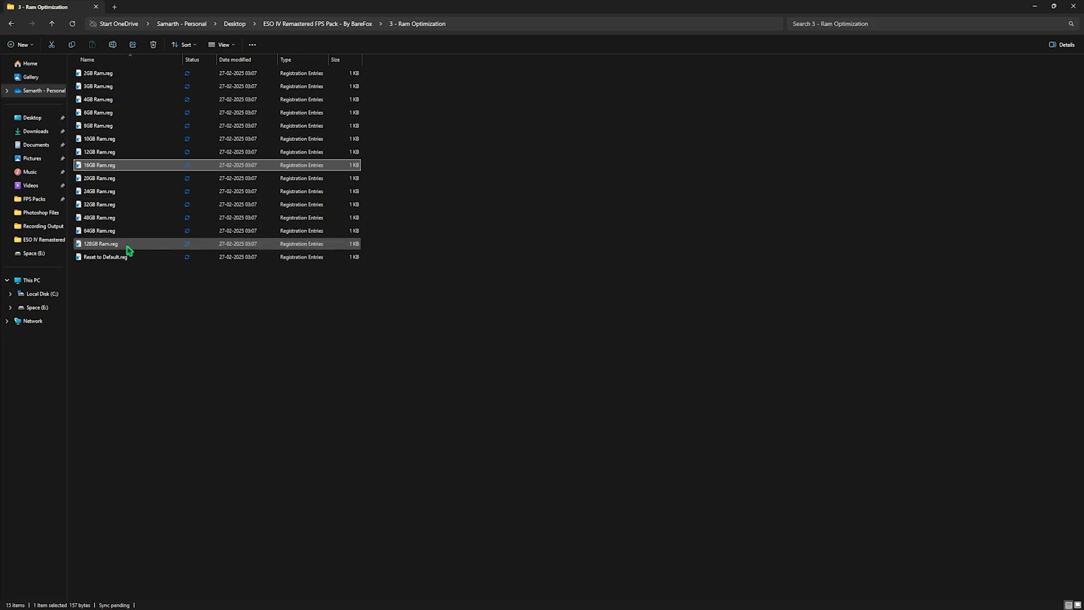
mouse_move(127, 251)
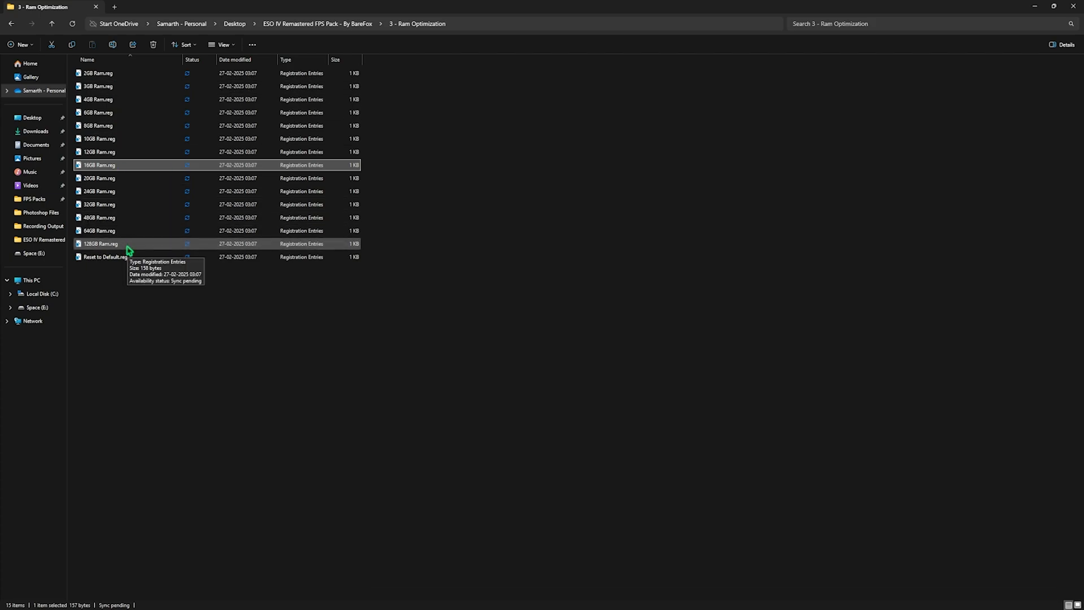
click(104, 257)
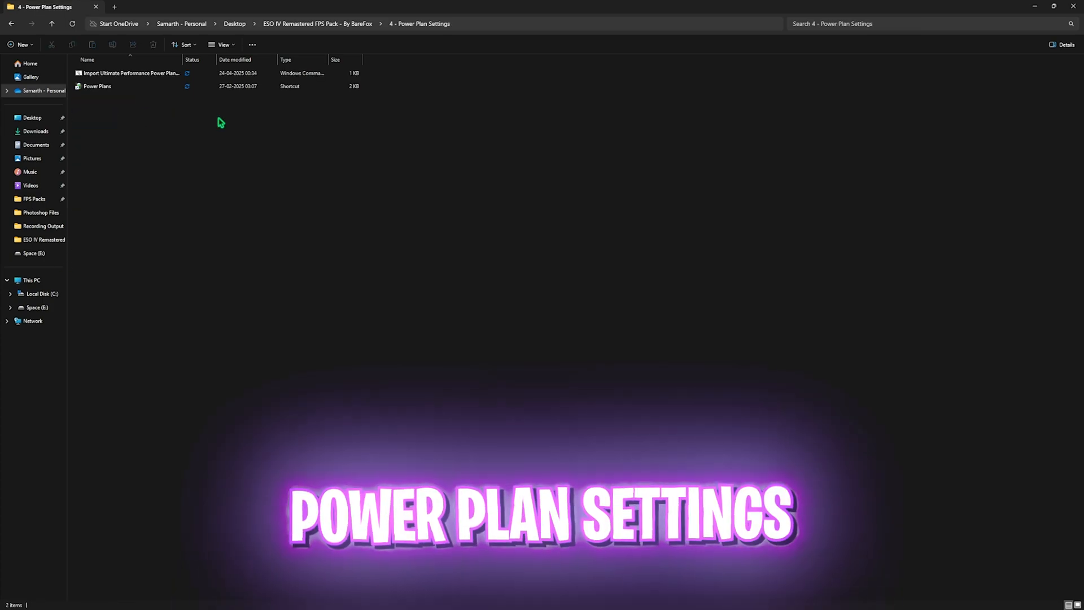
Run the Import Ultimate Performance Power Plan.cmd script to import the plan.
click(130, 73)
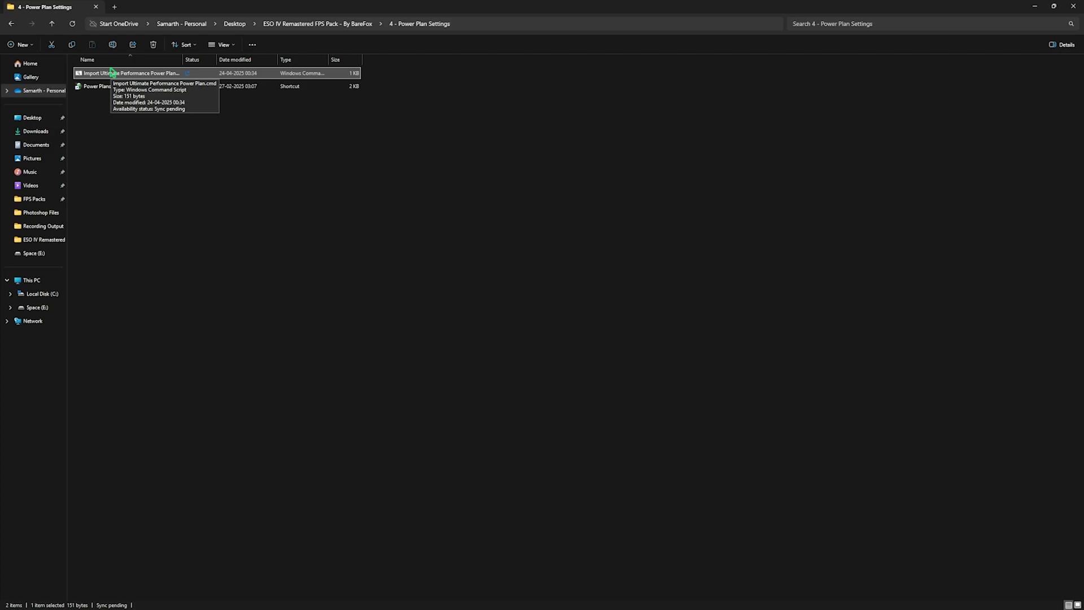
right_click(130, 74)
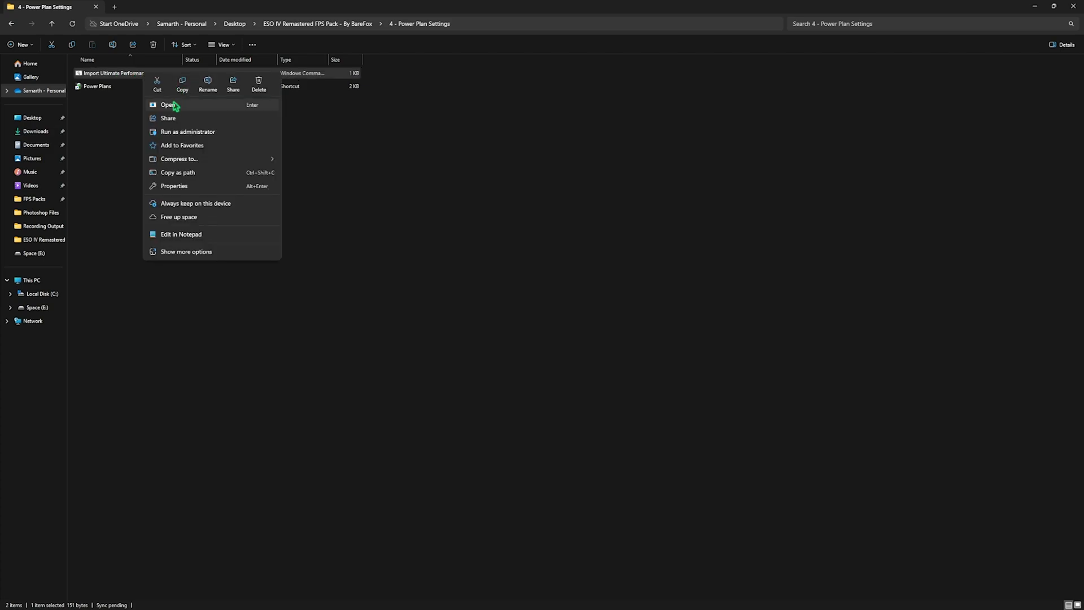
click(167, 105)
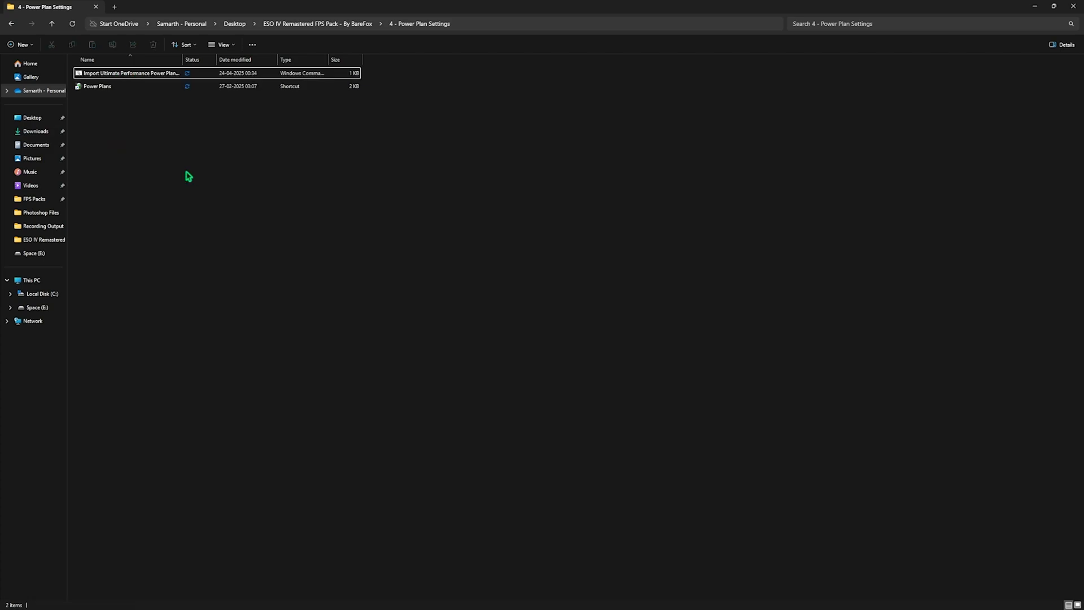
Open Power Plans to choose Ultimate Performance as the active plan.
click(97, 86)
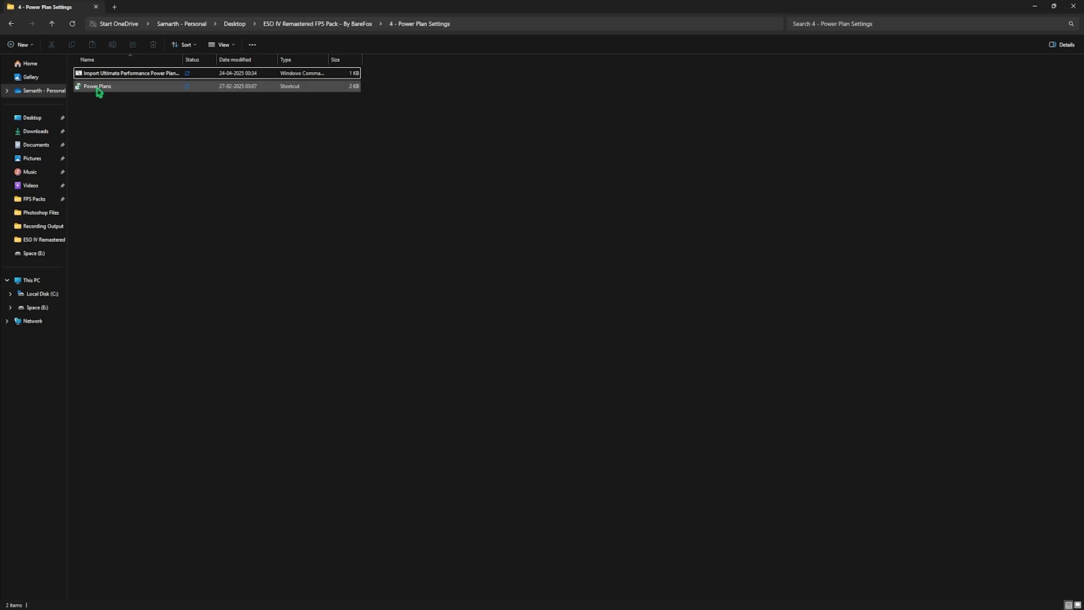
click(97, 86)
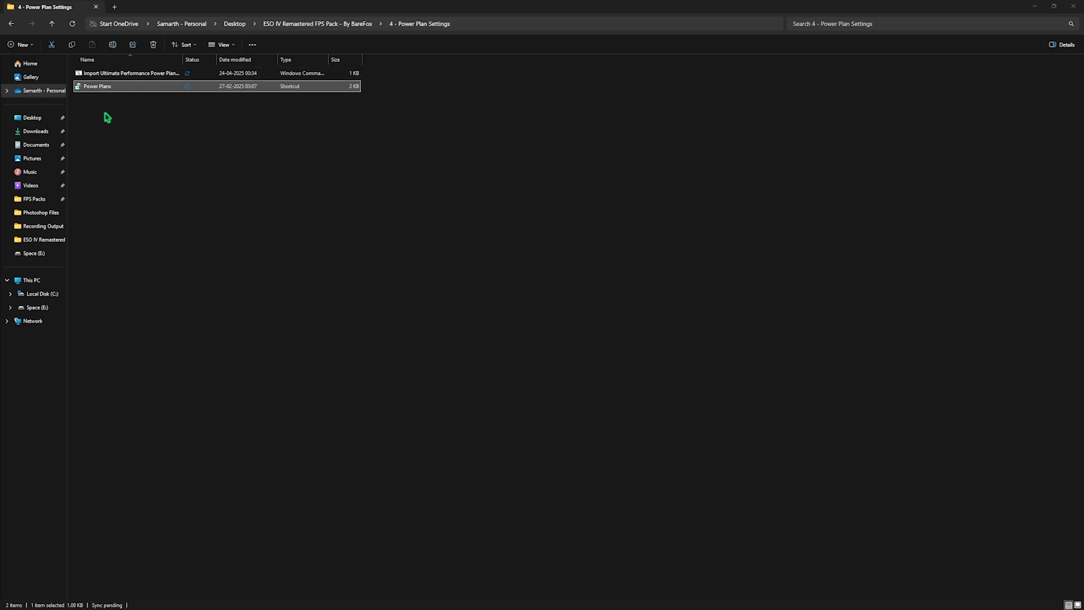
double_click(97, 86)
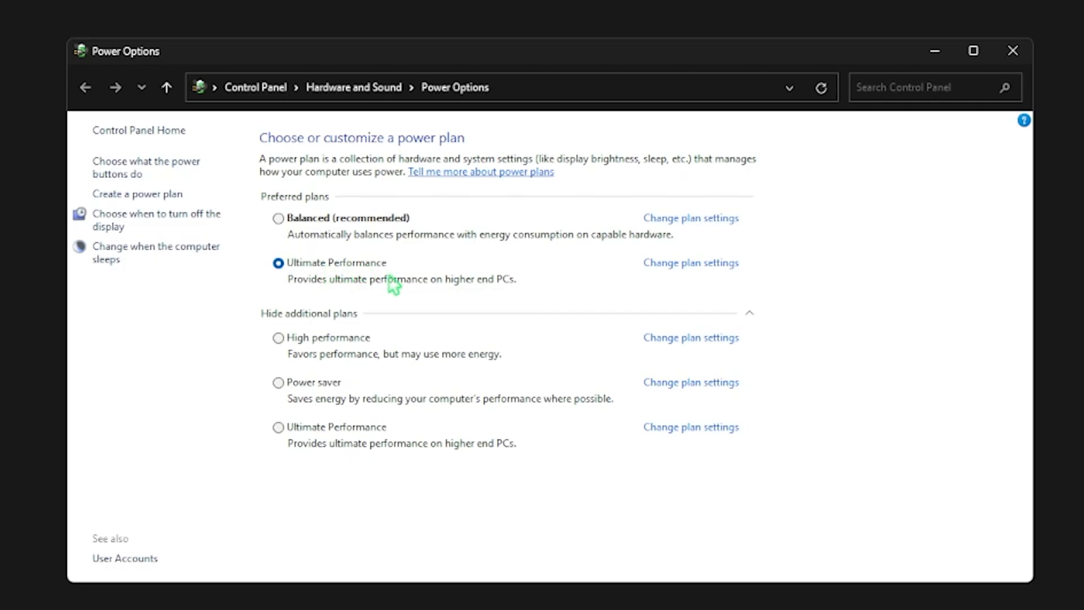
mouse_move(320, 319)
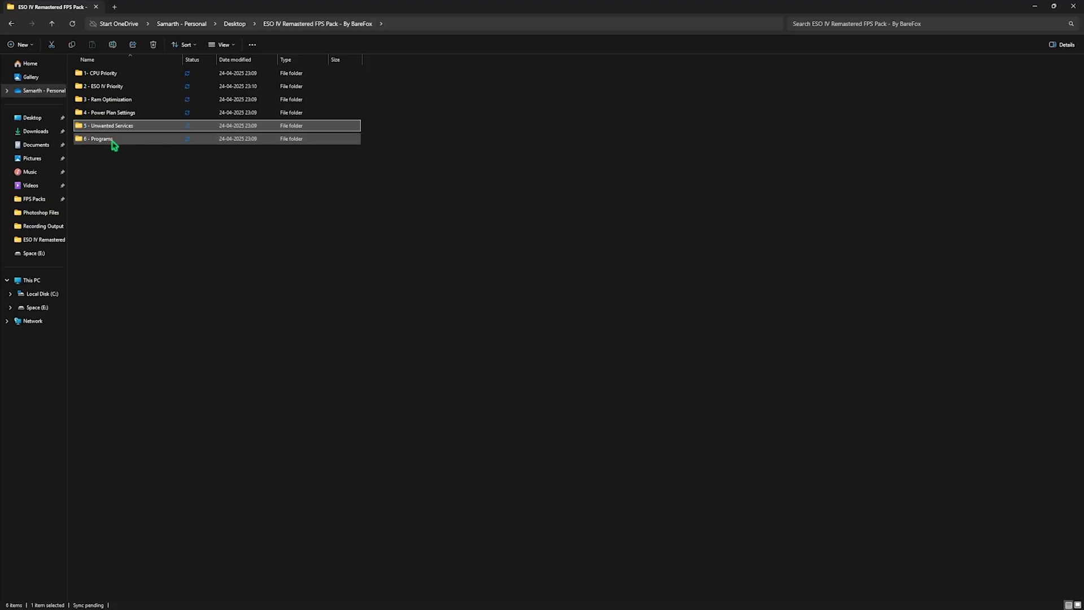
Open 5 - Unwanted Services and review the Disable Bluetooth and Disable Printer Services tweaks.
double_click(108, 126)
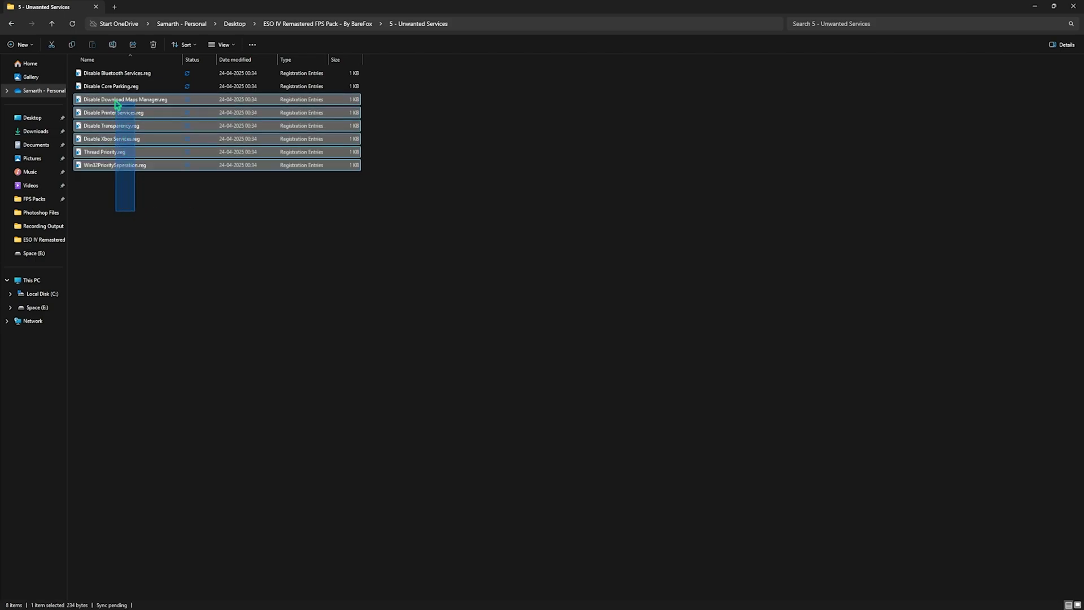
click(113, 73)
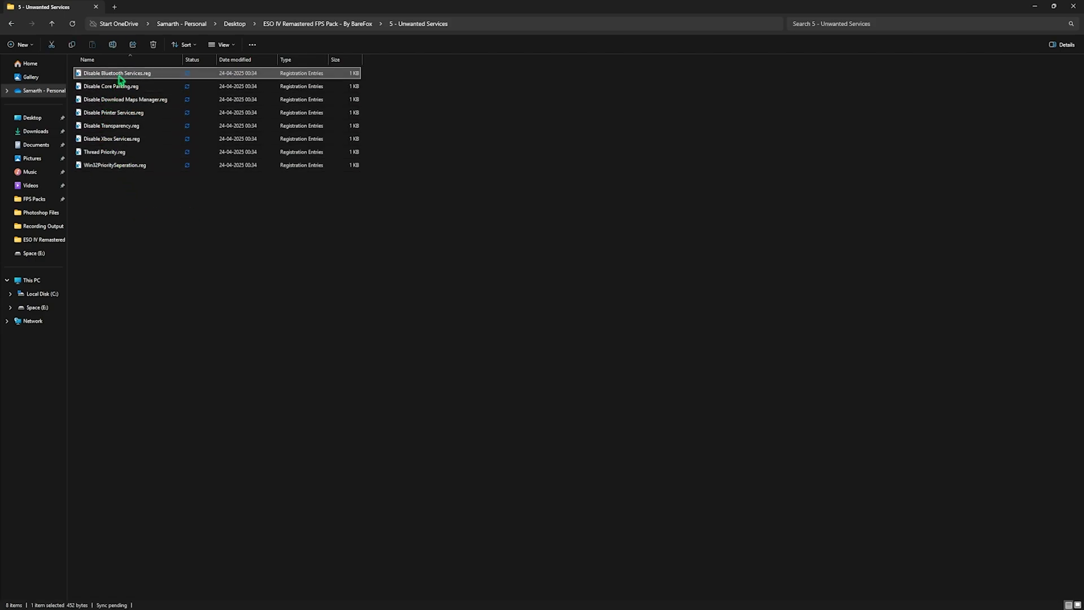
click(111, 113)
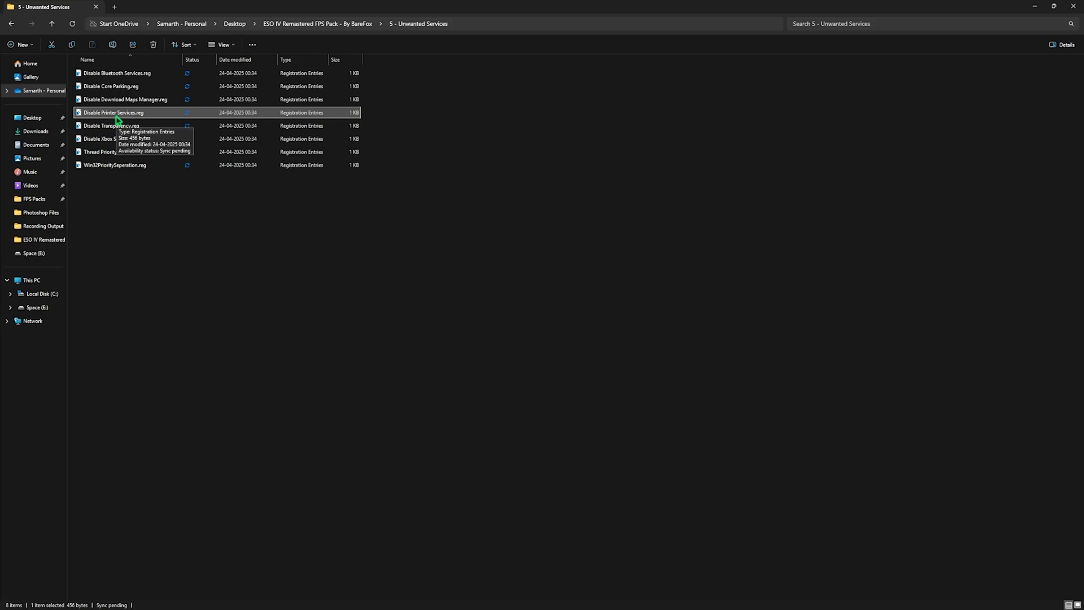
mouse_move(127, 175)
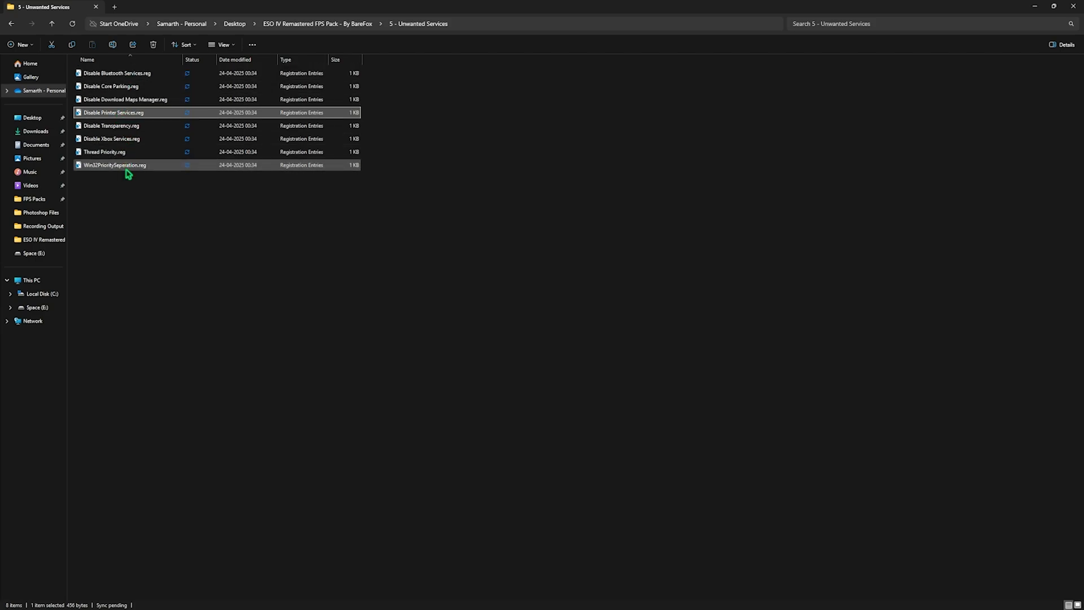
mouse_move(127, 173)
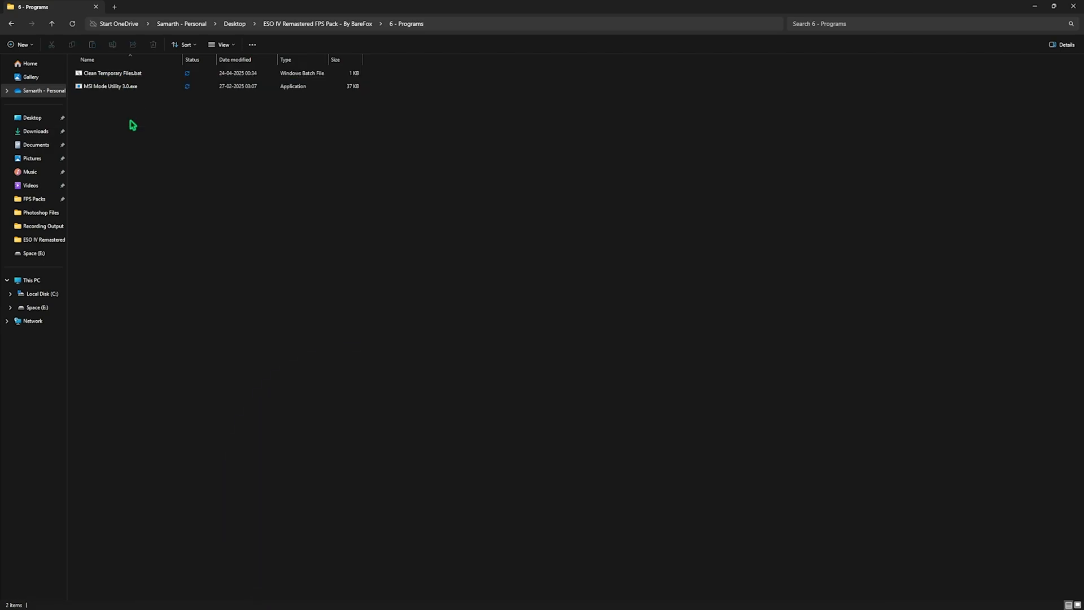
Run Clean Temporary Files.bat as administrator and confirm in the console to delete temp files.
click(112, 74)
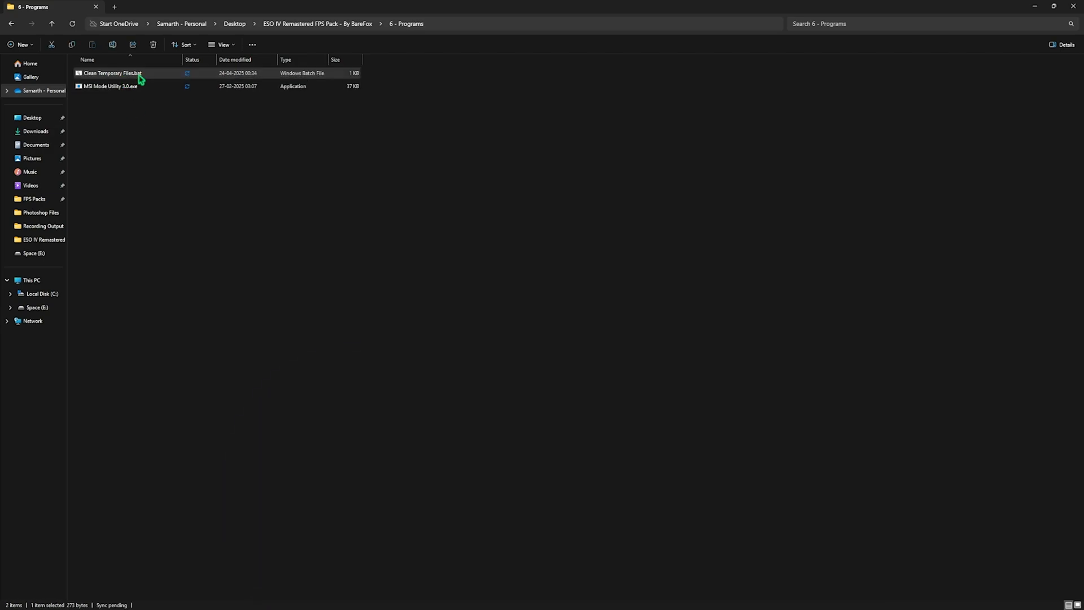
right_click(137, 74)
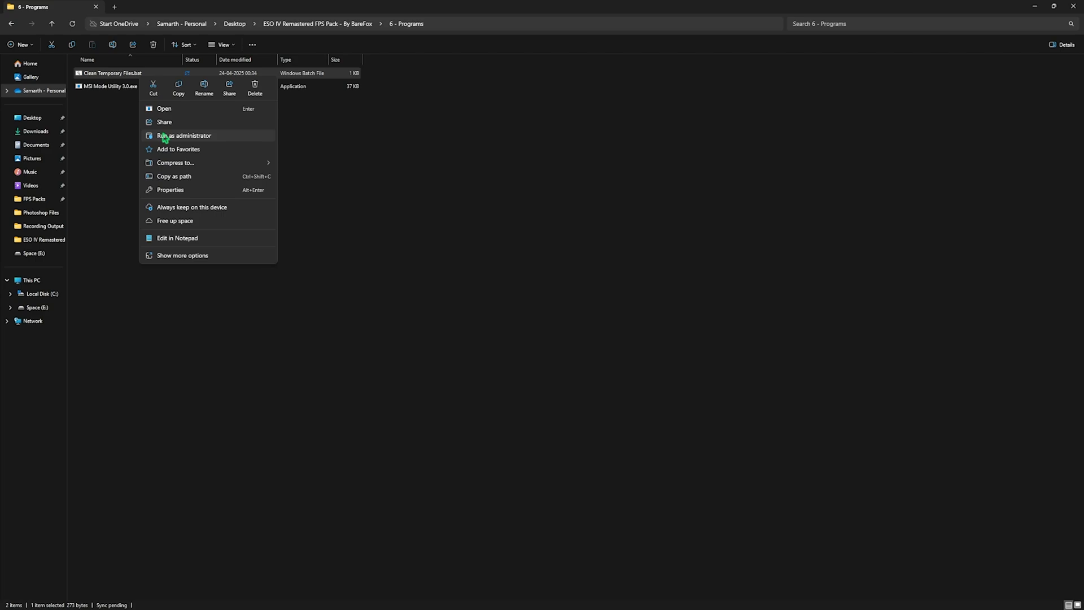
click(183, 136)
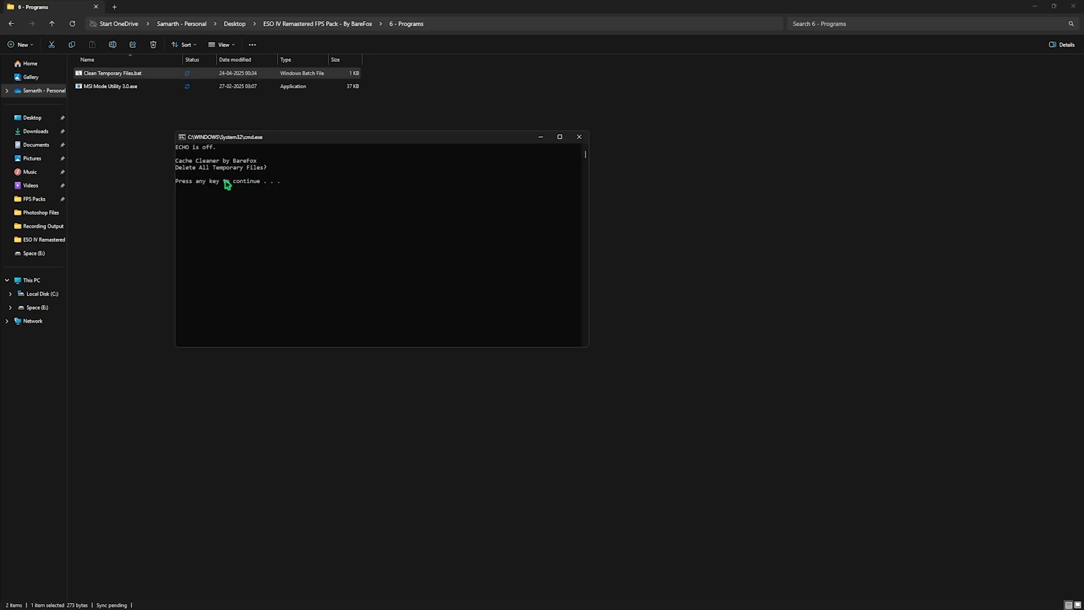
mouse_move(126, 158)
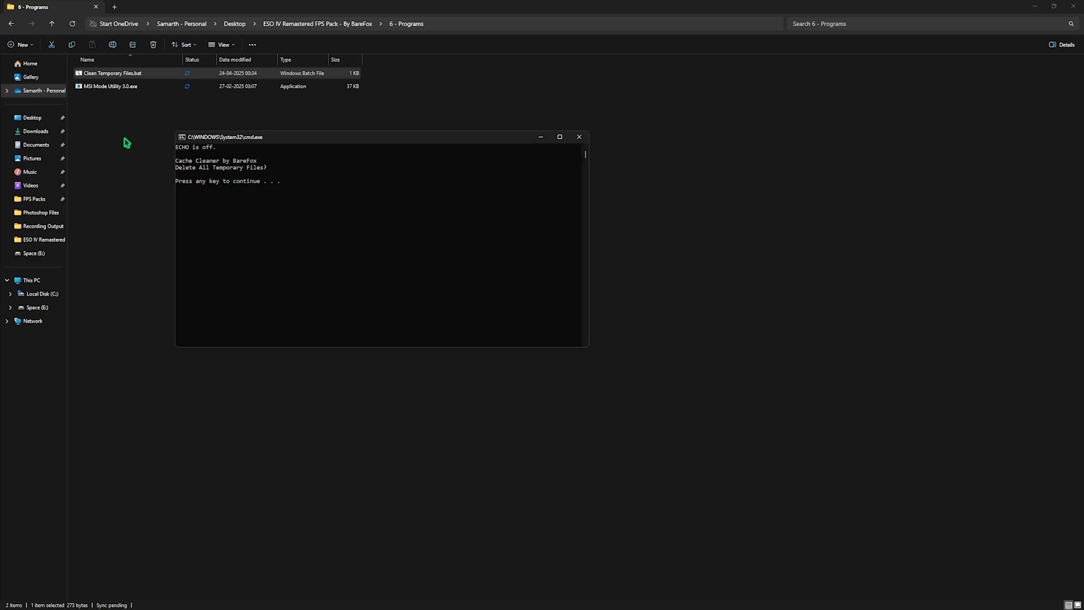
key(enter)
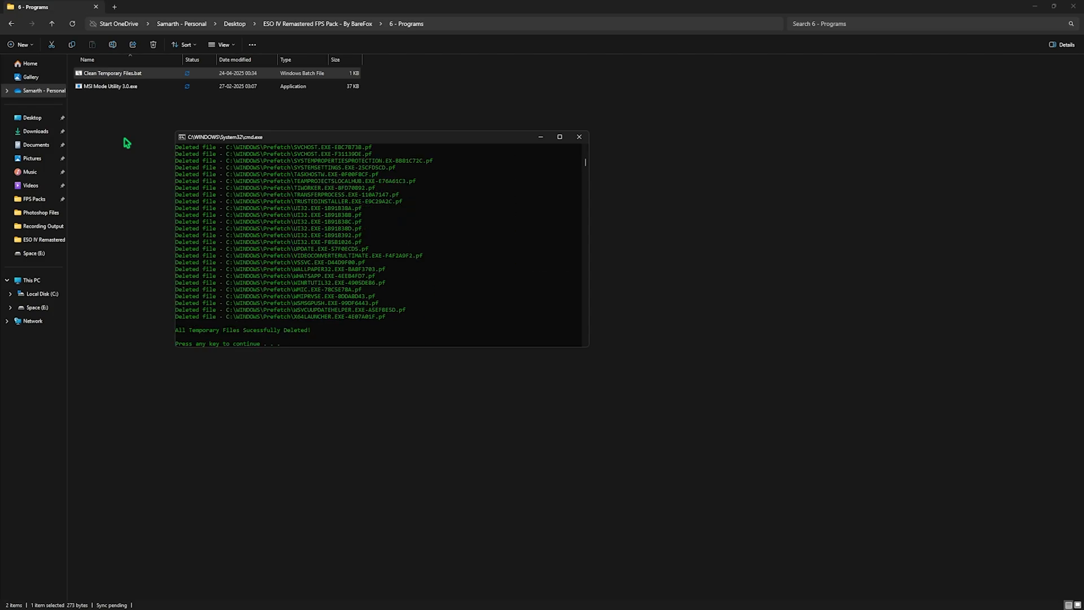
mouse_move(224, 199)
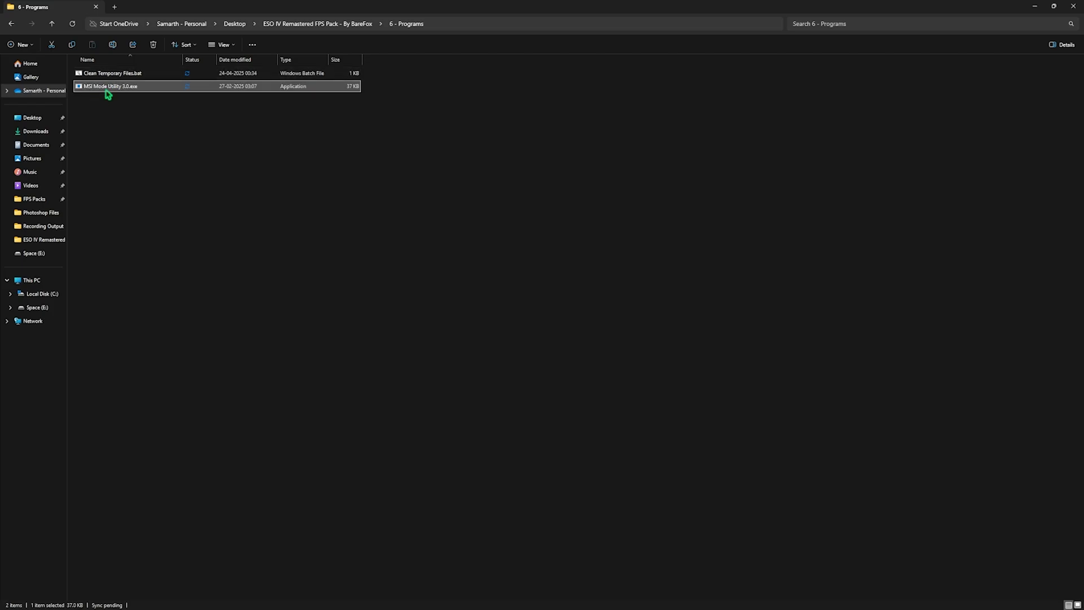
Launch MSI Mode Utility 3.0 as administrator and set AMD Radeon(TM) Graphics to High priority.
right_click(109, 86)
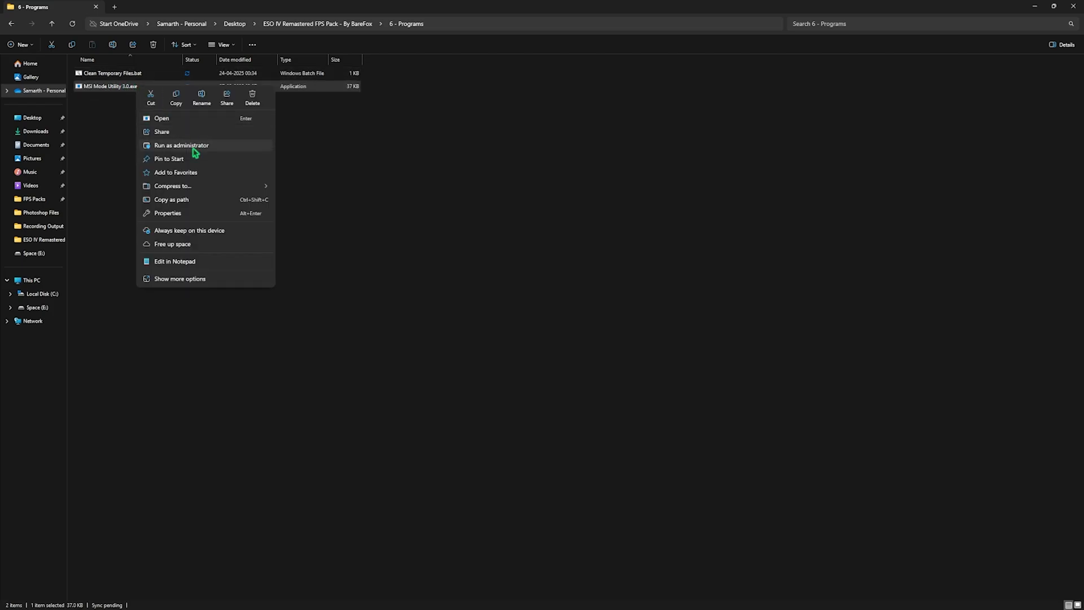
click(180, 145)
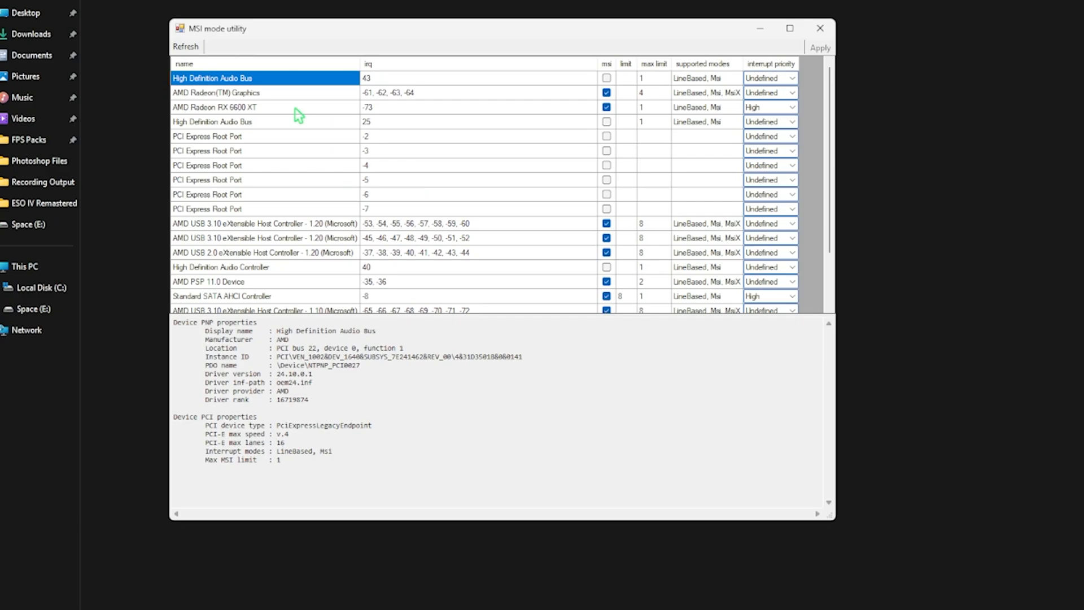
click(217, 92)
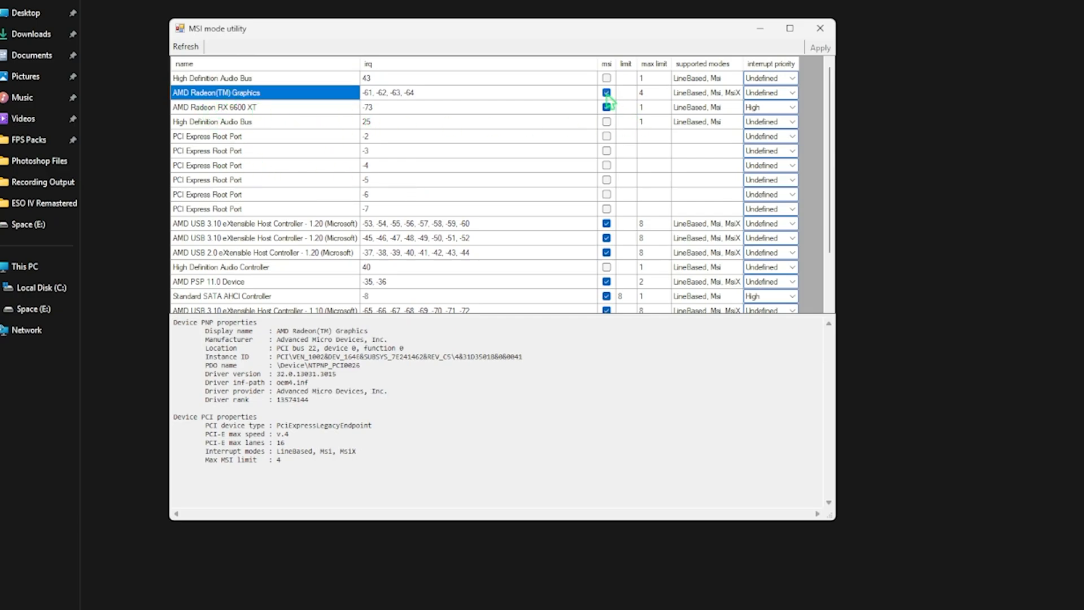
click(789, 92)
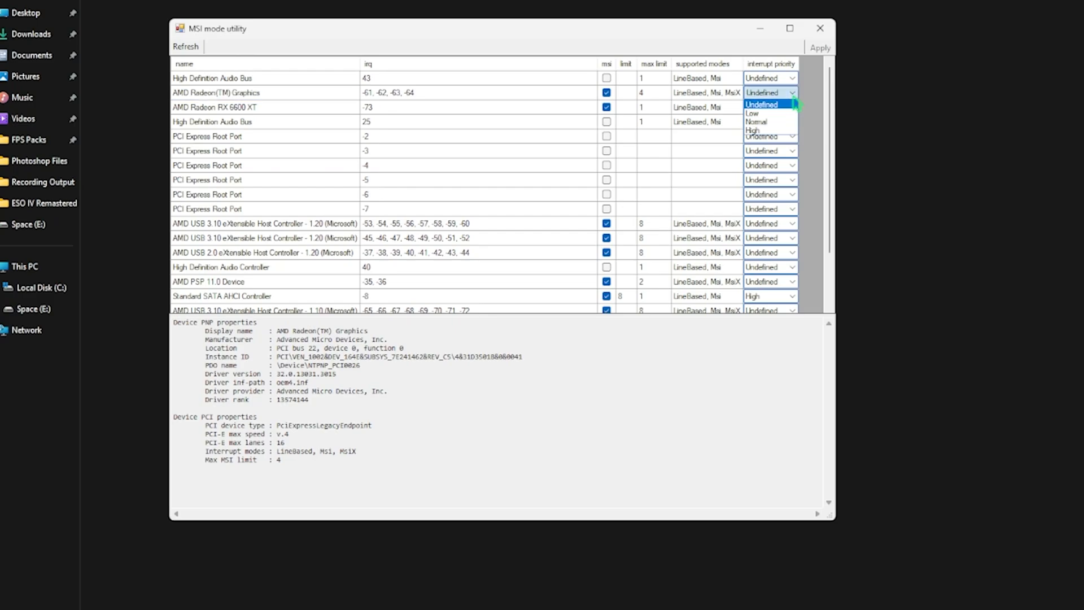
click(753, 130)
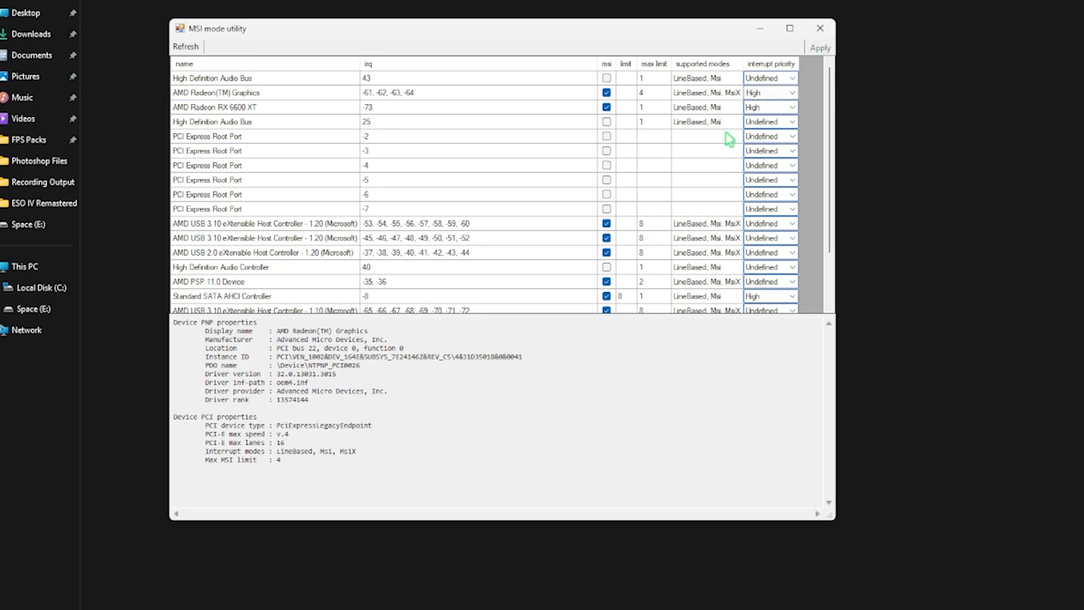
mouse_move(743, 117)
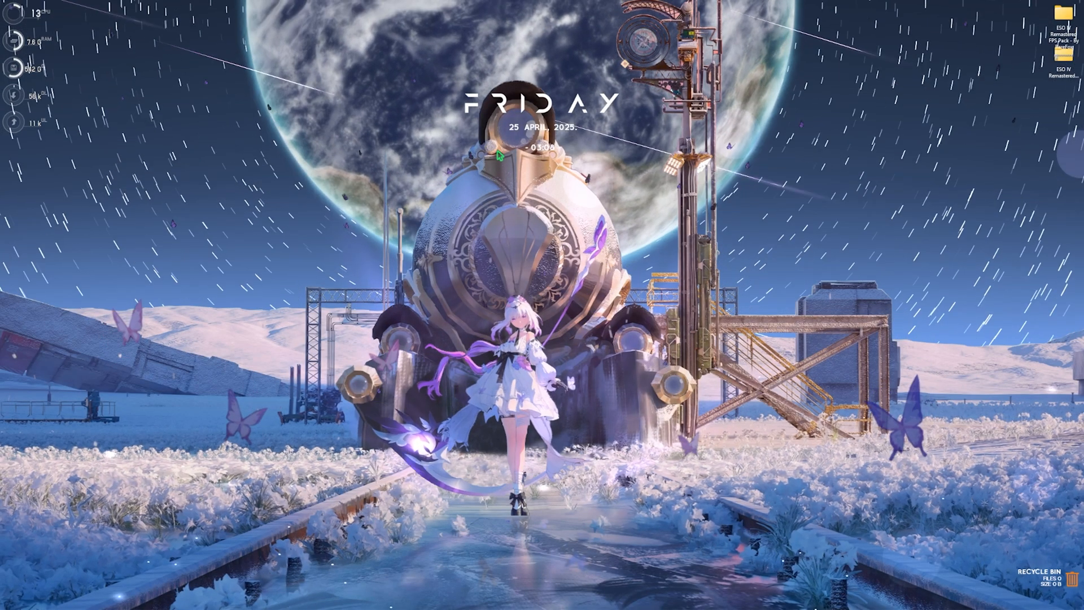
Bring up Performance Options from the taskbar to customize the visual effects.
click(404, 600)
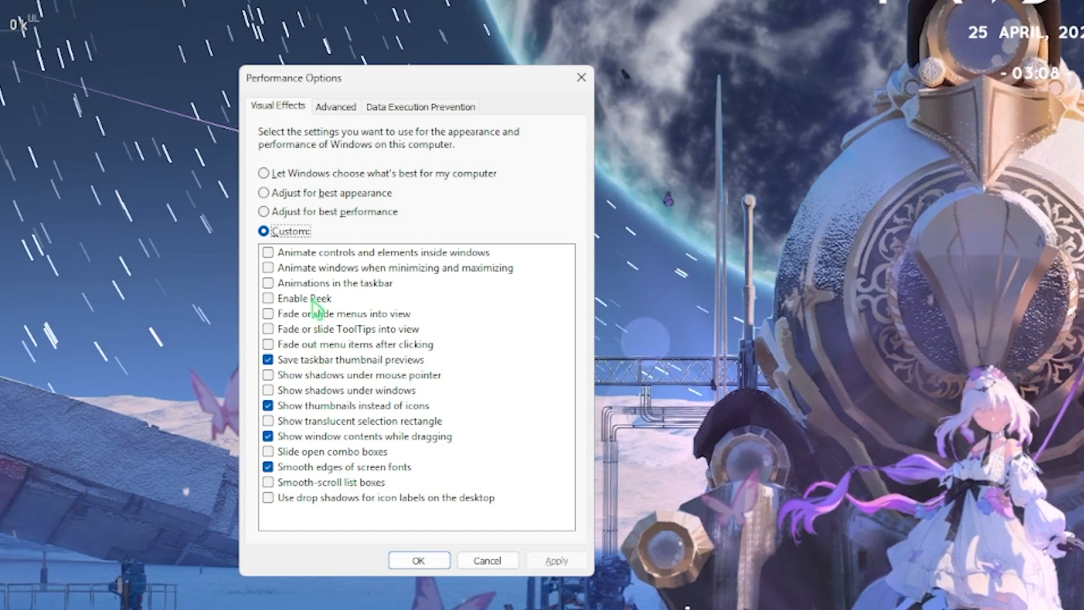
mouse_move(282, 474)
text(de)
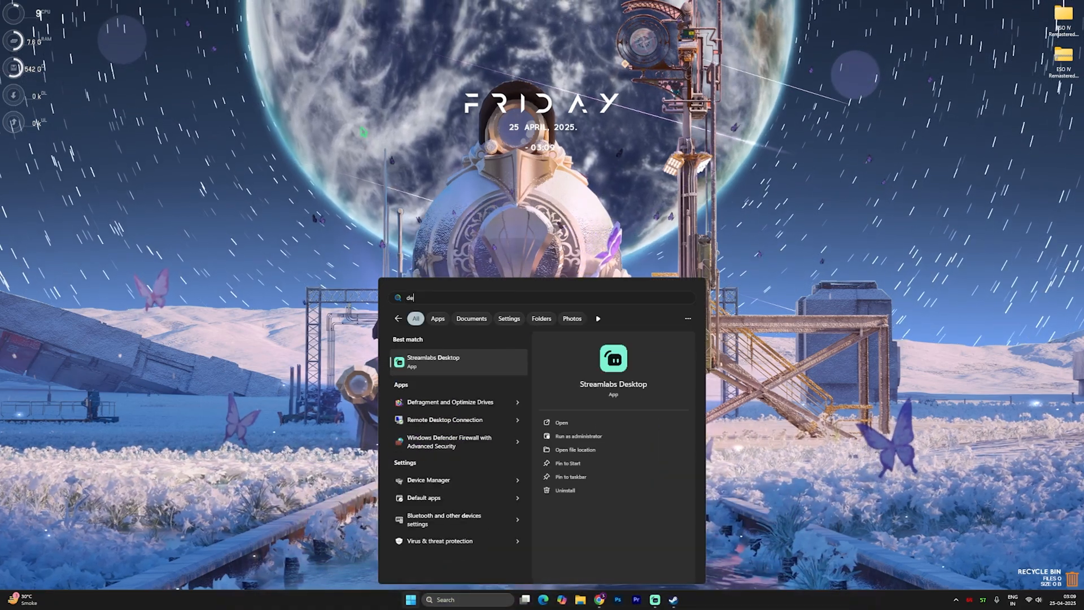
Retrim the C: and Space (E:) SSDs, then bring up the optimization schedule settings.
click(449, 403)
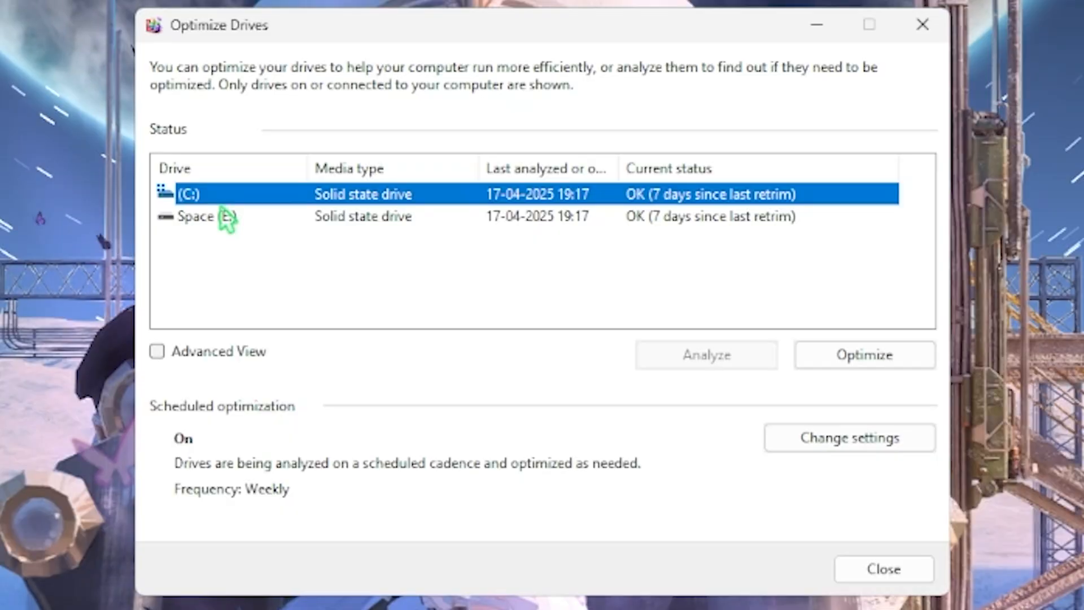
mouse_move(416, 229)
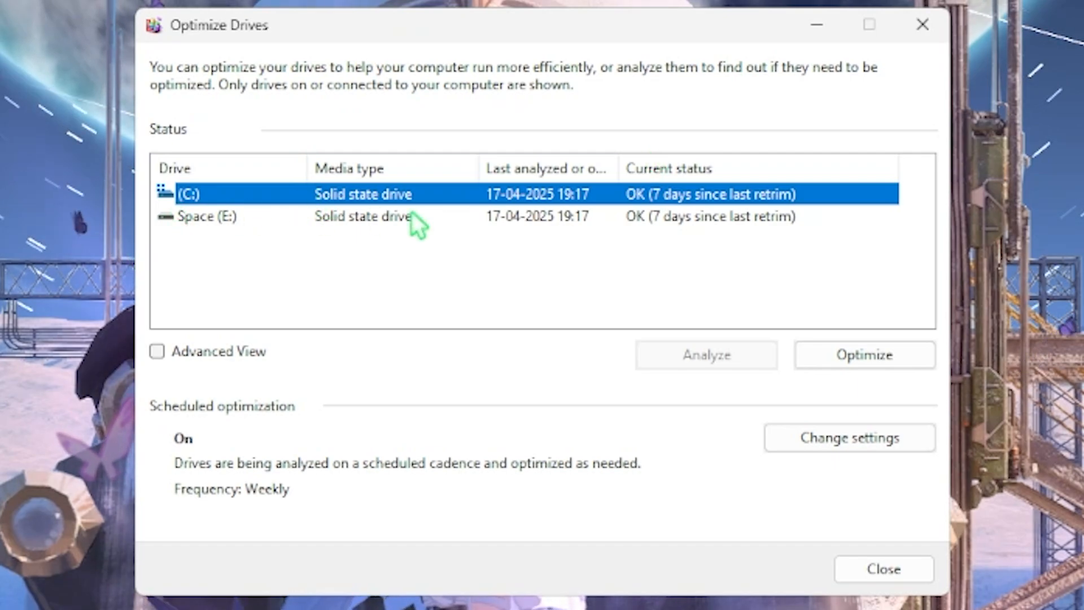
mouse_move(364, 198)
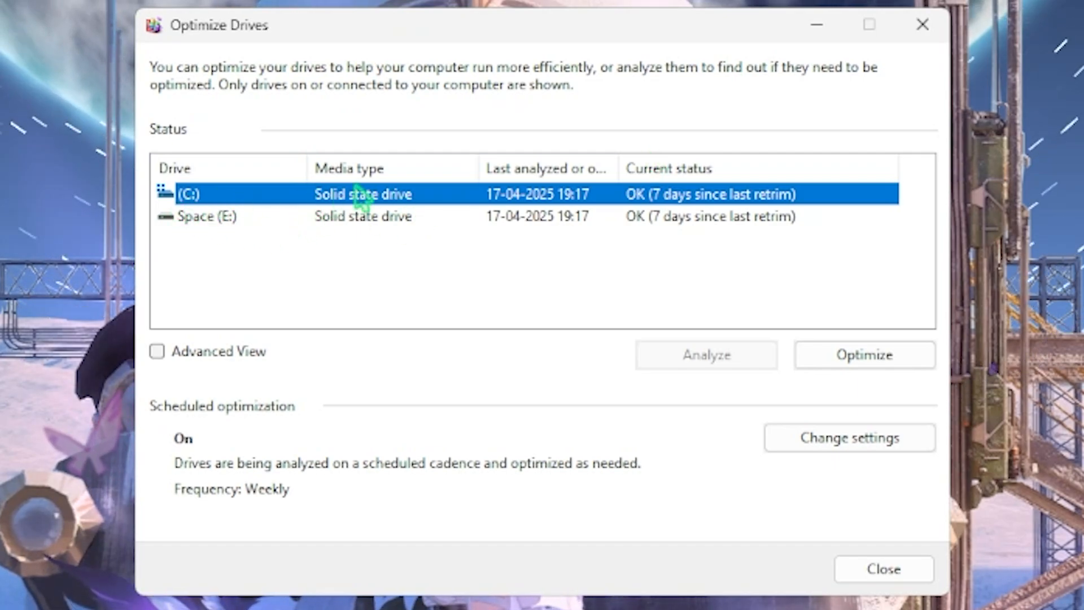
mouse_move(311, 222)
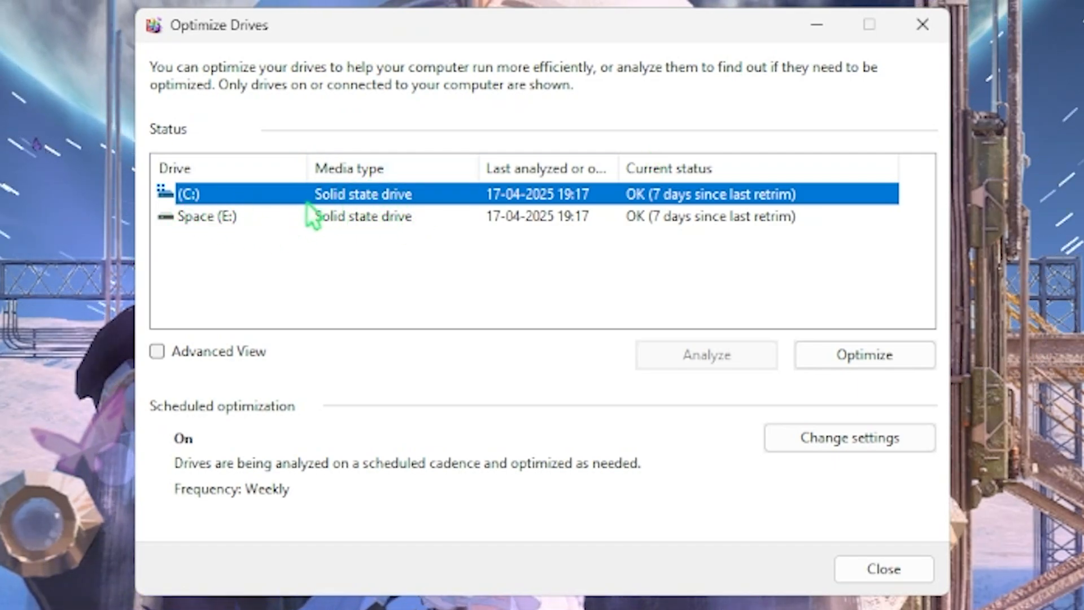
click(864, 355)
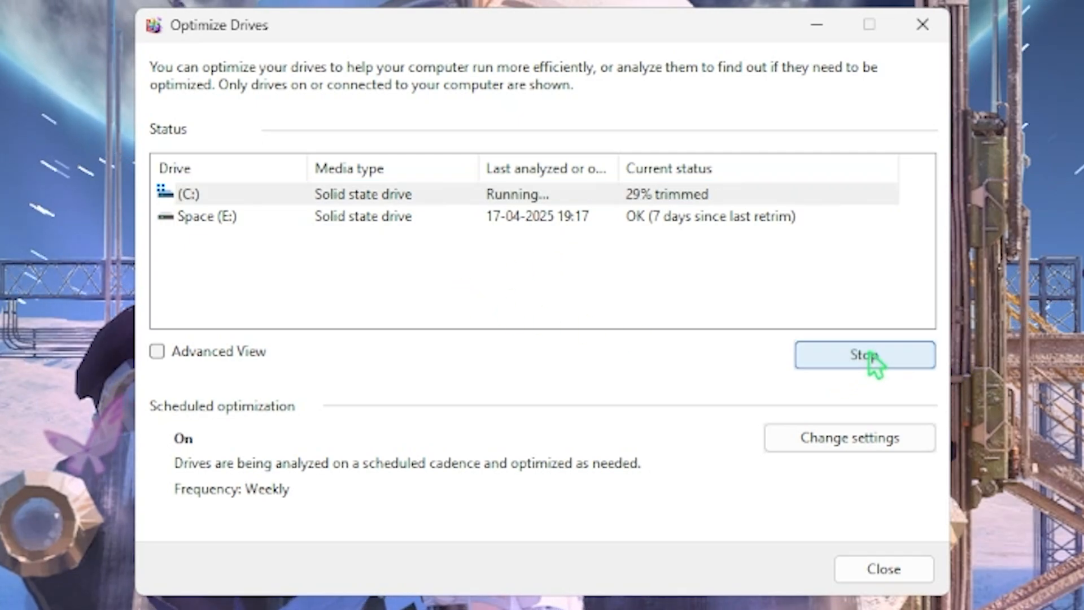
mouse_move(654, 262)
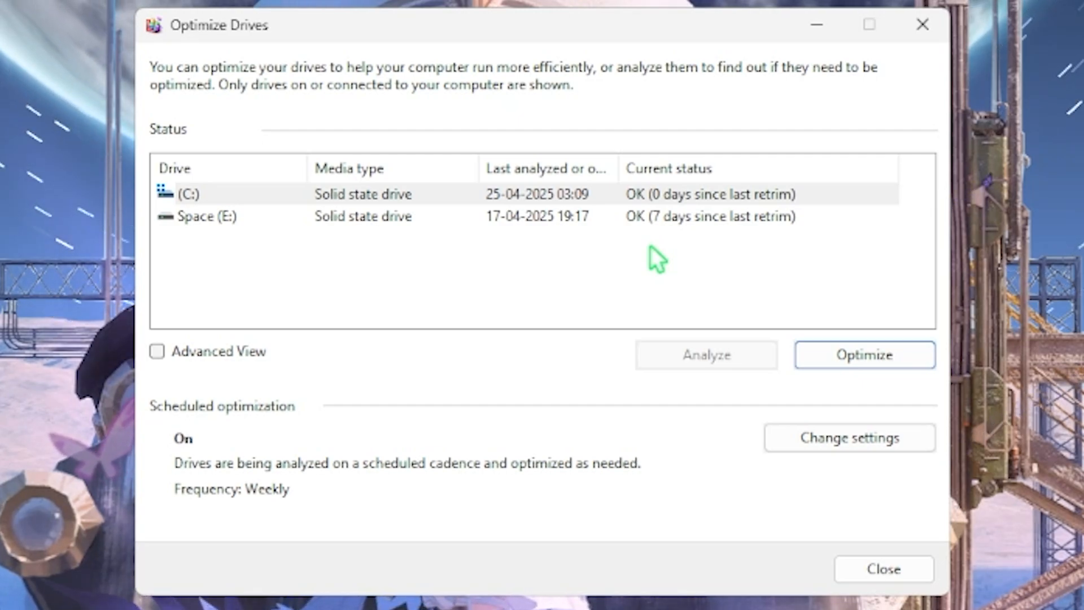
mouse_move(582, 237)
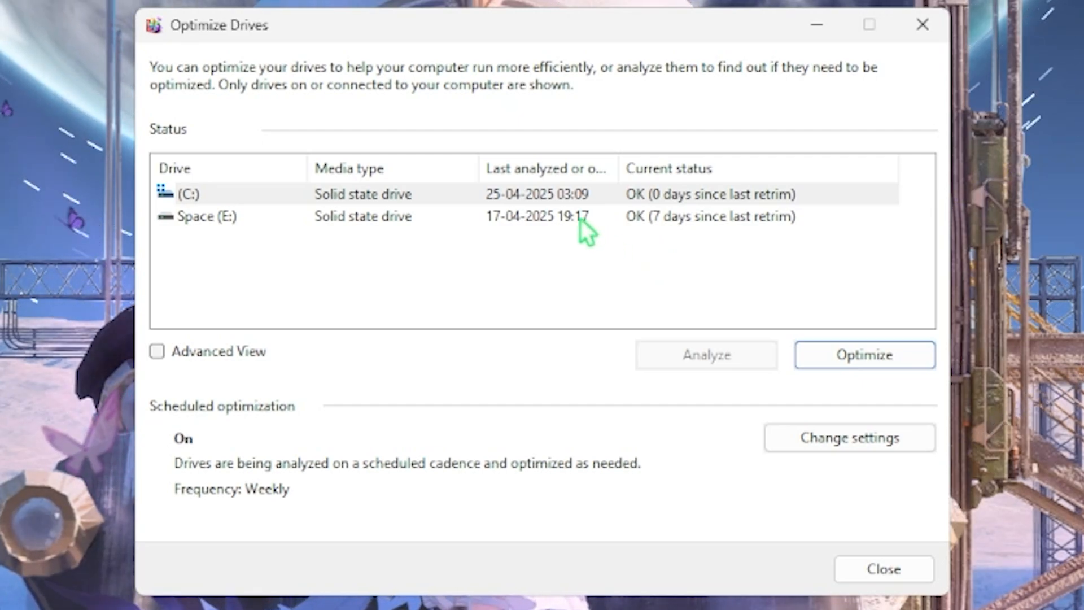
click(866, 355)
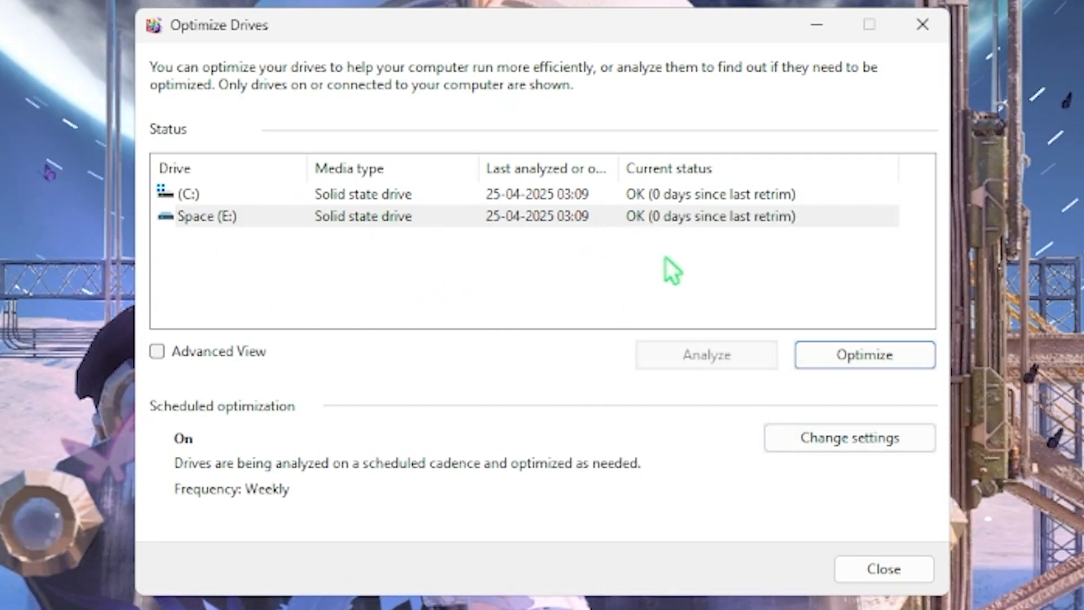
mouse_move(733, 372)
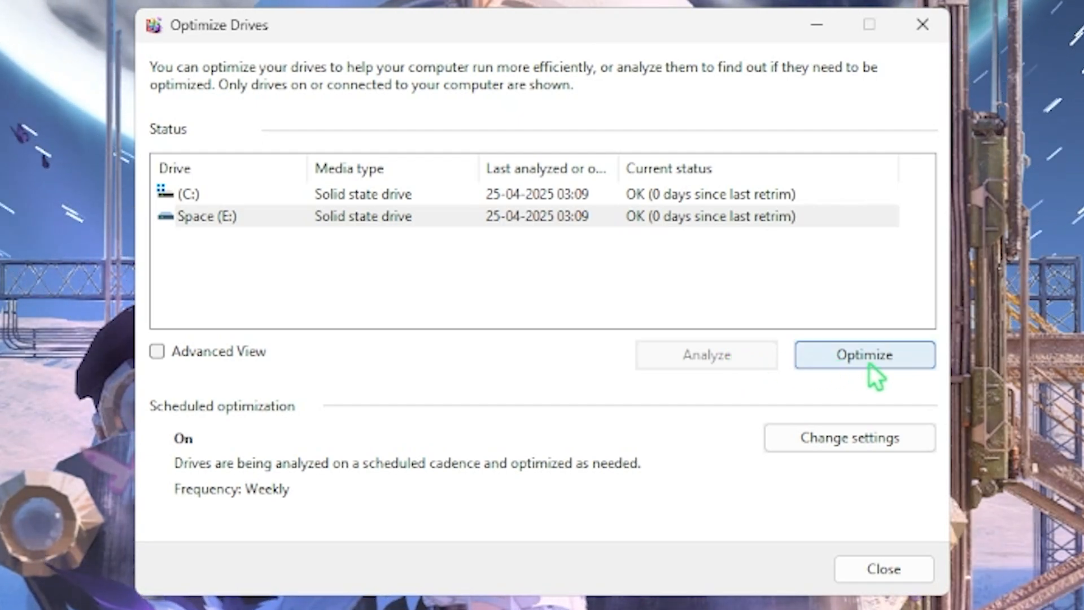
click(850, 437)
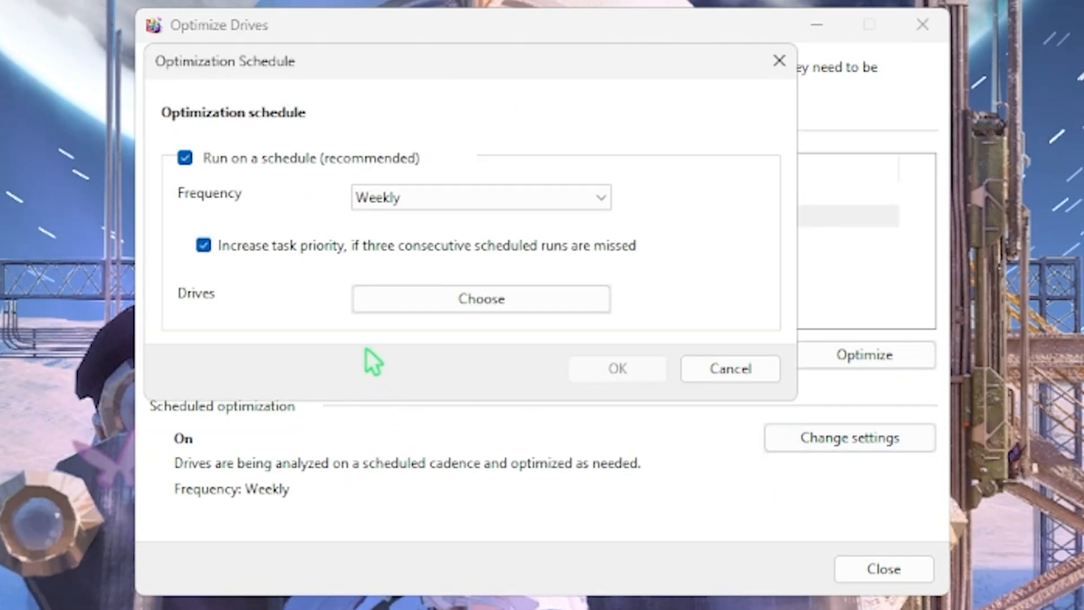
mouse_move(262, 172)
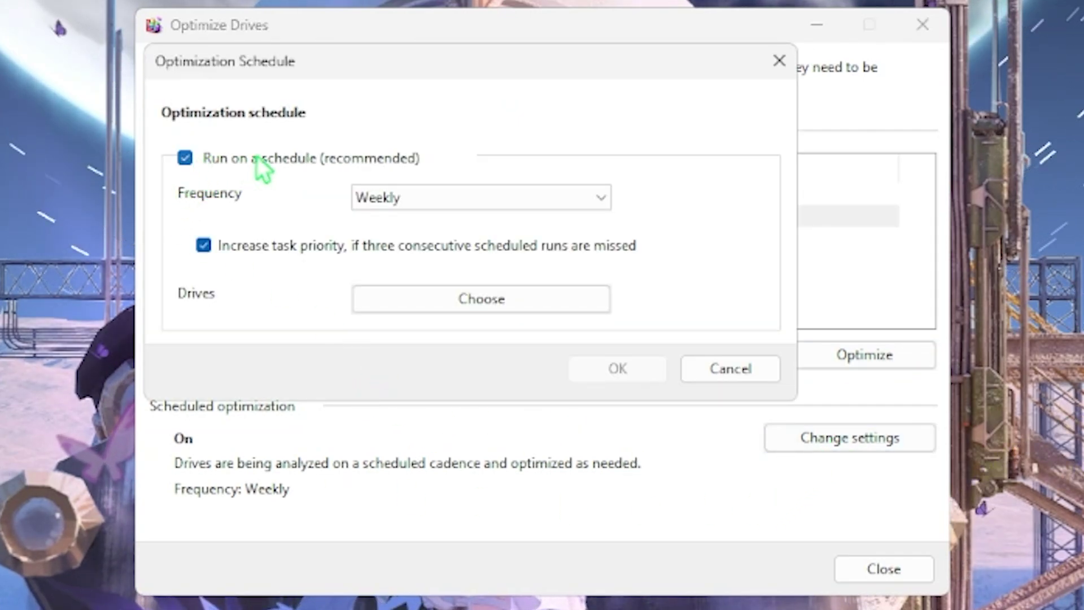
Cancel the Optimization Schedule dialog unchanged and close Optimize Drives.
click(481, 197)
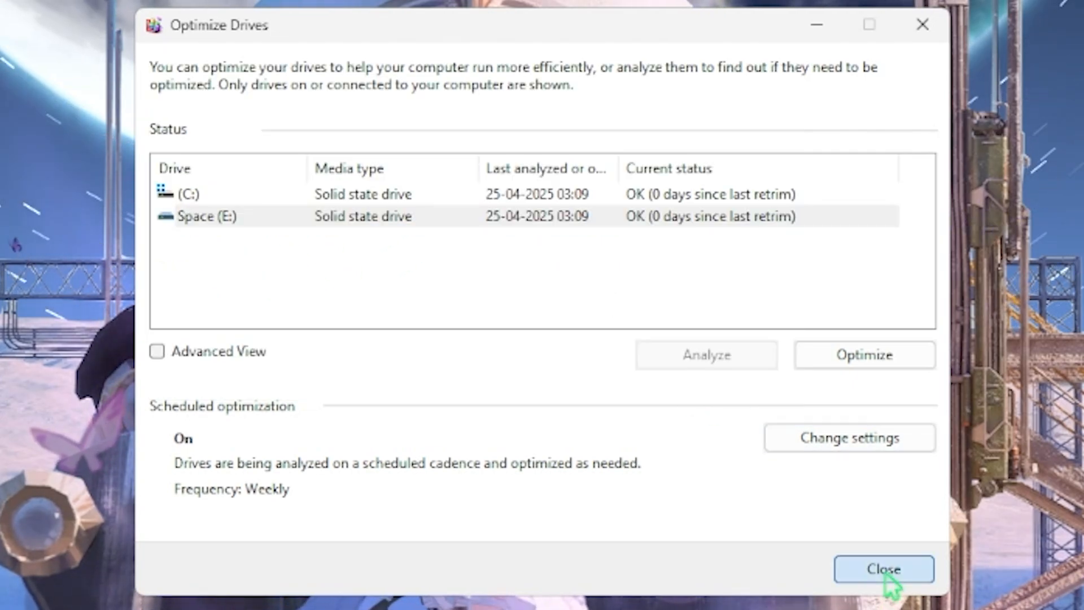
click(884, 568)
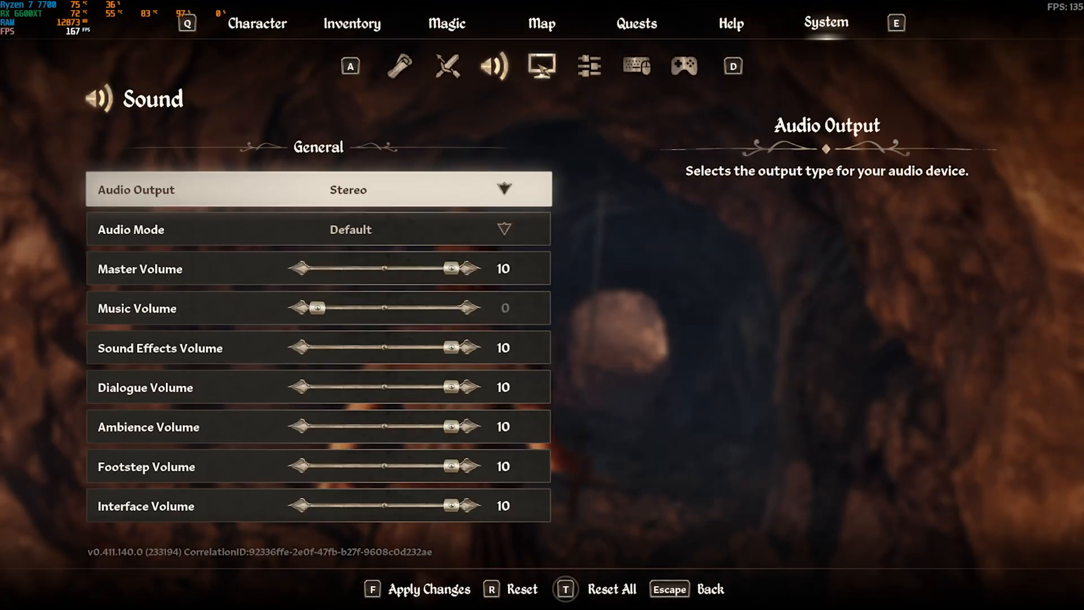
Switch Oblivion Remastered's settings from Sound to the Graphics tab via the monitor icon.
click(542, 66)
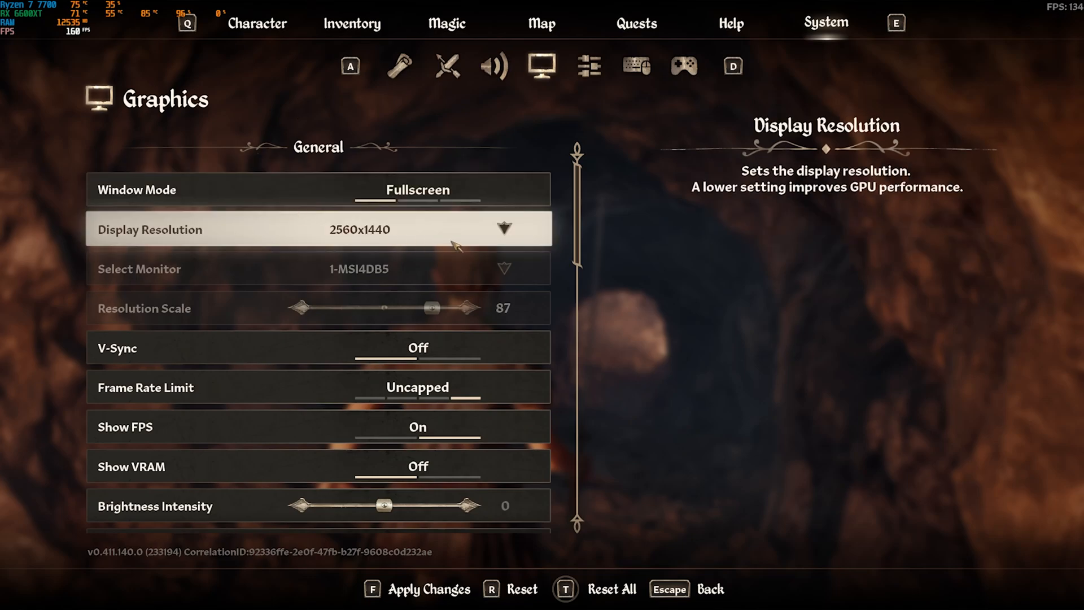
mouse_move(387, 356)
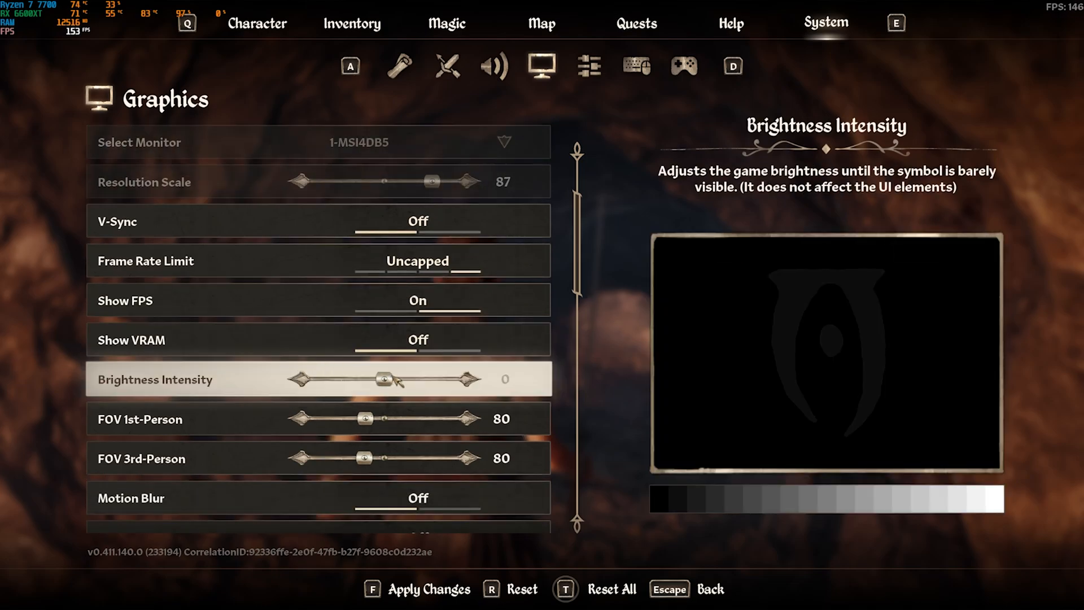
scroll(down, 3)
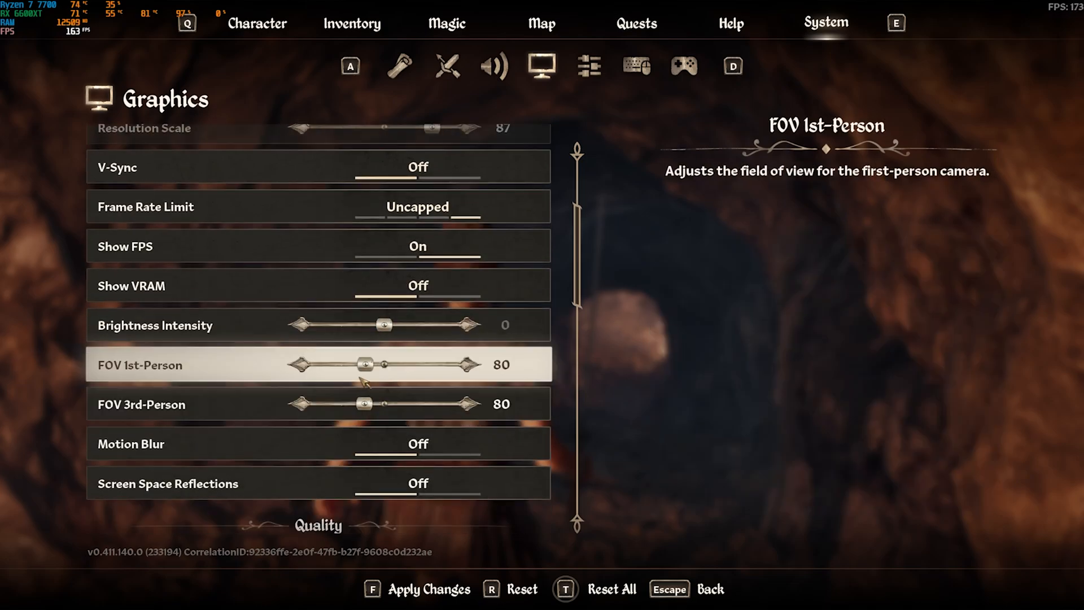
scroll(down, 3)
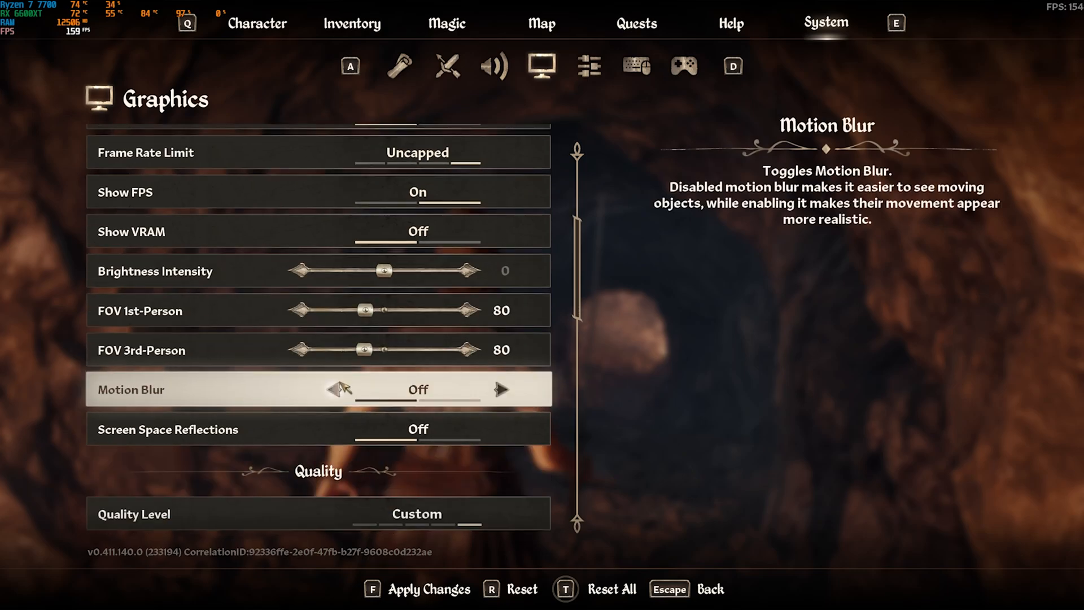
scroll(down, 3)
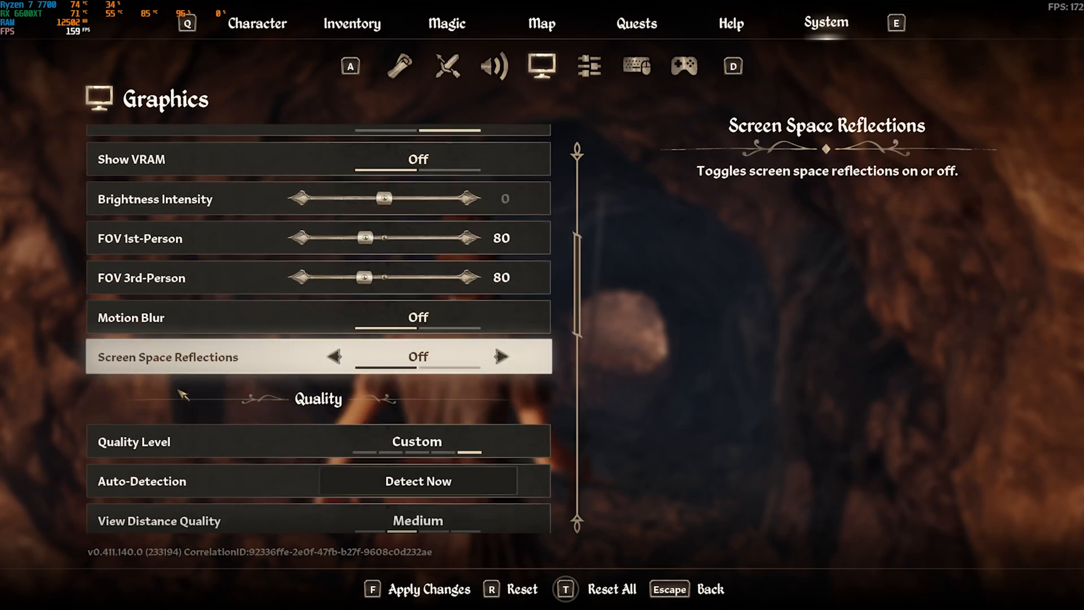
scroll(down, 3)
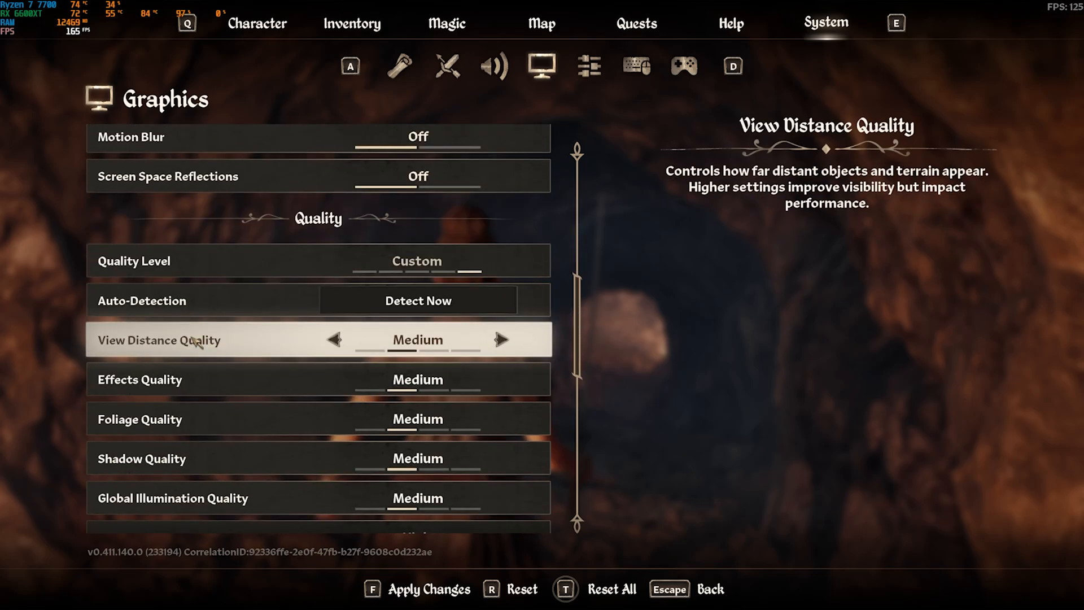
scroll(down, 3)
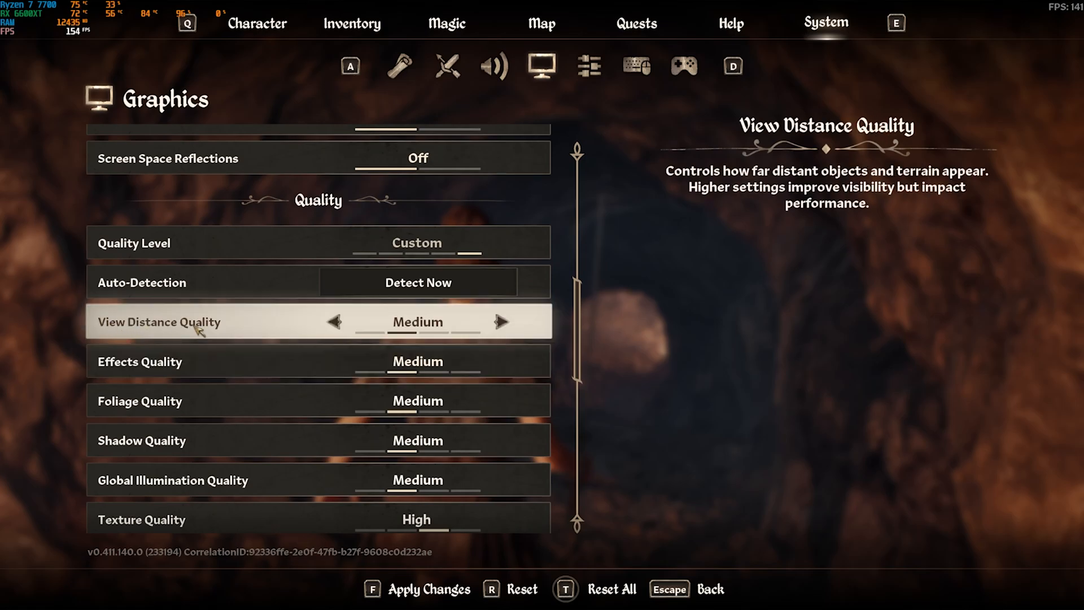
mouse_move(153, 364)
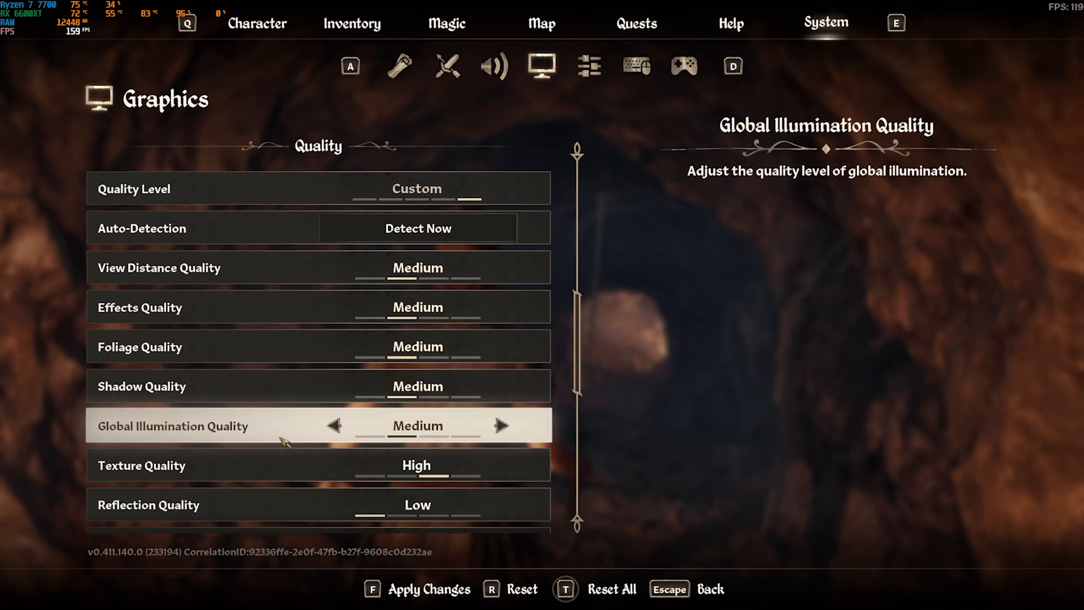
scroll(down, 3)
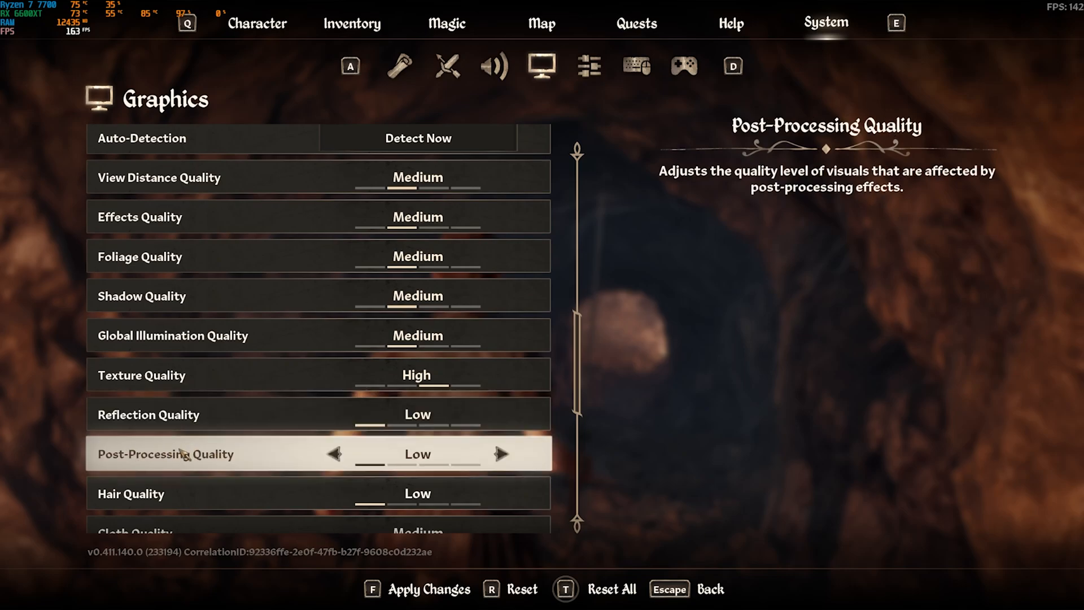
scroll(down, 3)
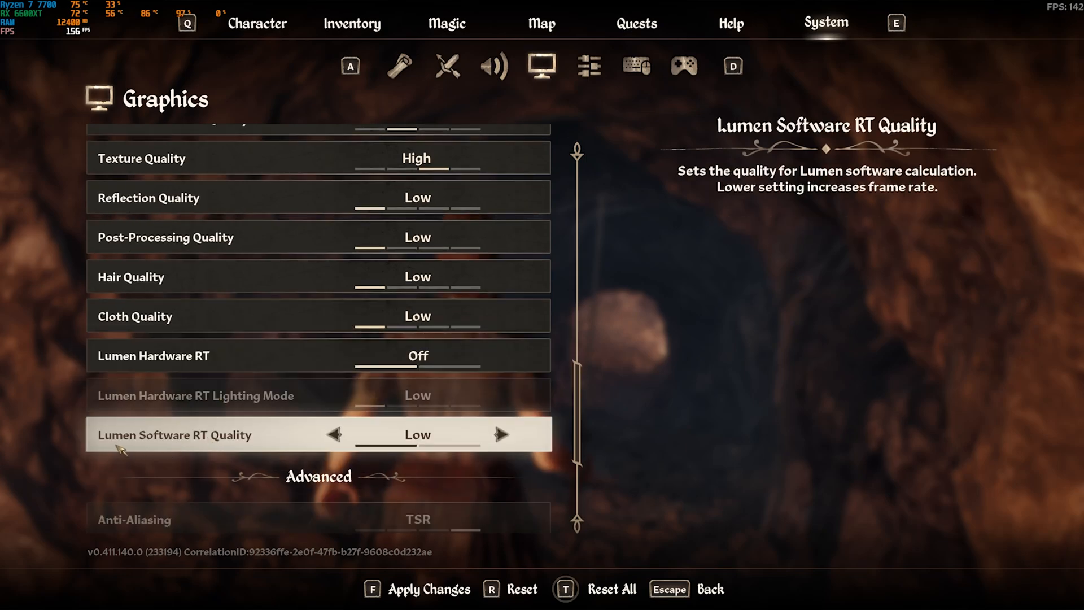
scroll(down, 3)
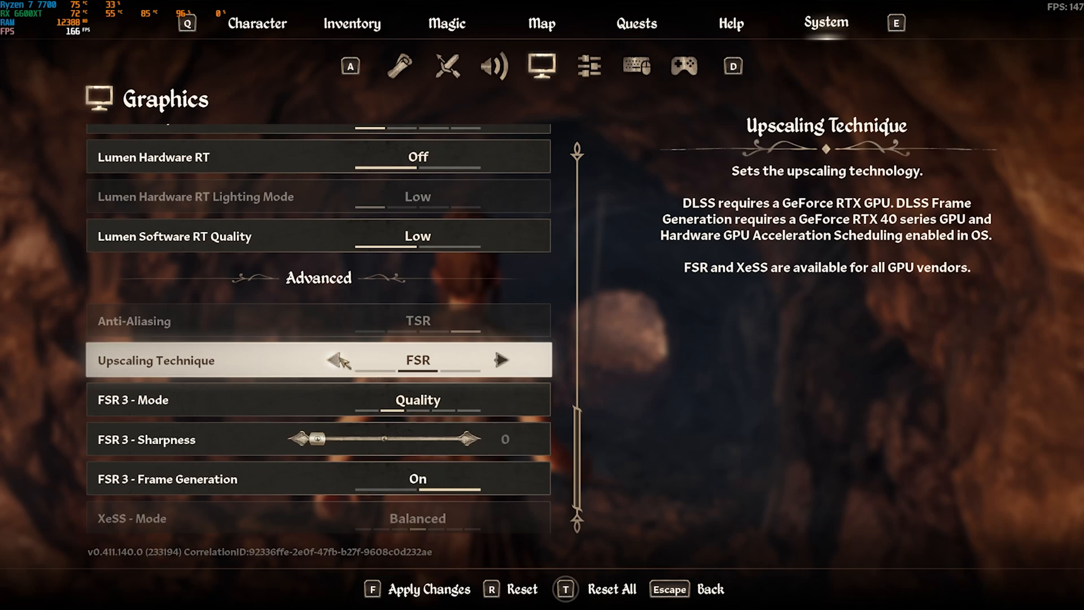
click(499, 359)
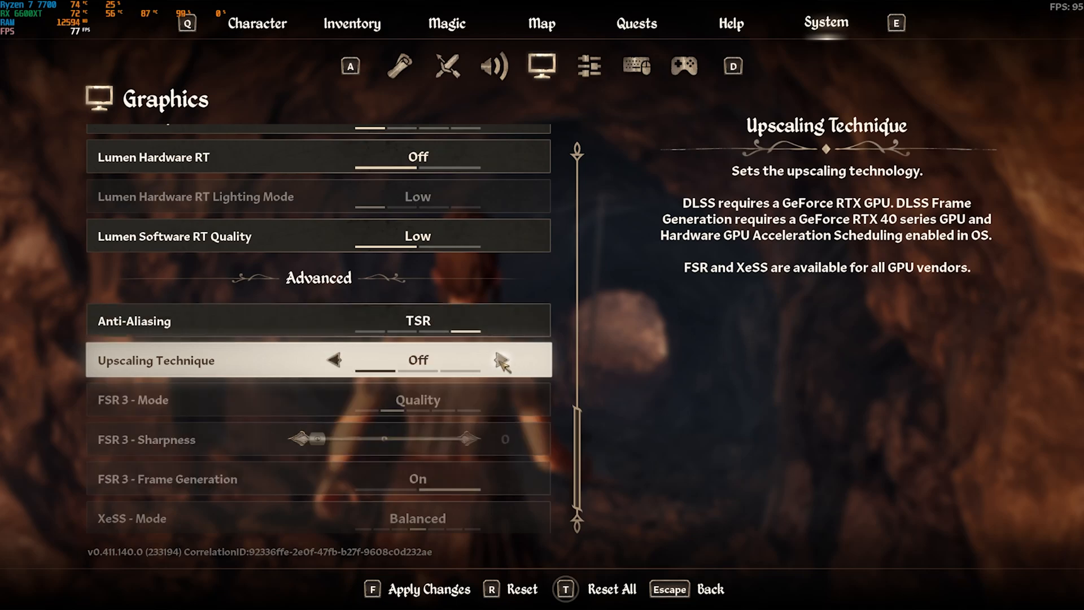
click(499, 360)
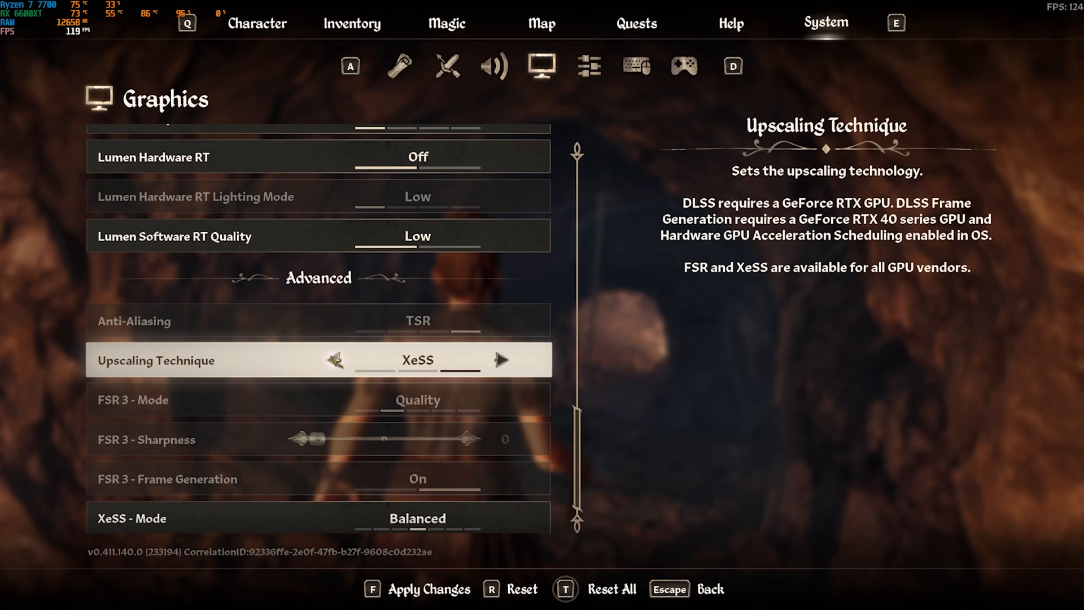
click(335, 360)
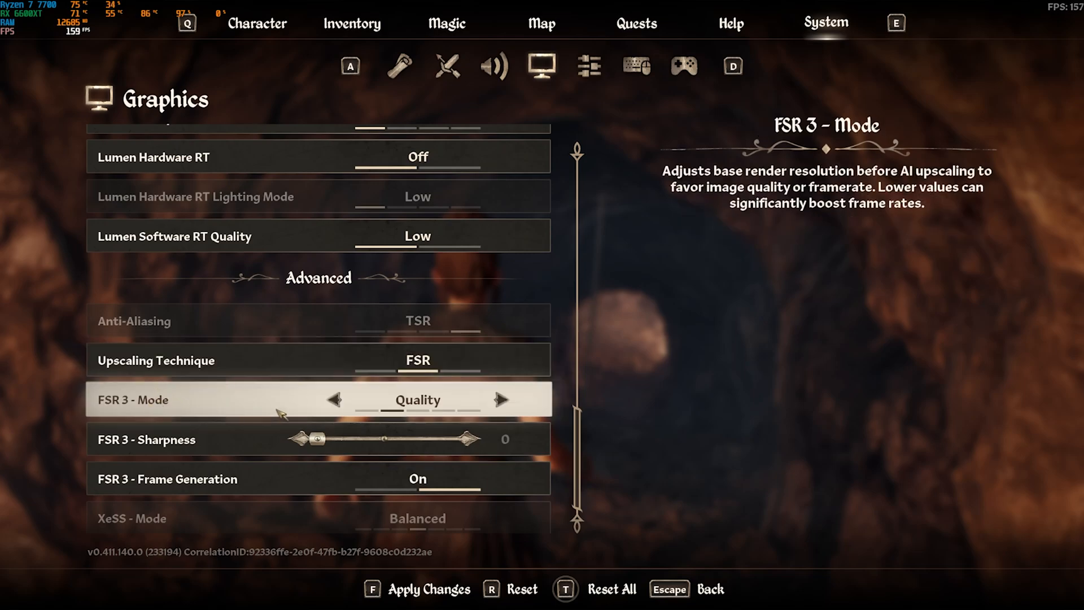
mouse_move(134, 487)
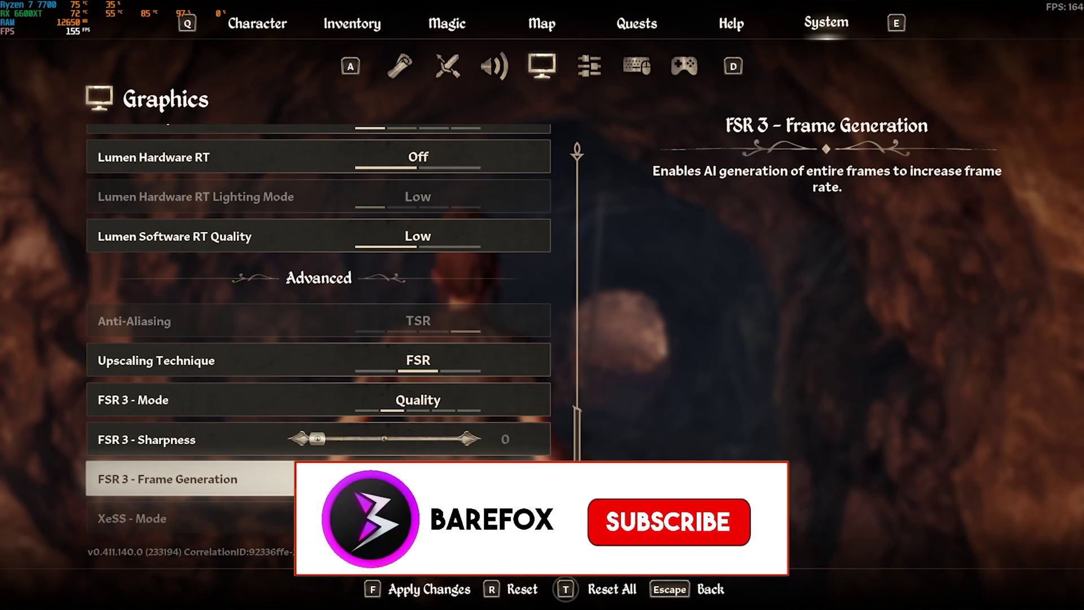
click(670, 523)
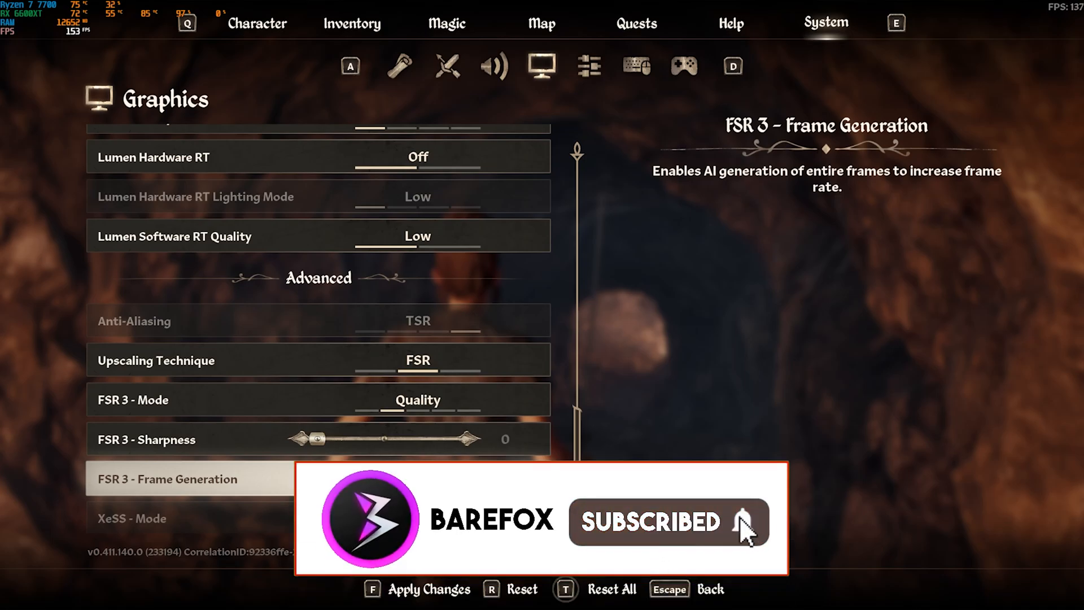